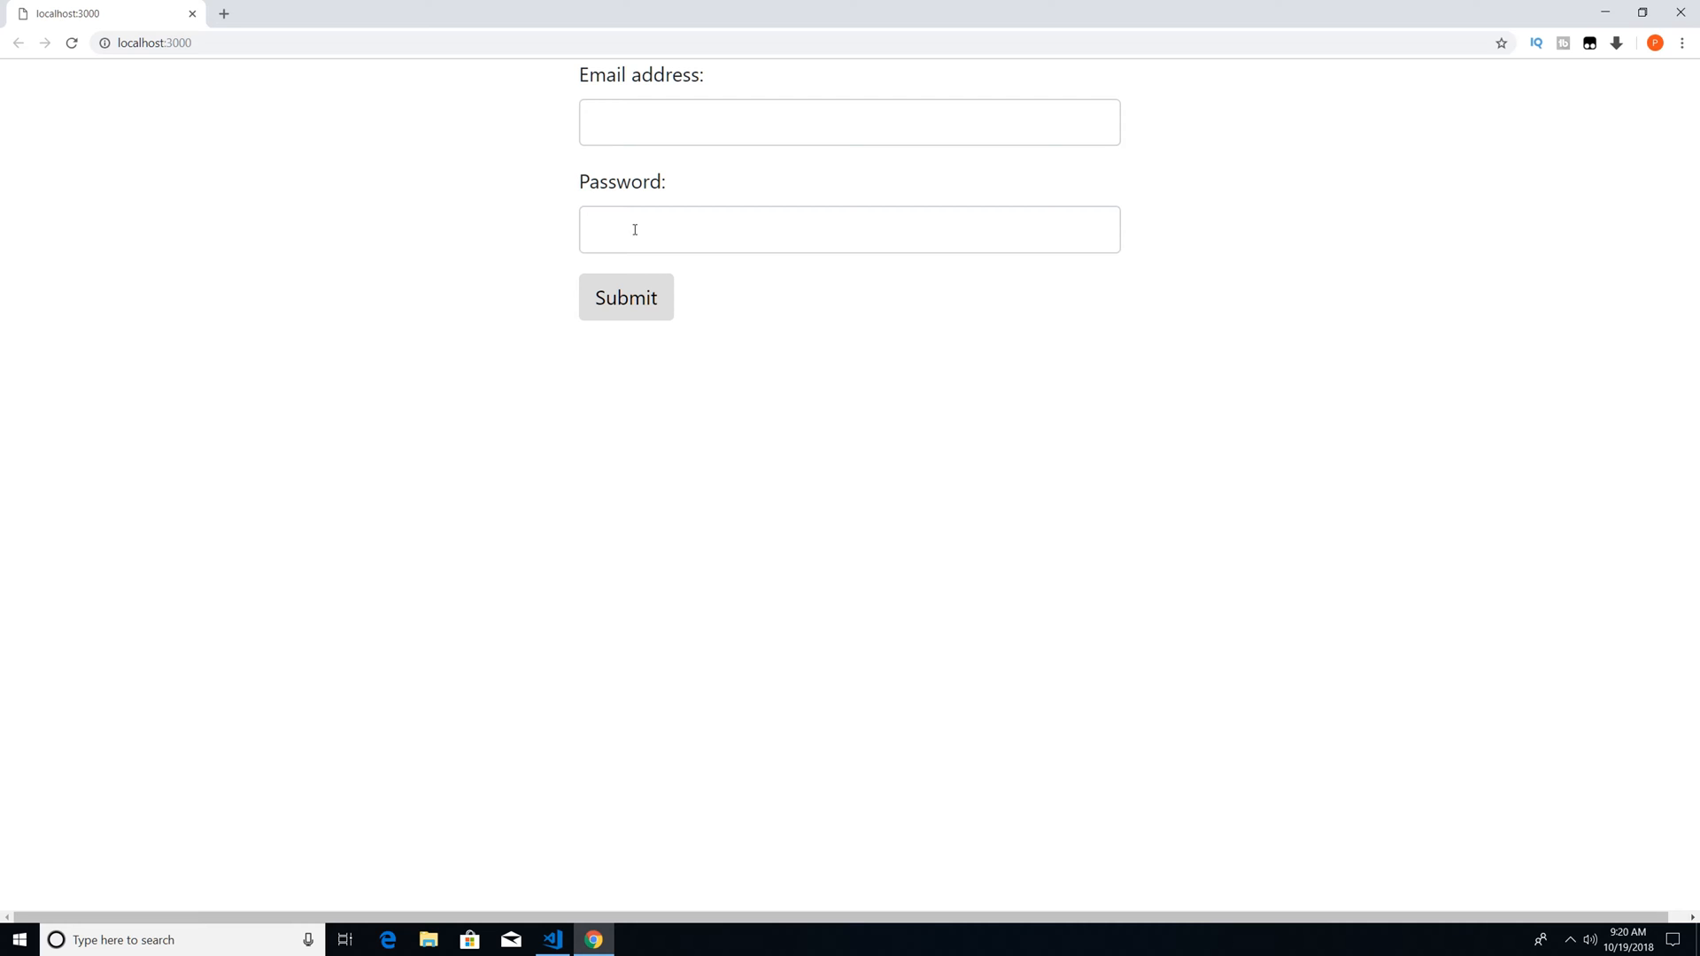
{"action": "mouse_move", "coordinate": [618, 173]}
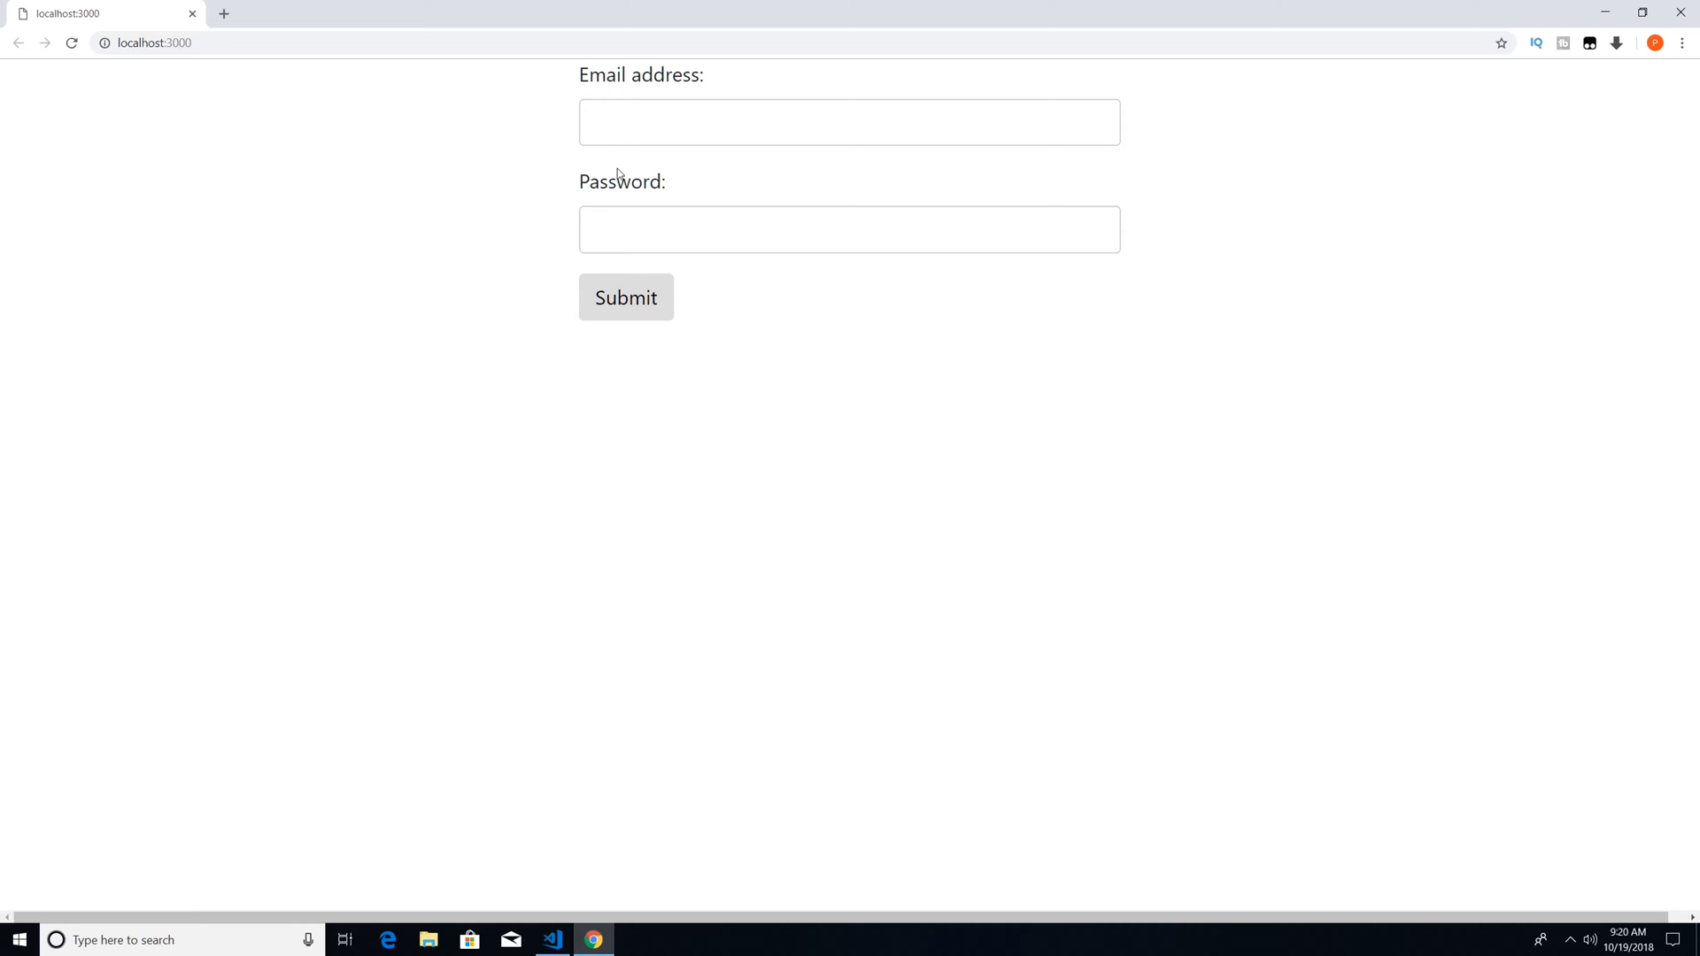
{"action": "mouse_move", "coordinate": [677, 381]}
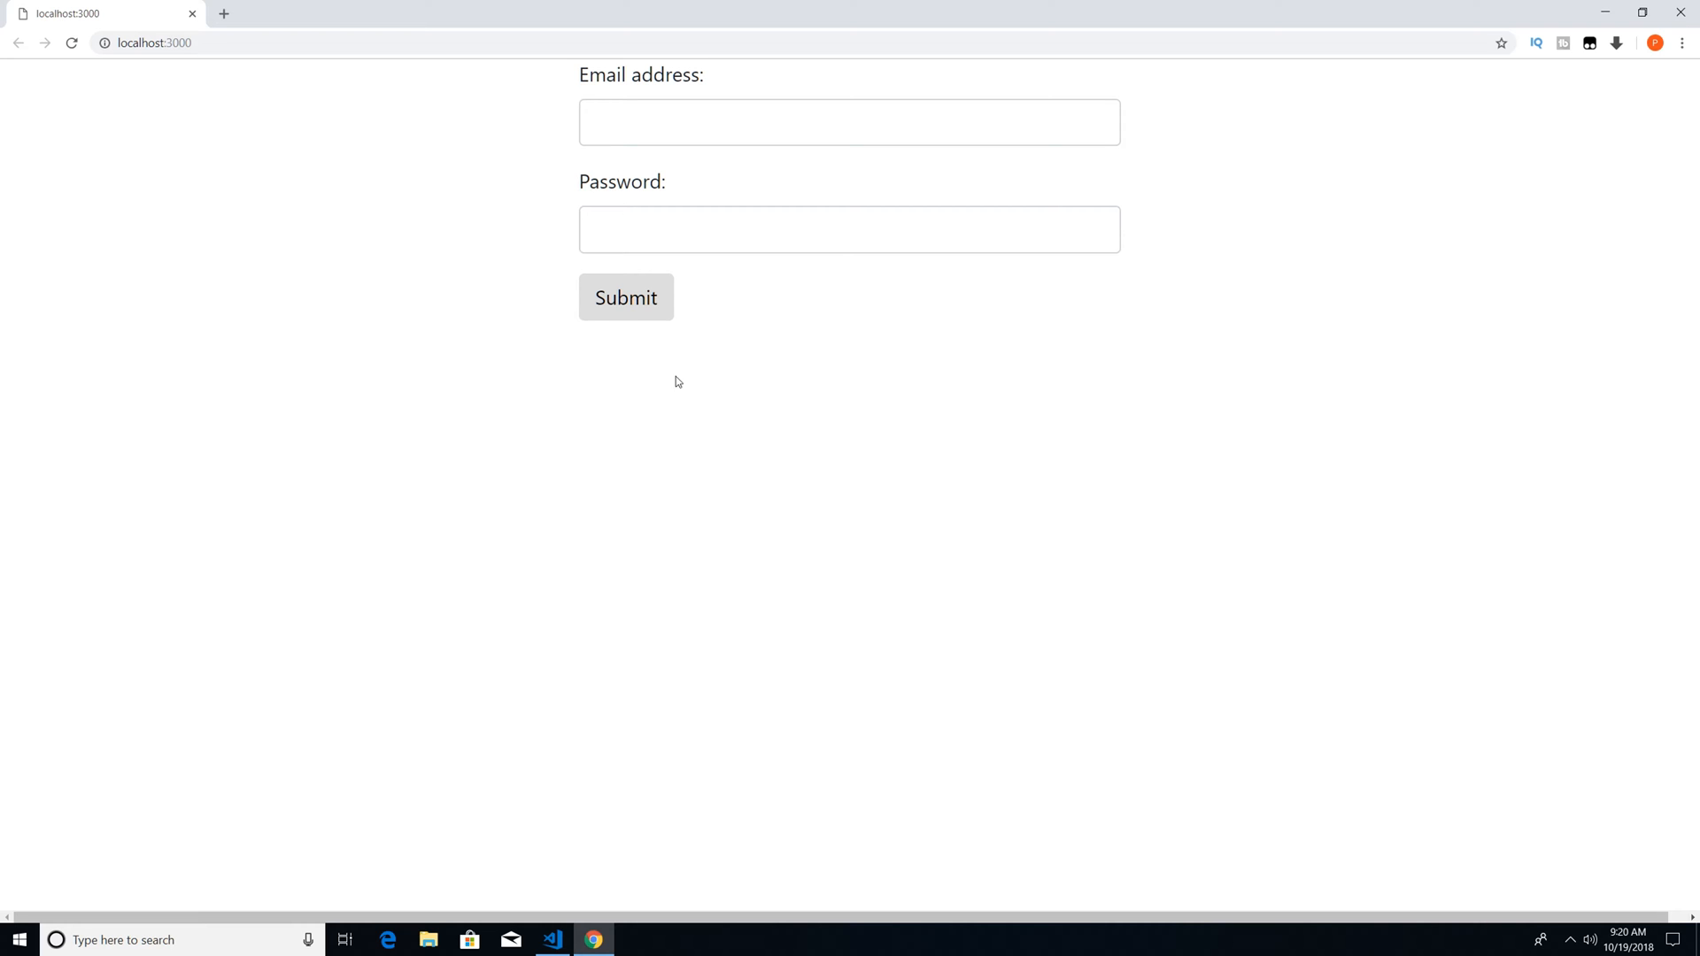
Submit the localhost:3000 login form and get the 'Cannot POST /' error page.
{"action": "left_click", "coordinate": [626, 297]}
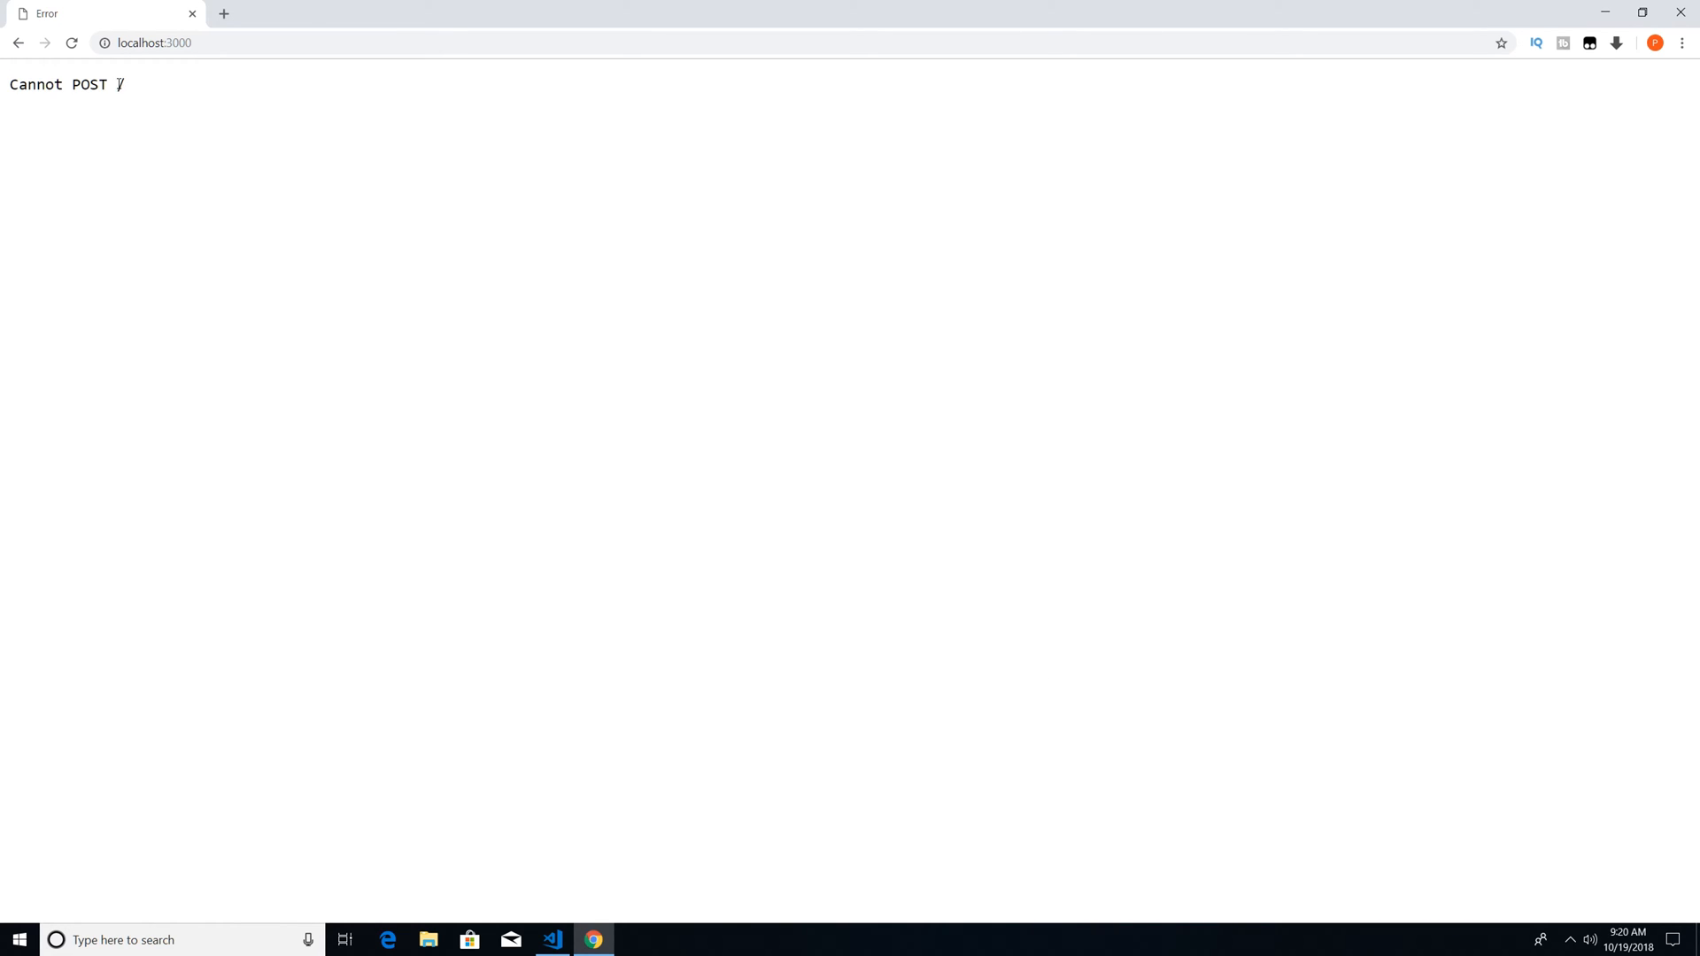
{"action": "mouse_move", "coordinate": [136, 88]}
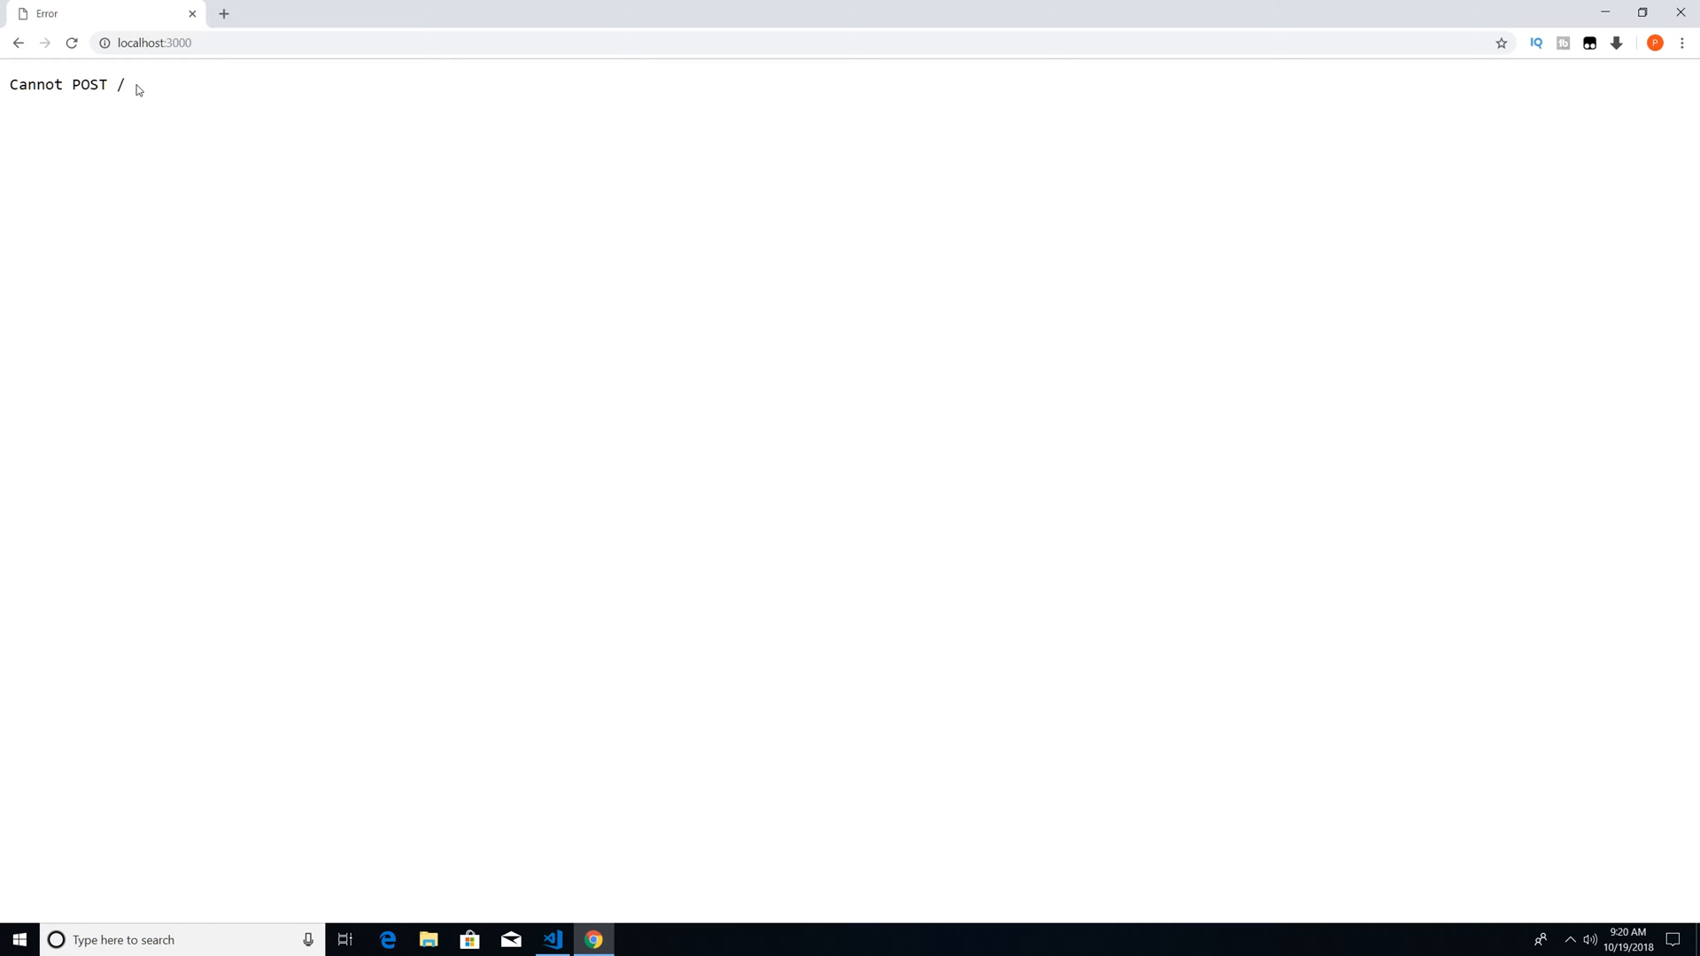
{"action": "mouse_move", "coordinate": [604, 750]}
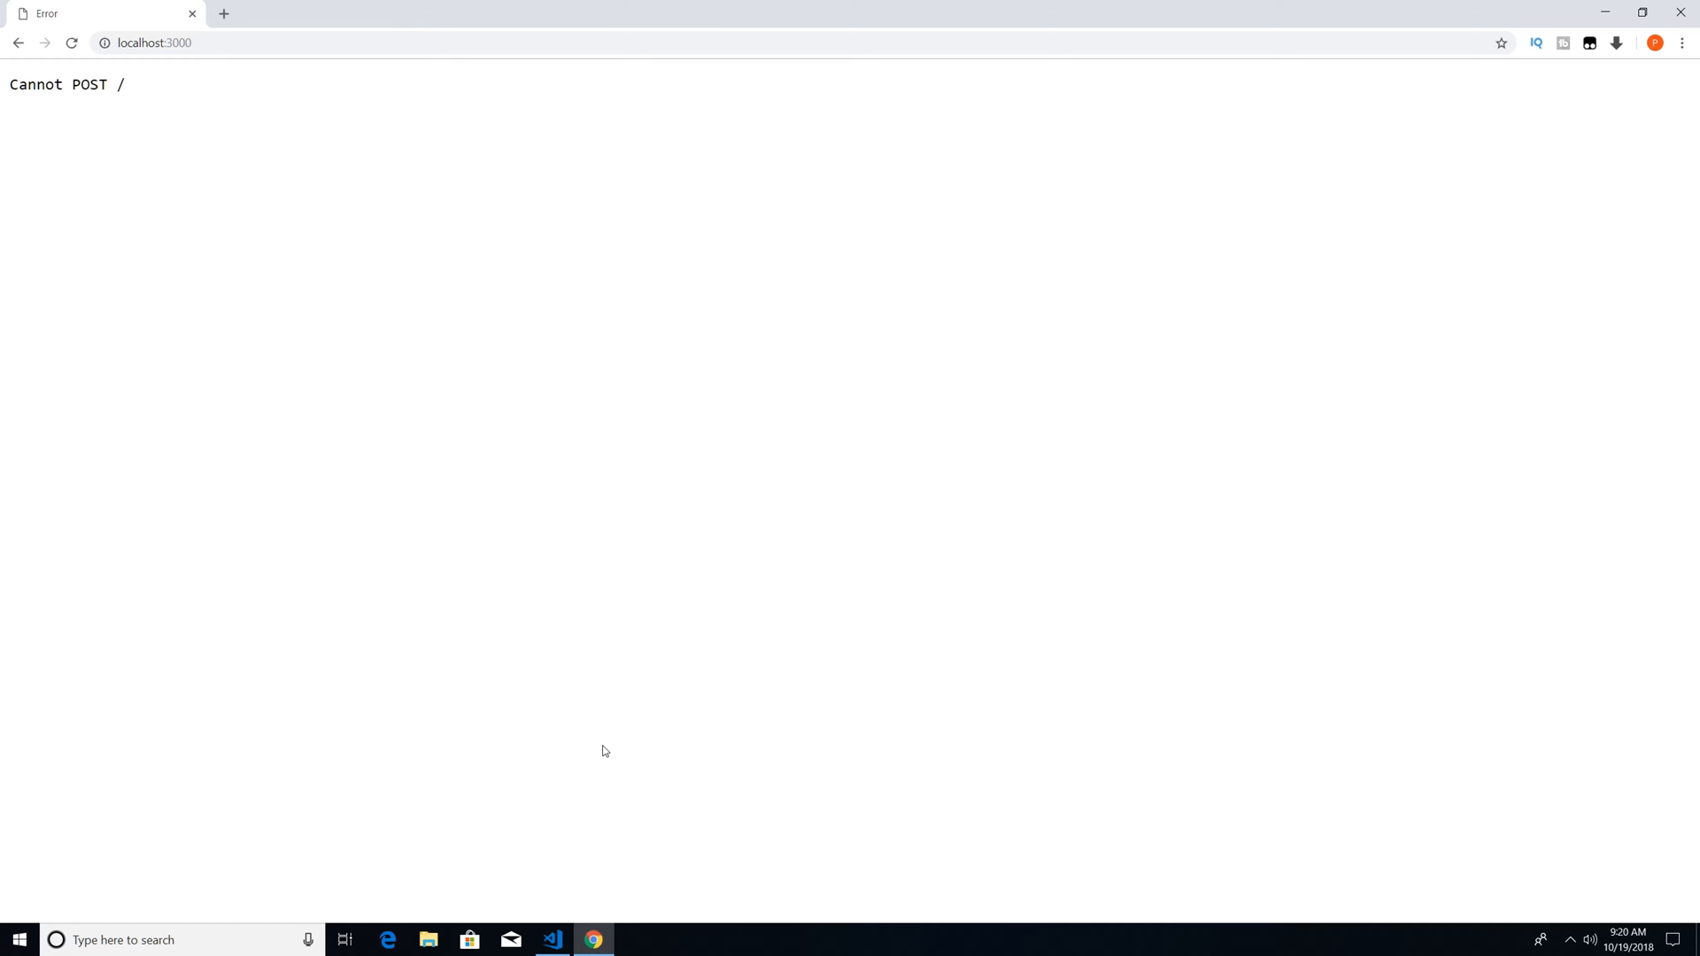
Review index.html's POST form to '/' with email, password and submit fields.
{"action": "left_click", "coordinate": [552, 940]}
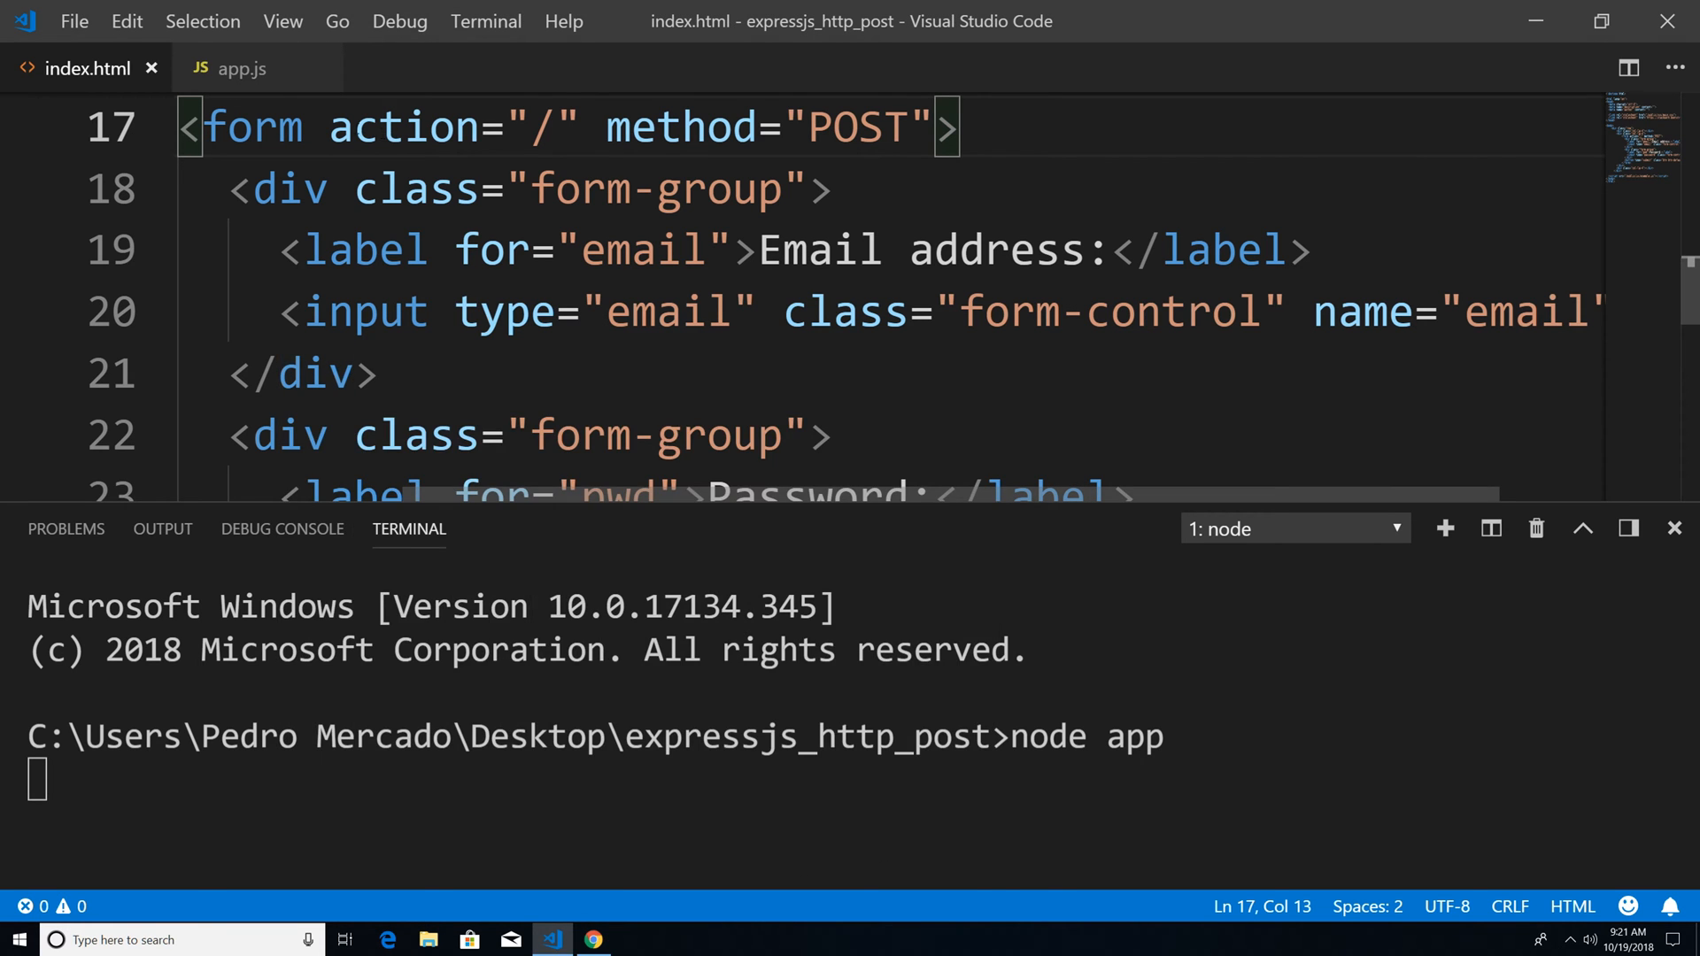
{"action": "left_click", "coordinate": [483, 127]}
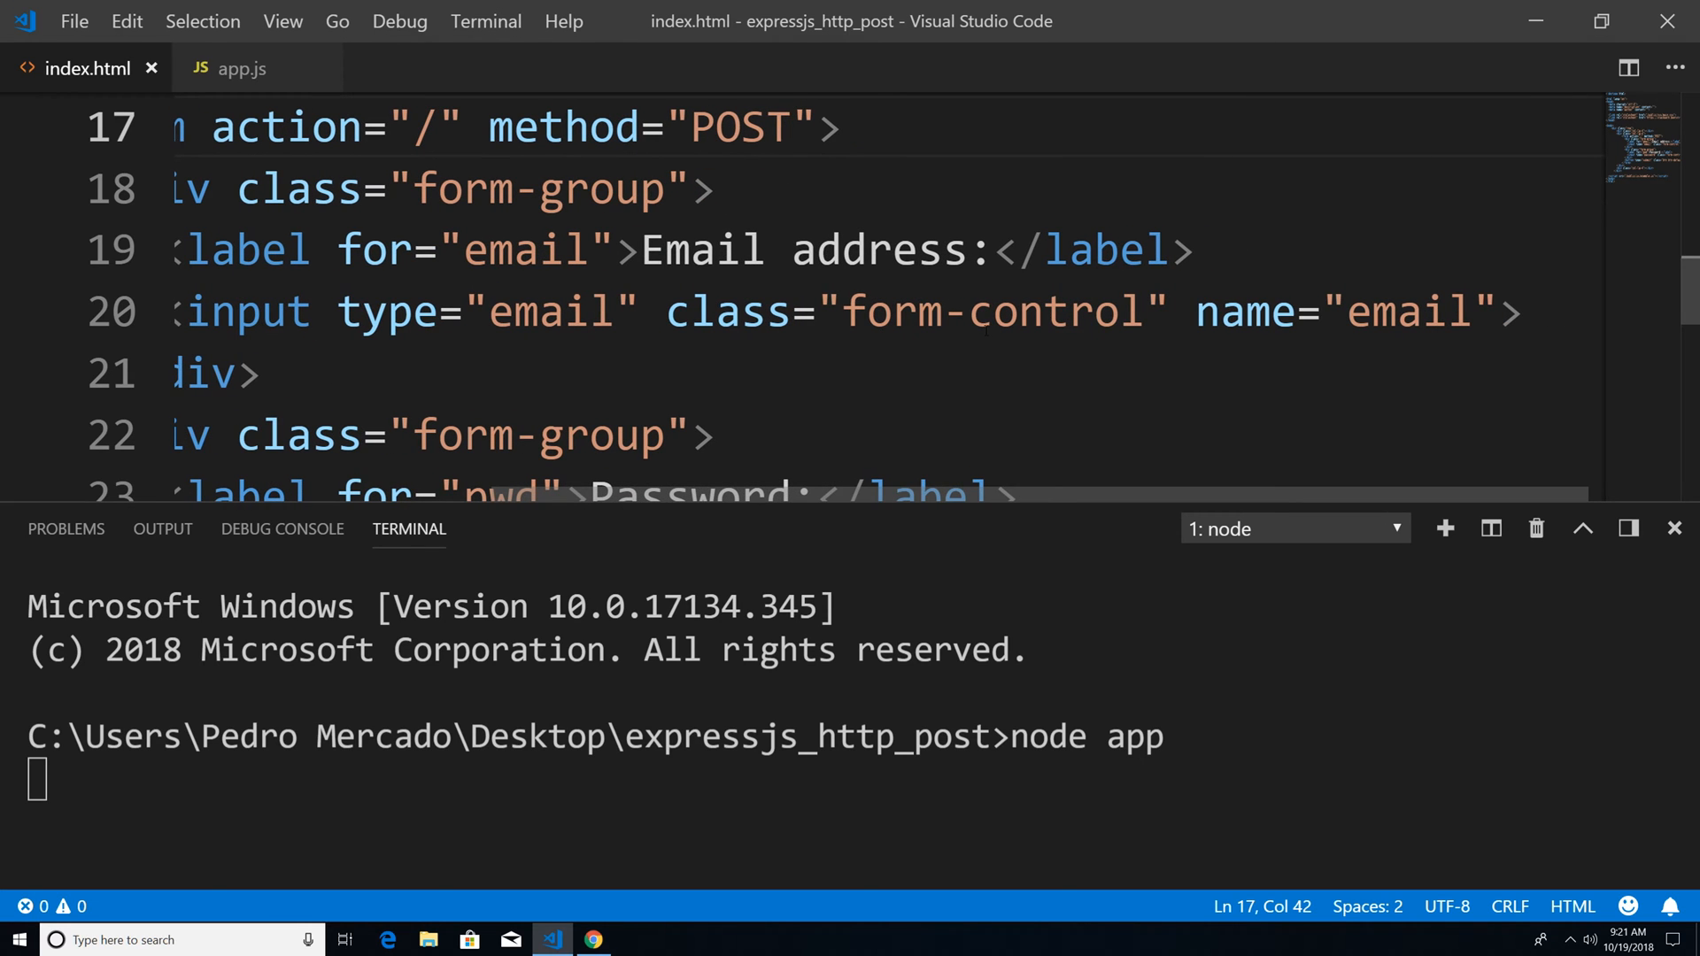
{"action": "scroll", "scroll_direction": "down", "scroll_amount": 3}
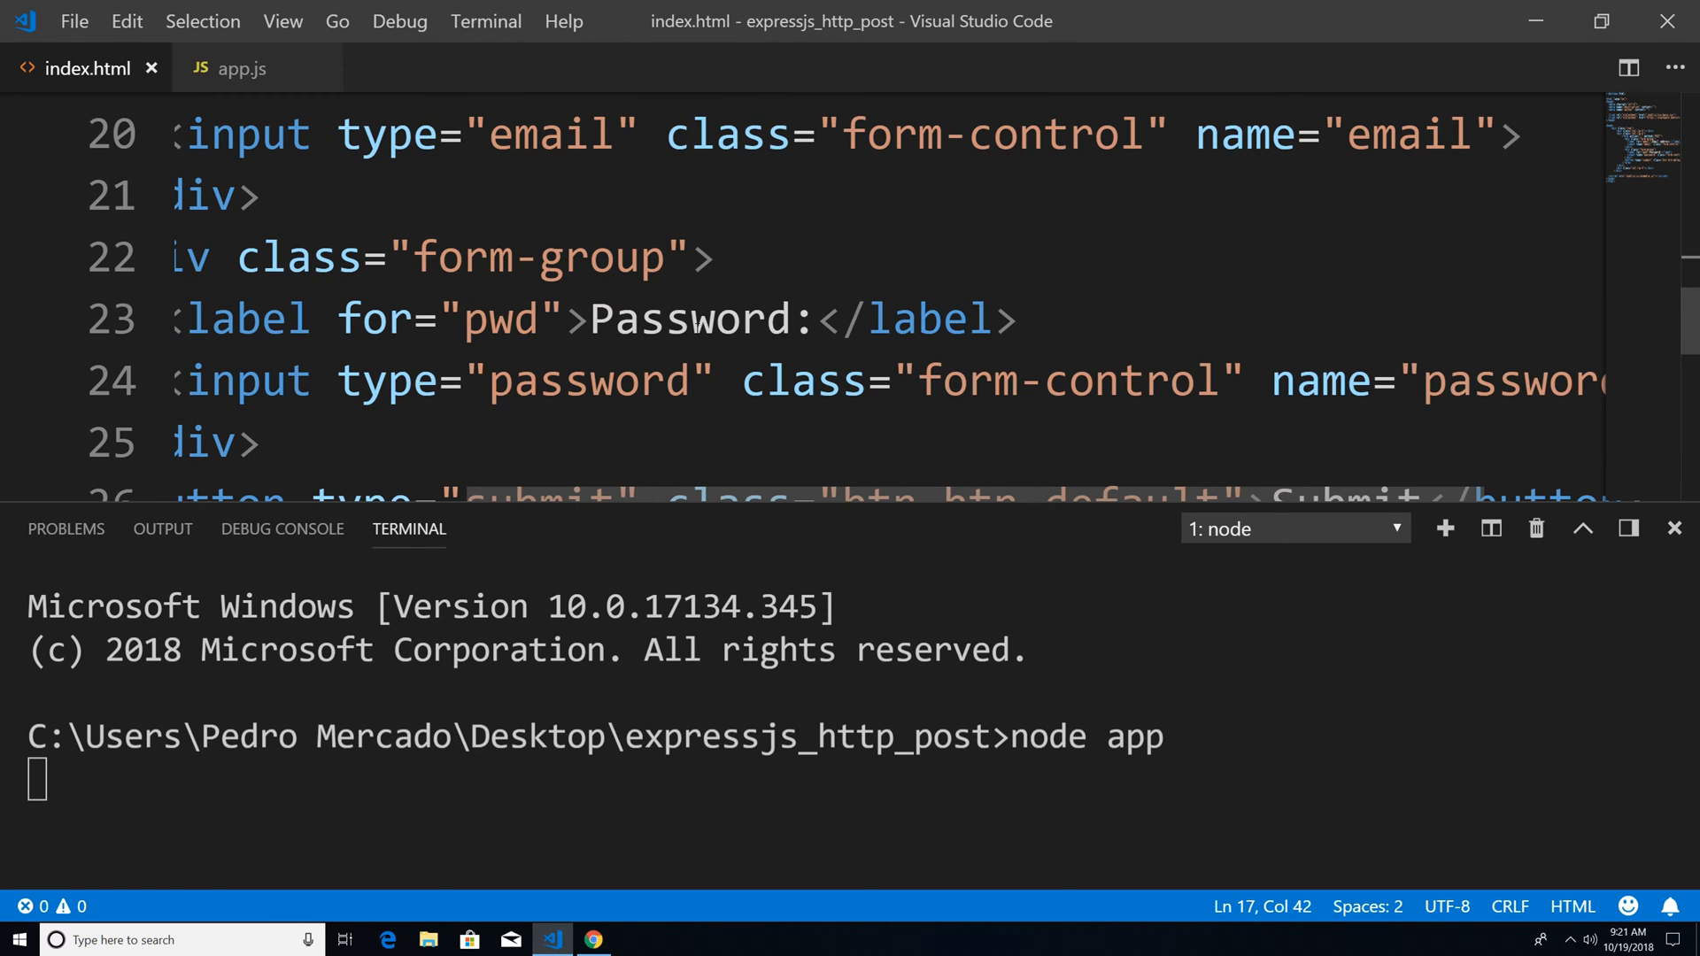
{"action": "scroll", "scroll_direction": "down", "scroll_amount": 3}
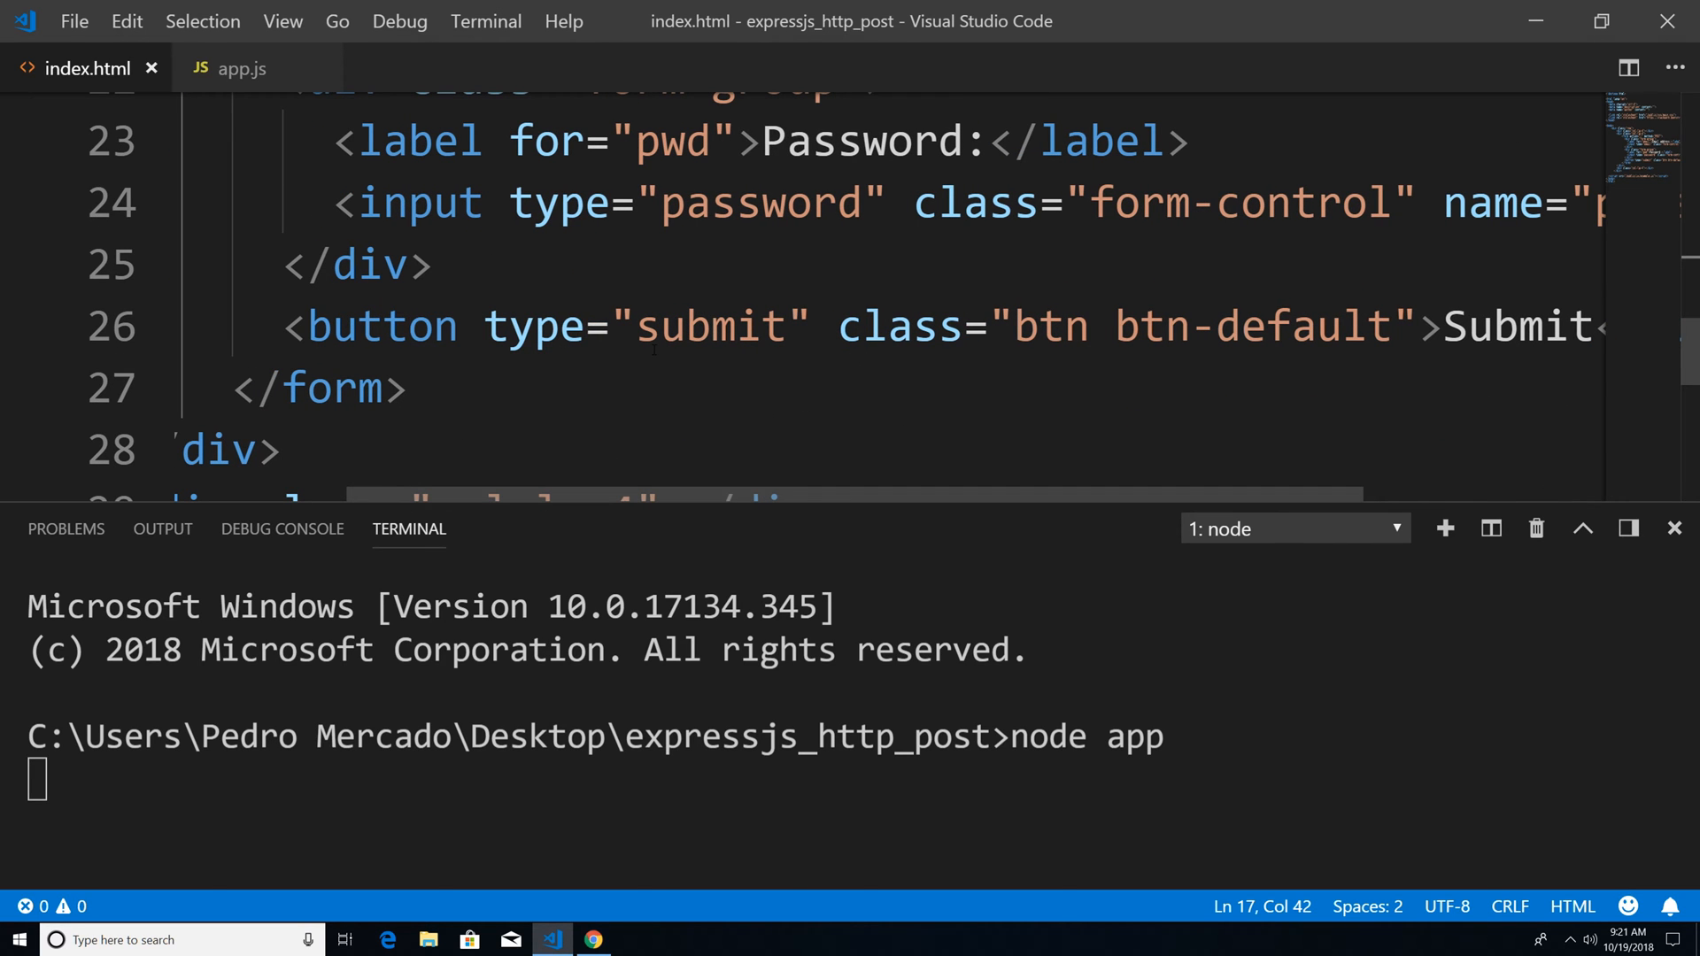
{"action": "mouse_move", "coordinate": [250, 68]}
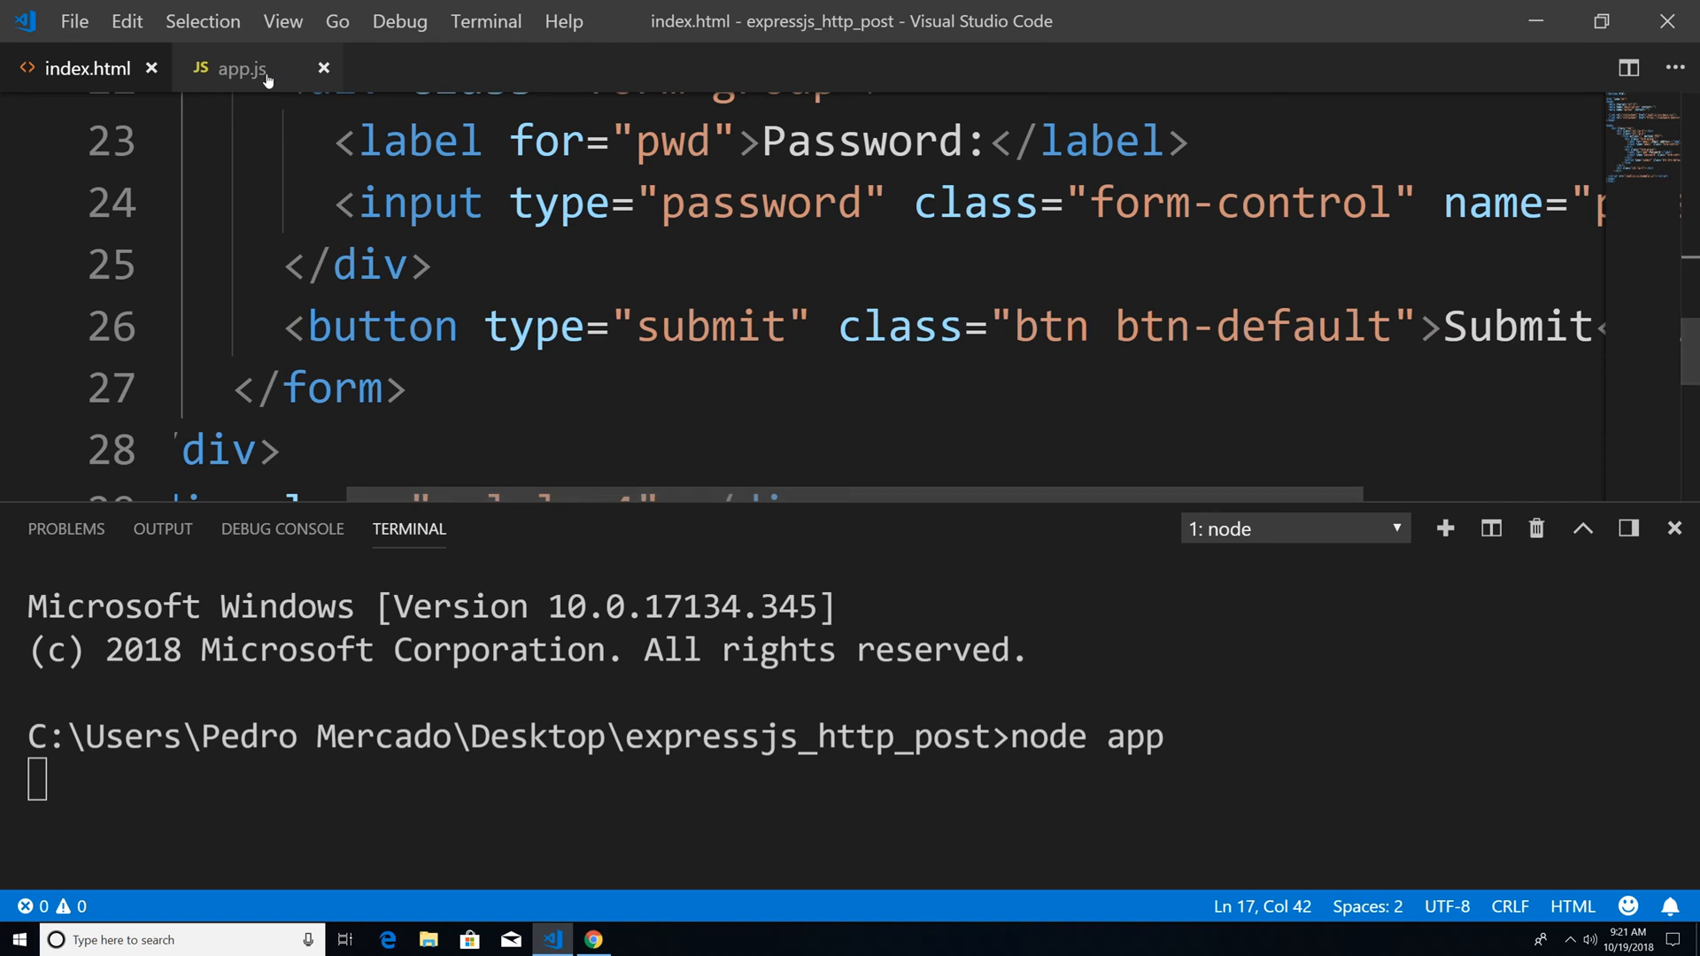
Review app.js's static middleware and the GET '/' route using res.sendFile for index.html.
{"action": "left_click", "coordinate": [240, 68]}
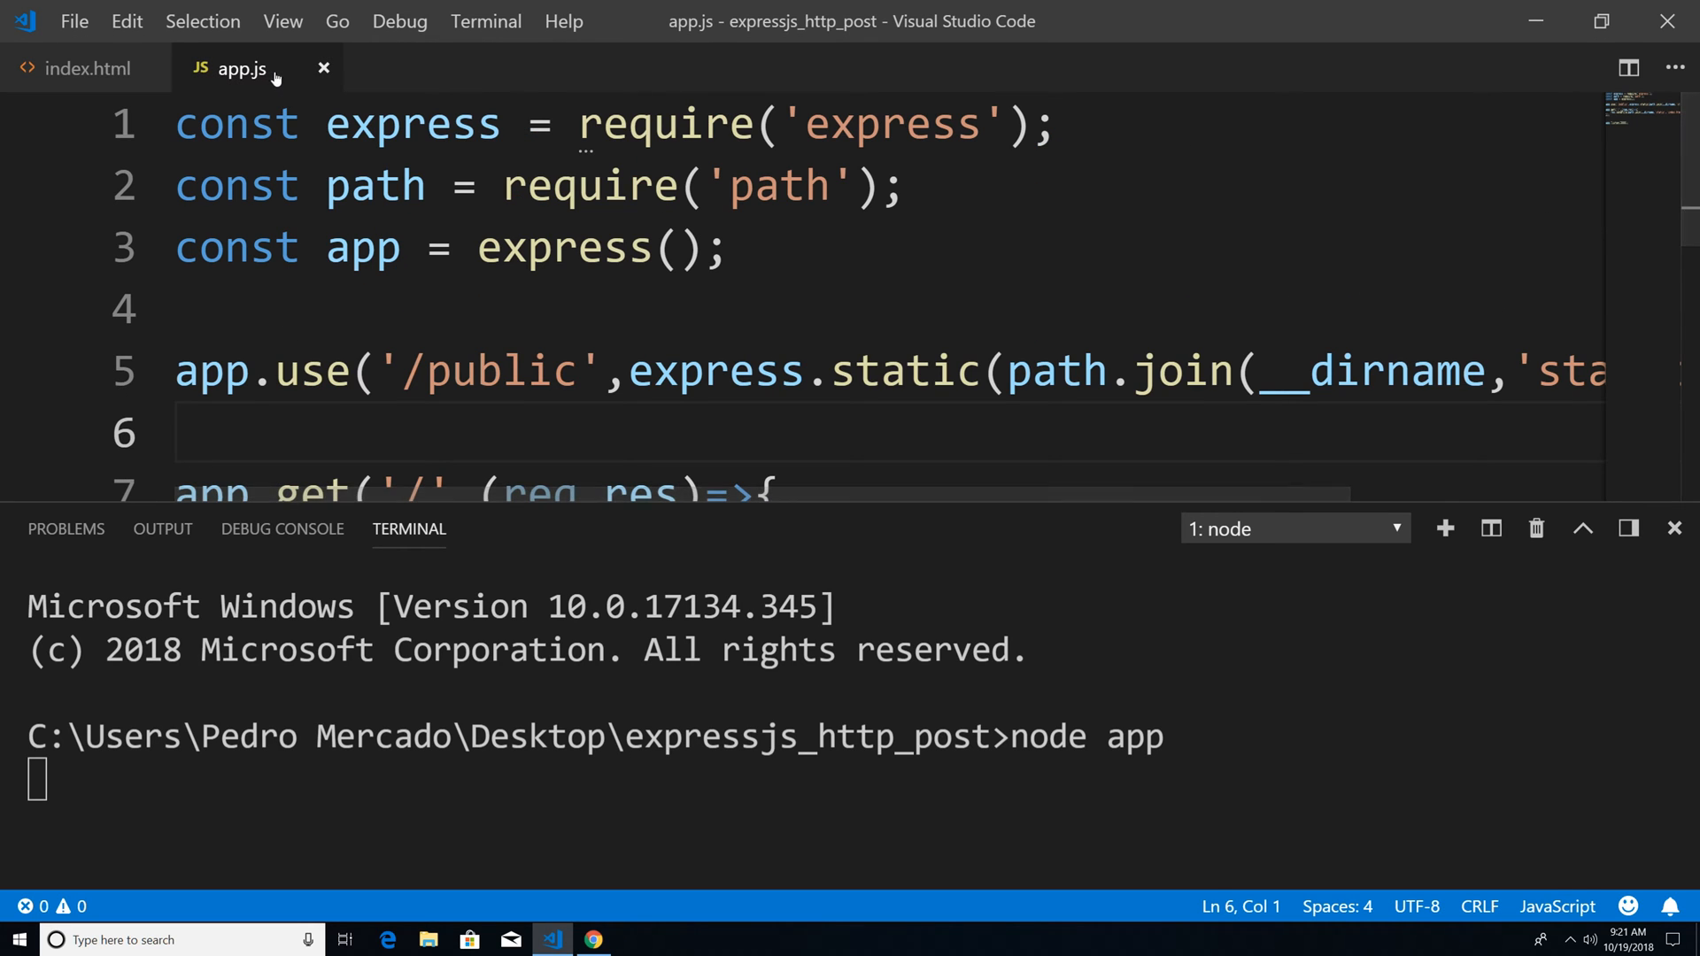
{"action": "mouse_move", "coordinate": [433, 291]}
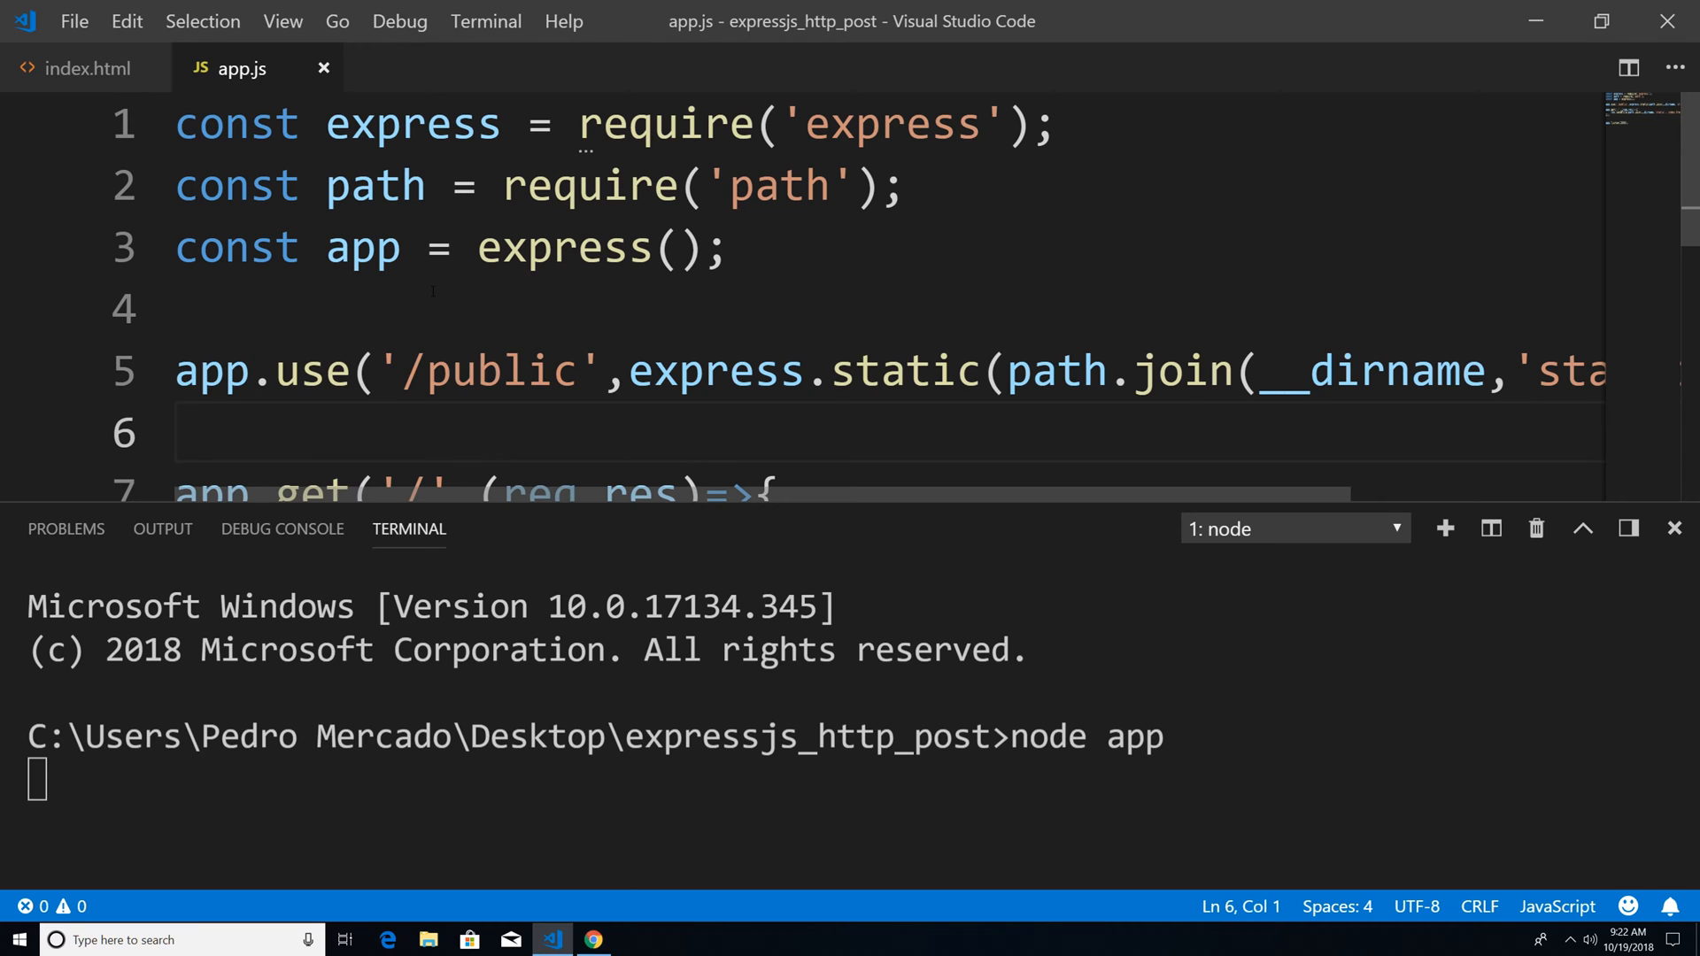
{"action": "scroll", "scroll_direction": "down", "scroll_amount": 3}
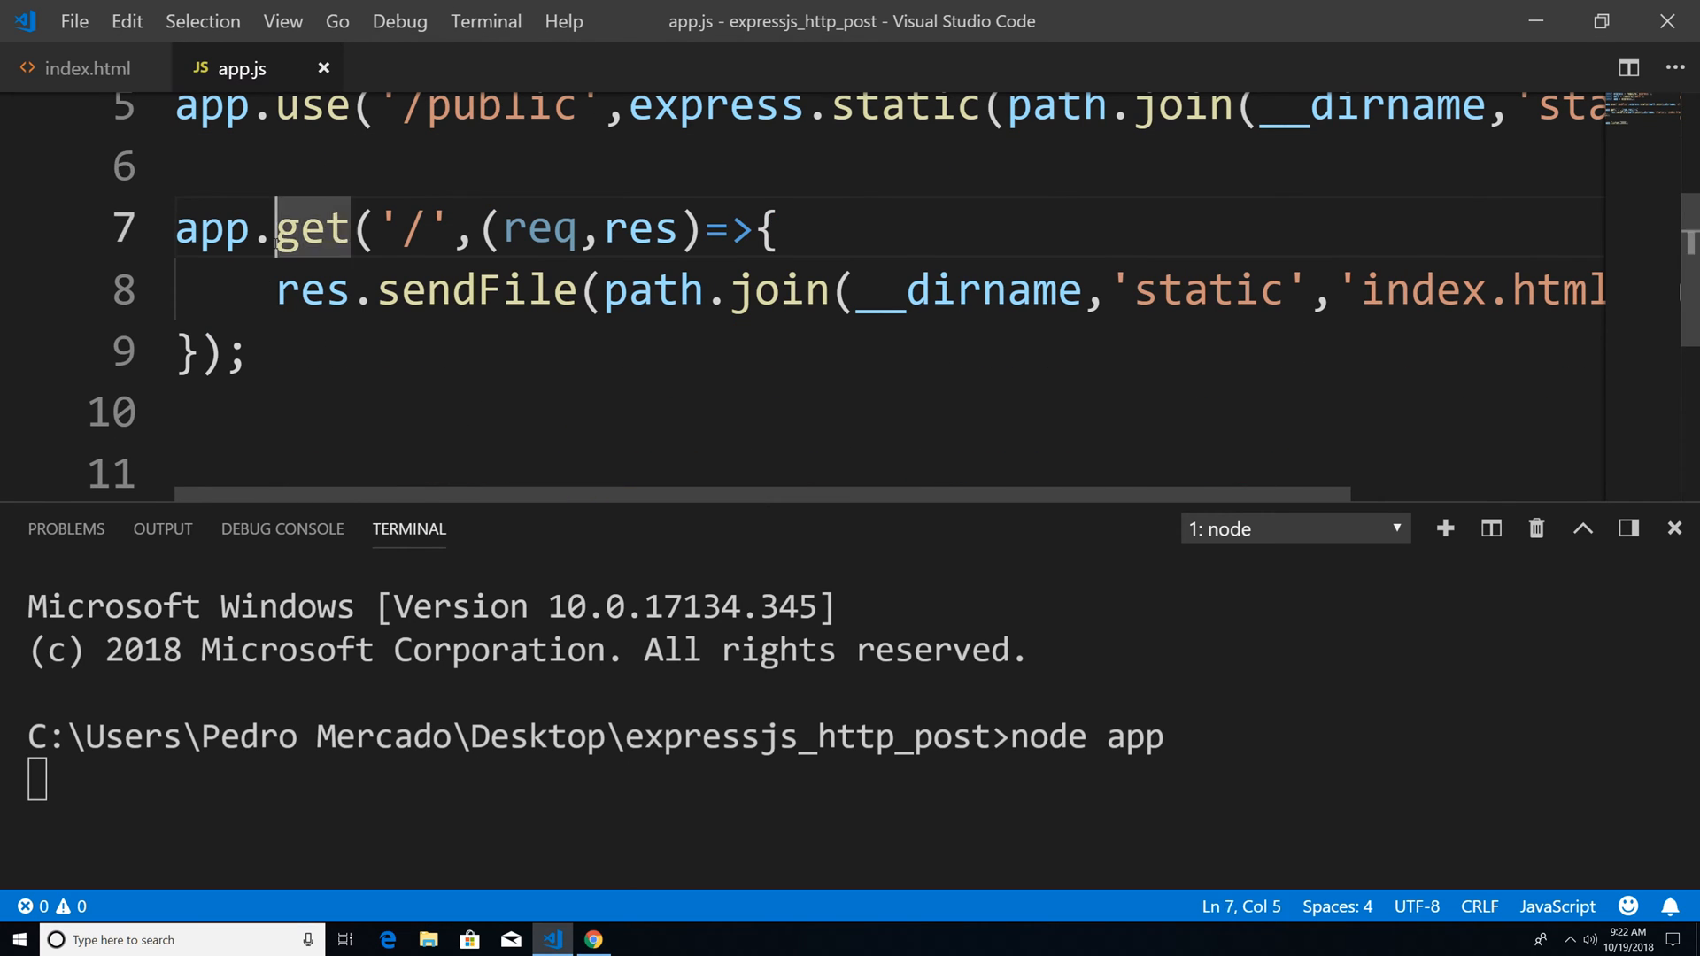
{"action": "left_click", "coordinate": [403, 227]}
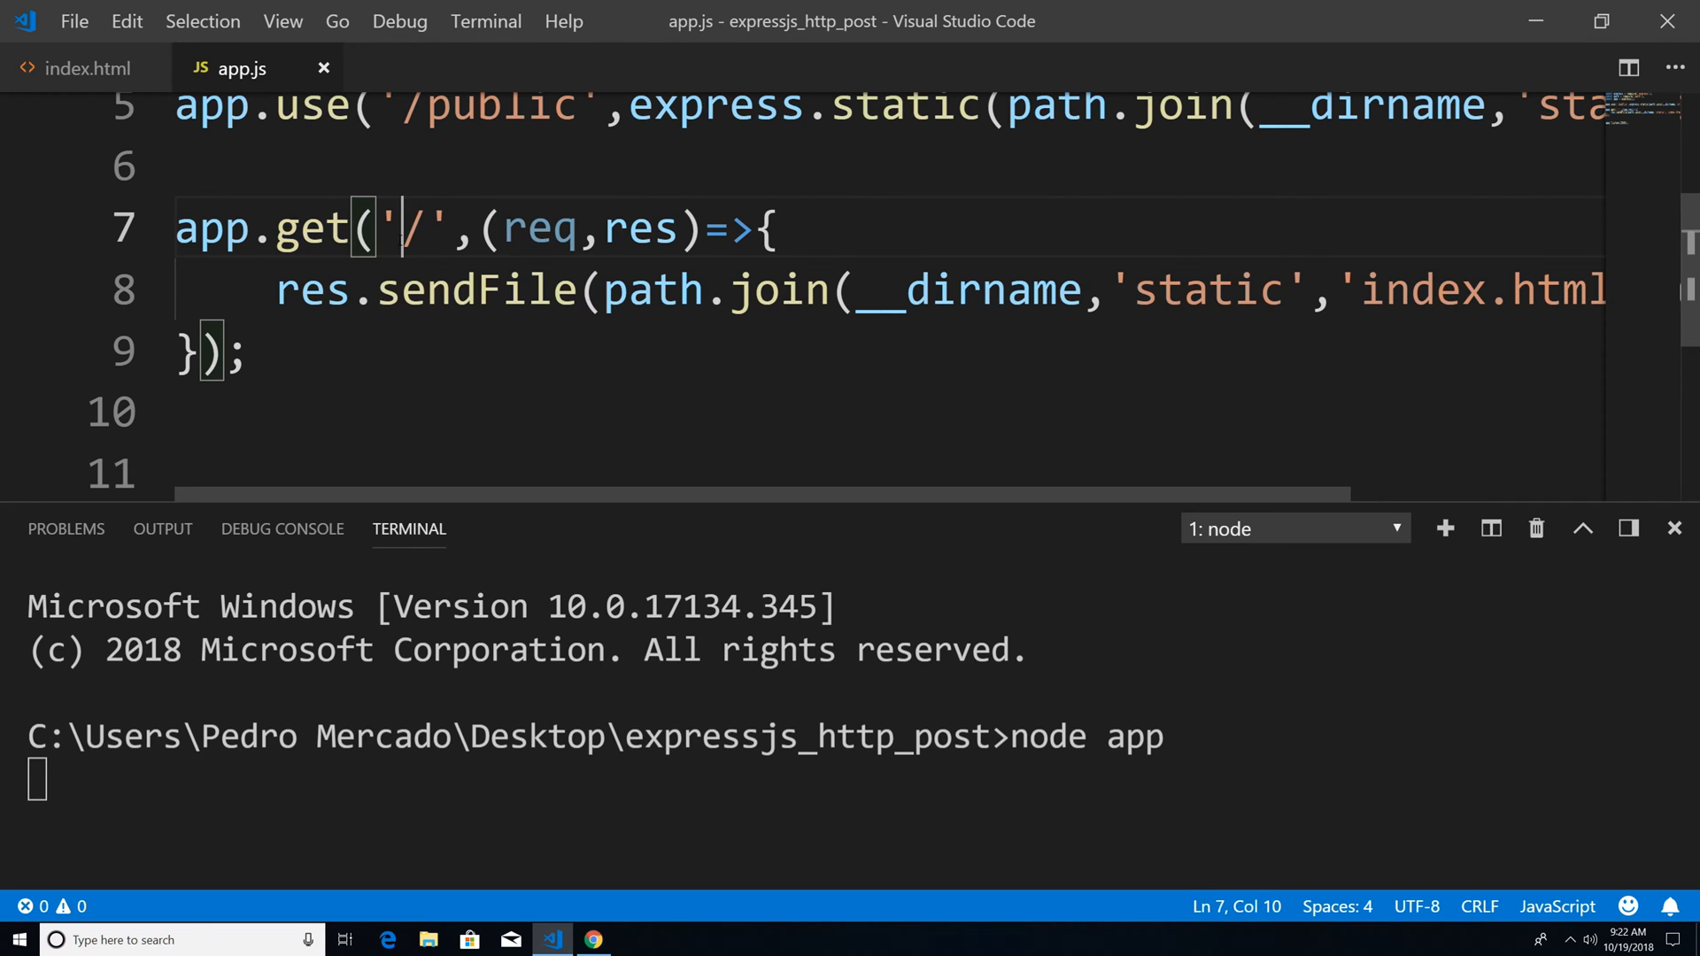
{"action": "key", "text": "Right"}
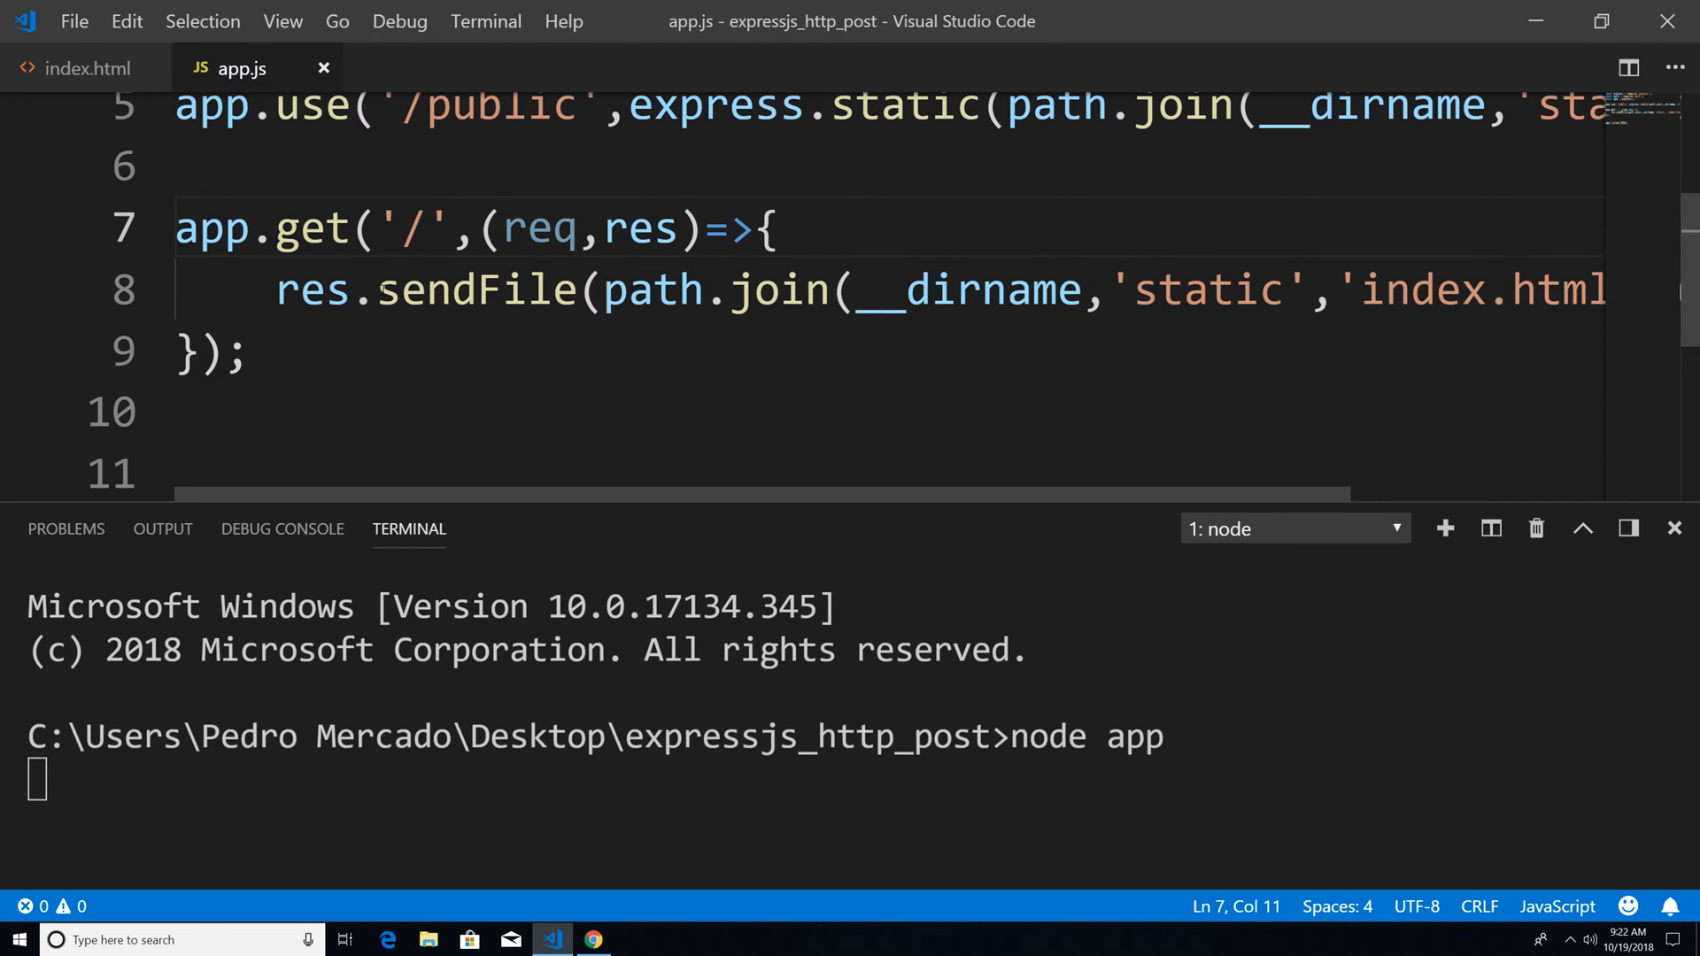
{"action": "double_click", "coordinate": [477, 290]}
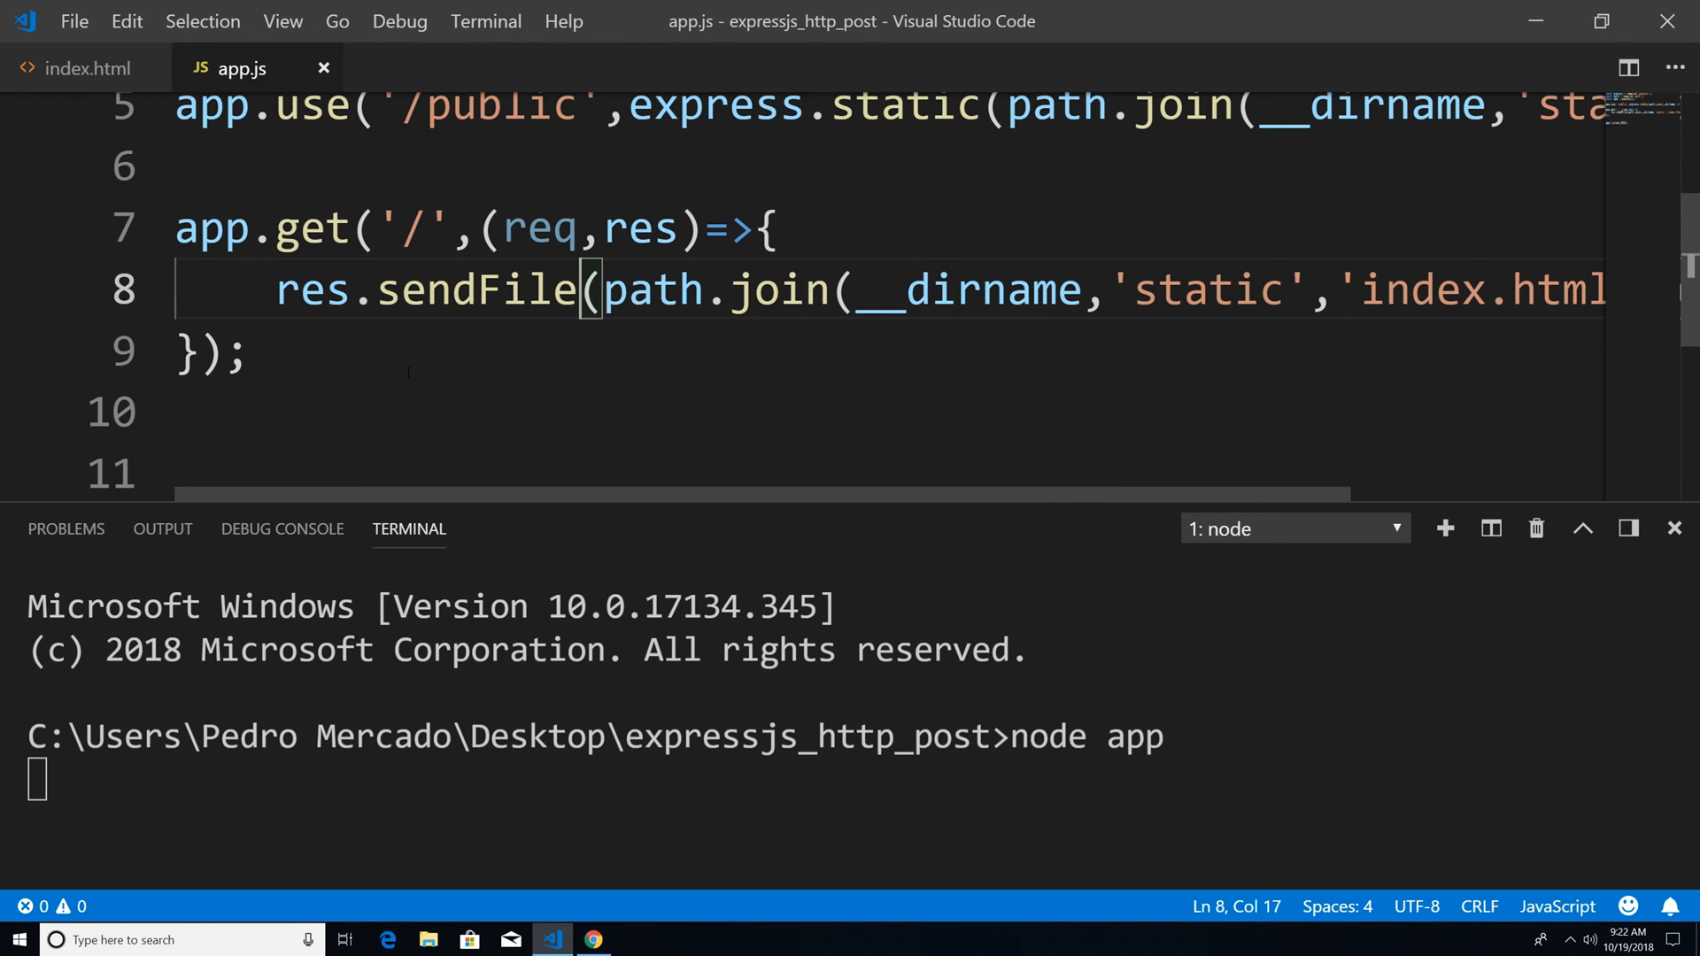
{"action": "scroll", "scroll_direction": "up", "scroll_amount": 3}
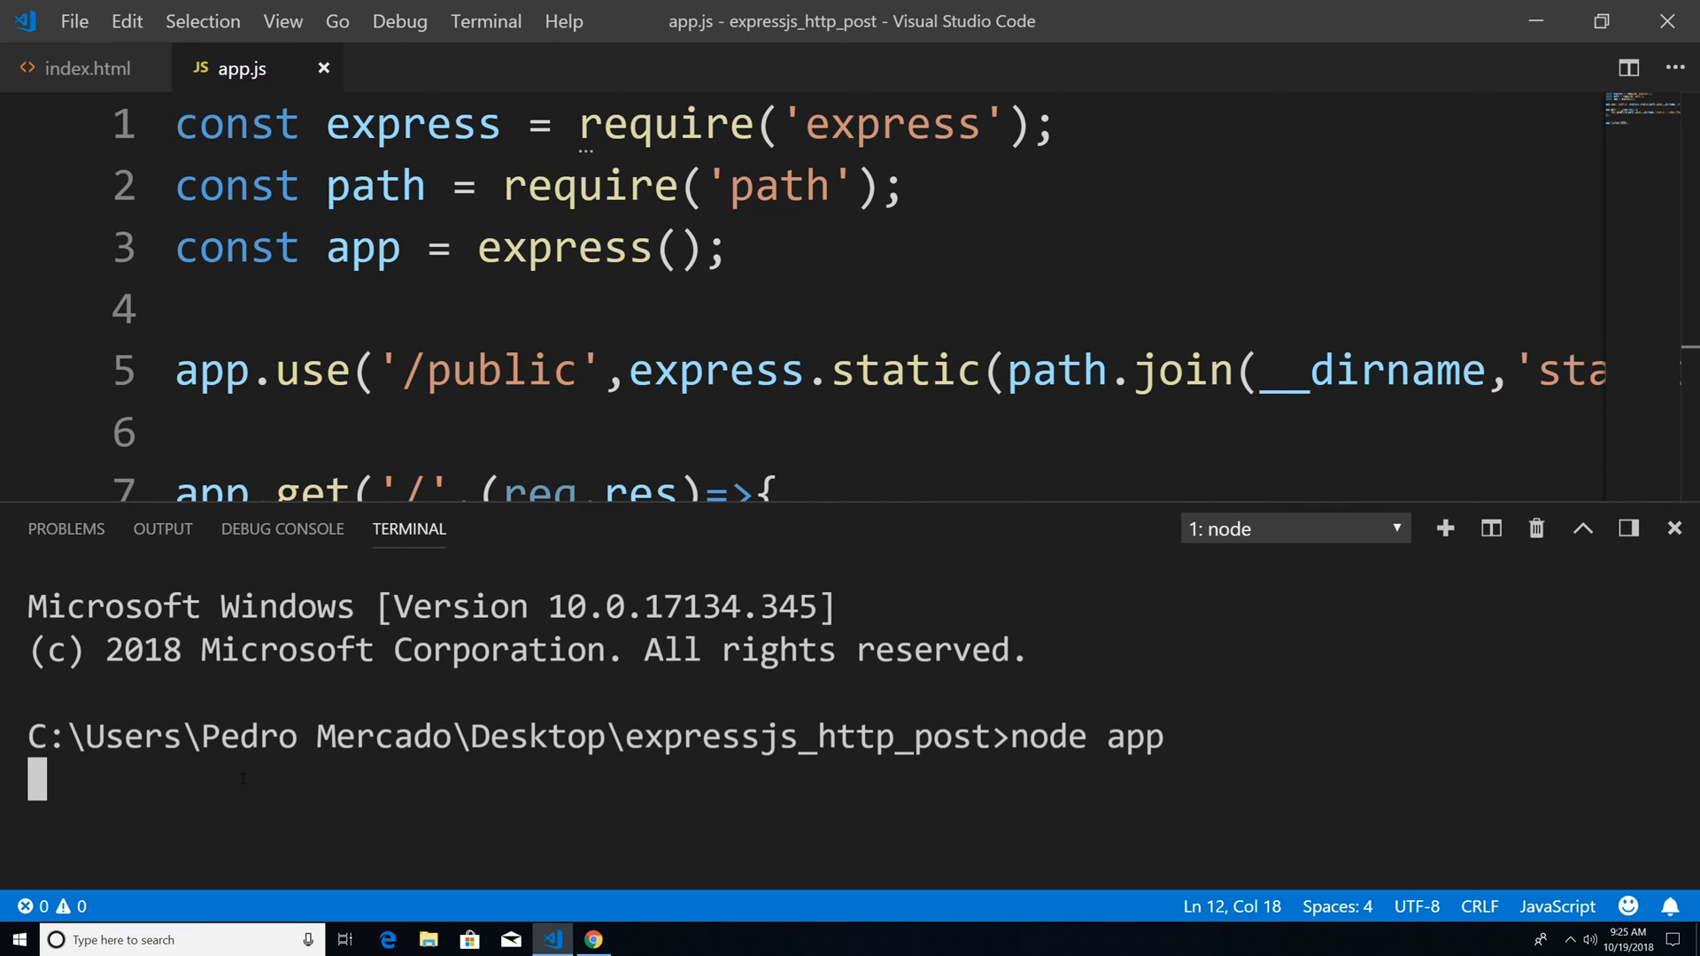
Stop the node server with Ctrl+C and install body-parser via npm.
{"action": "key", "text": "ctrl+c"}
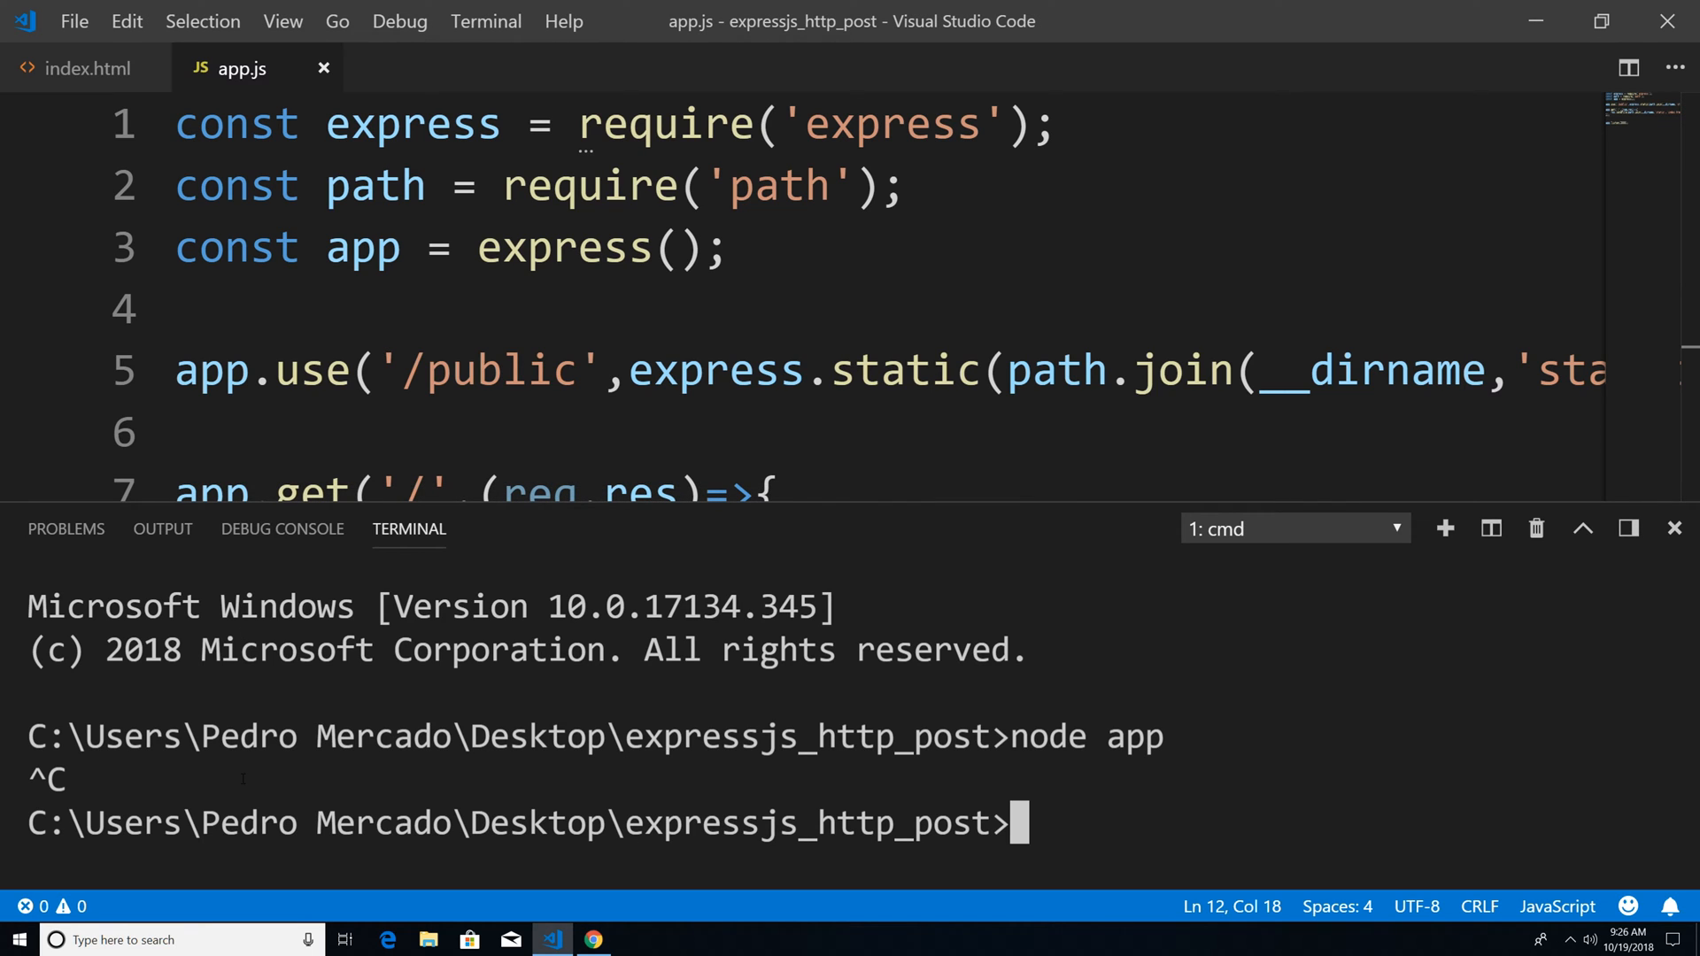
{"action": "type", "text": "npm install"}
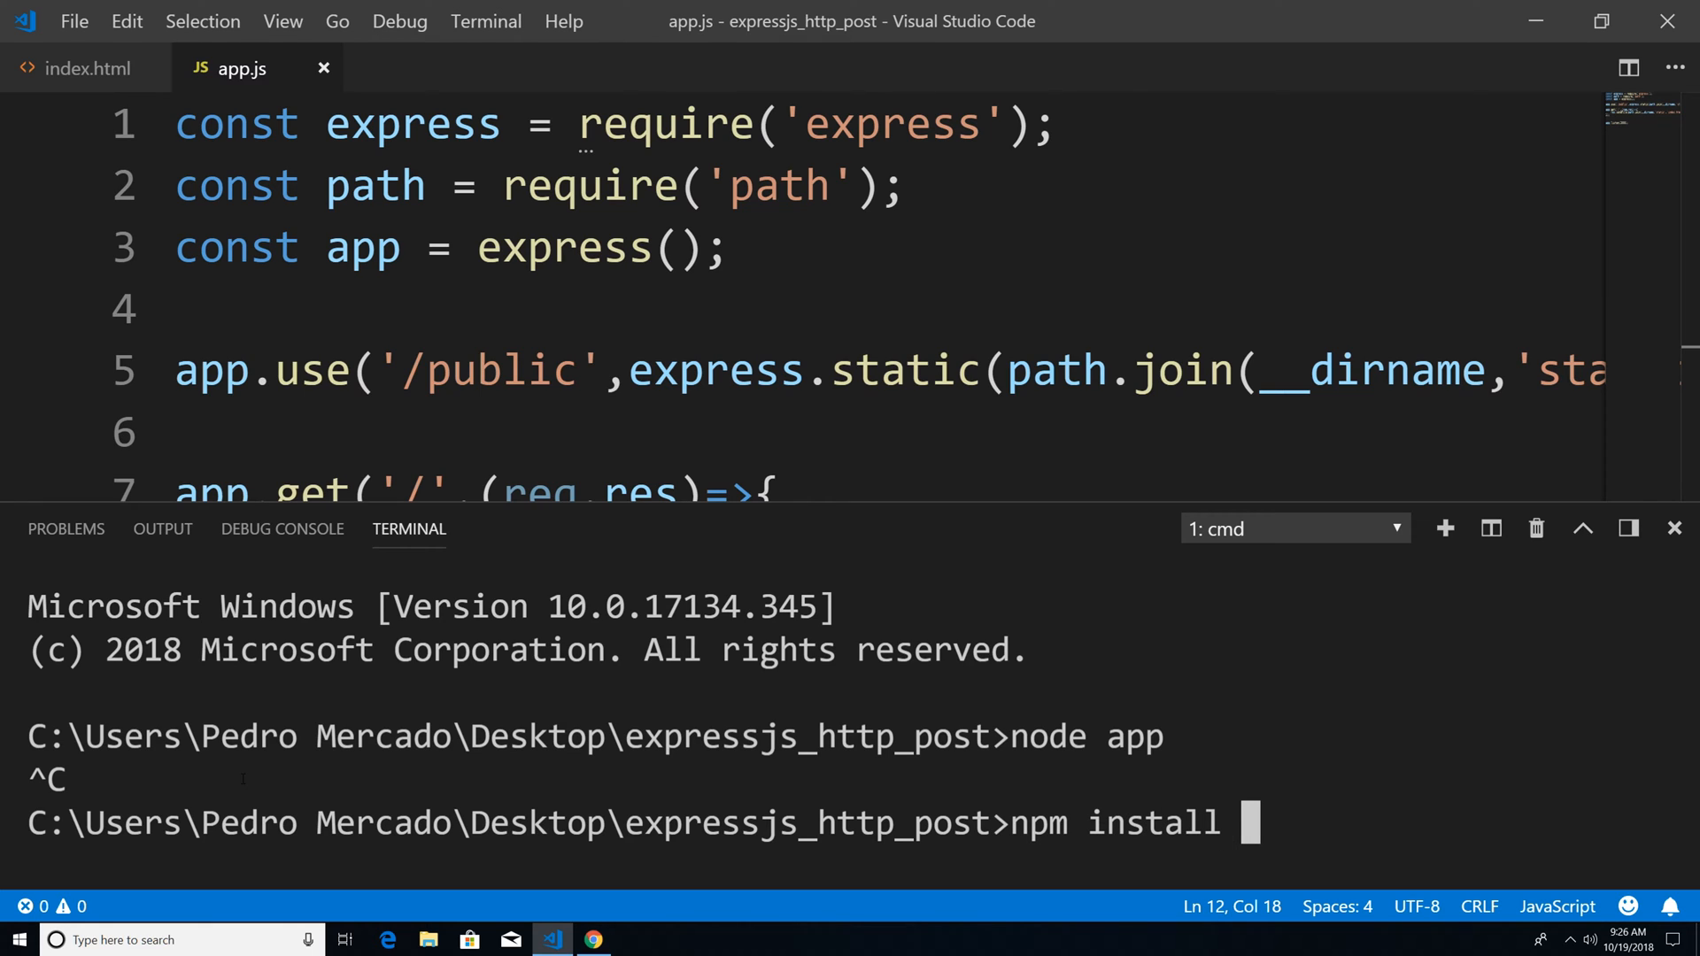
{"action": "type", "text": "body-par"}
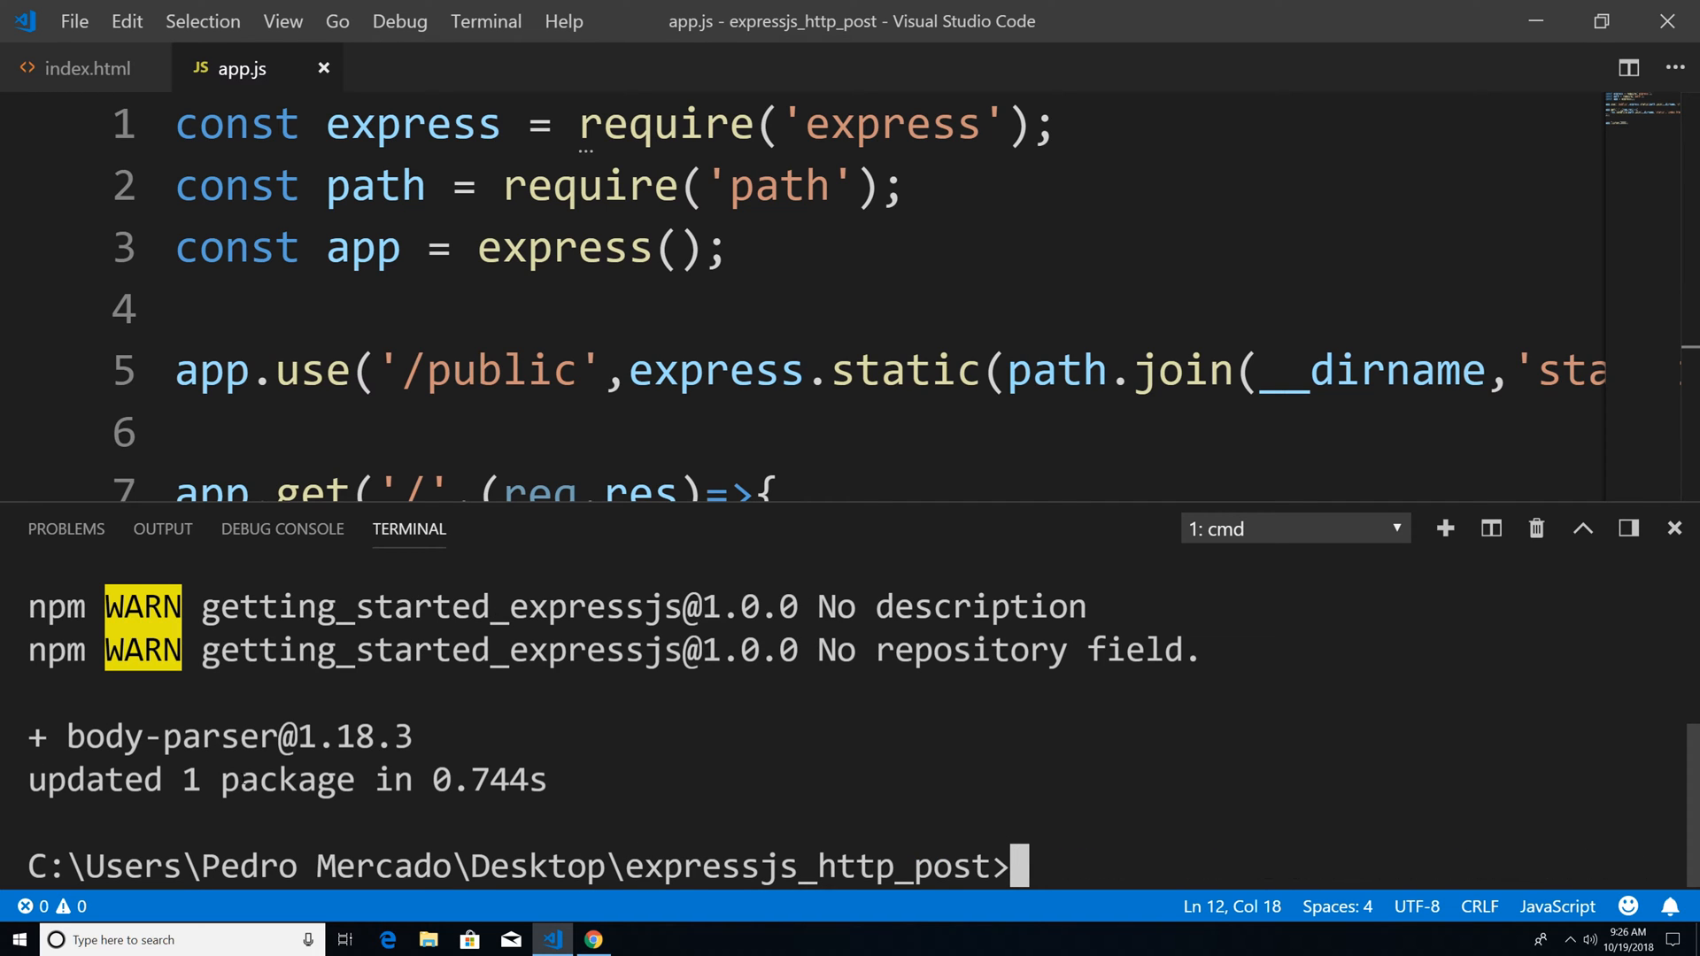
{"action": "key", "text": "Enter"}
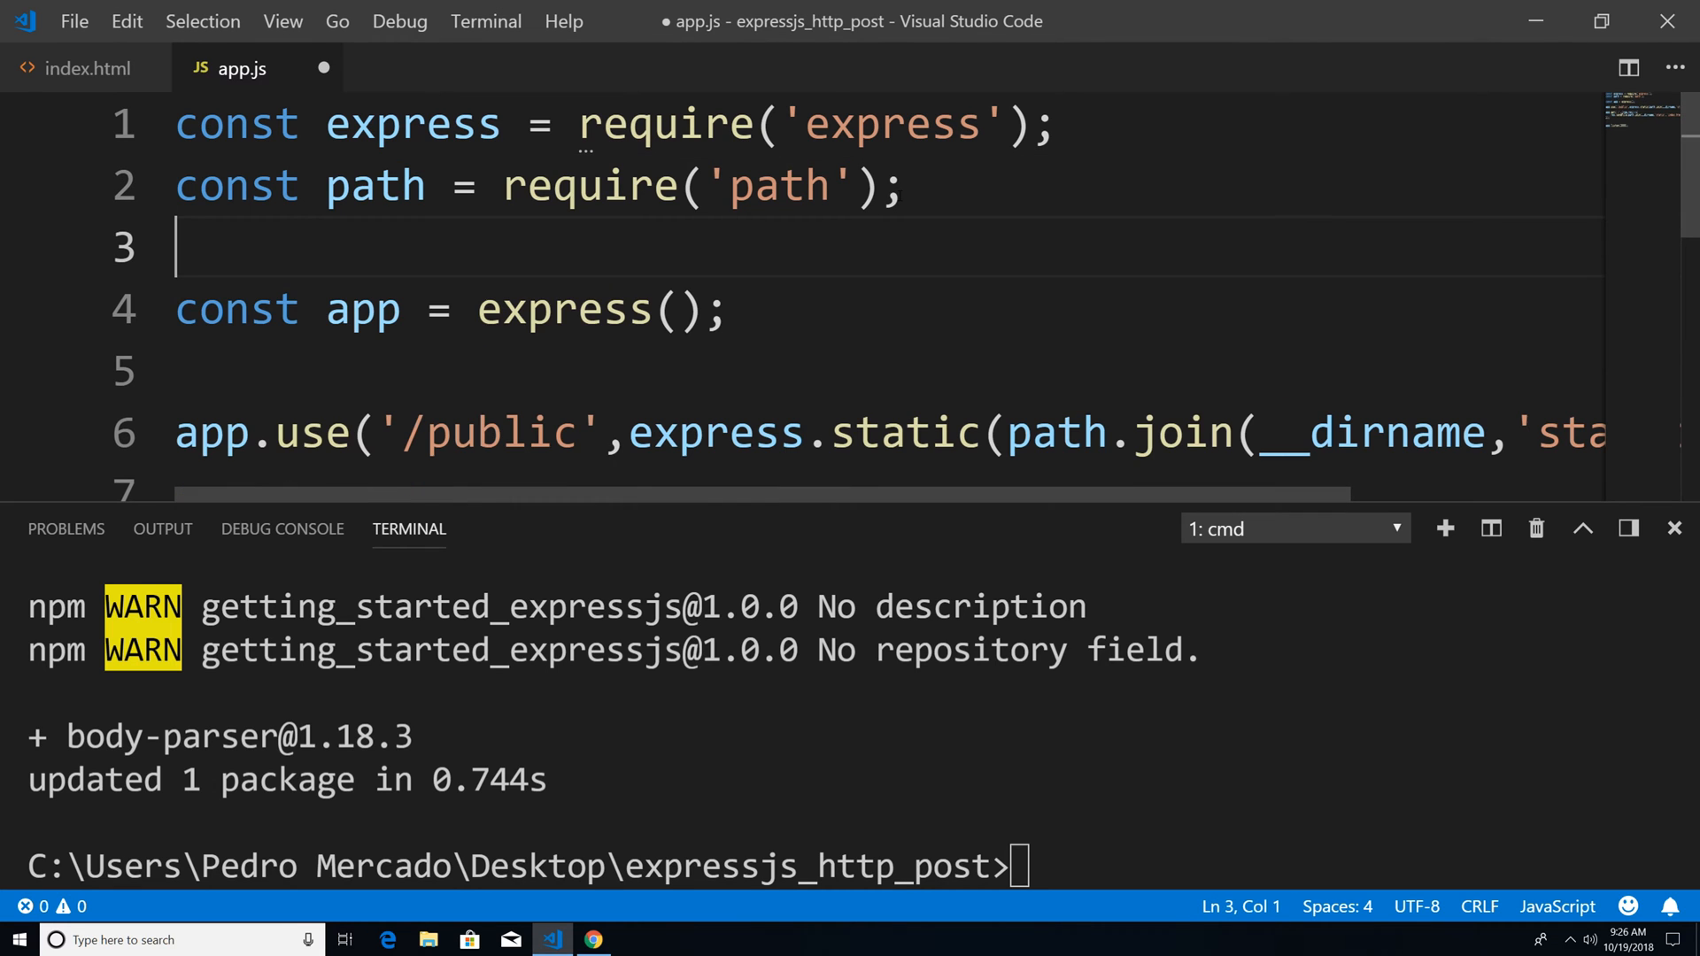
Add const bodyParser = require('body-parser'); on line 3 of app.js.
{"action": "type", "text": "const b"}
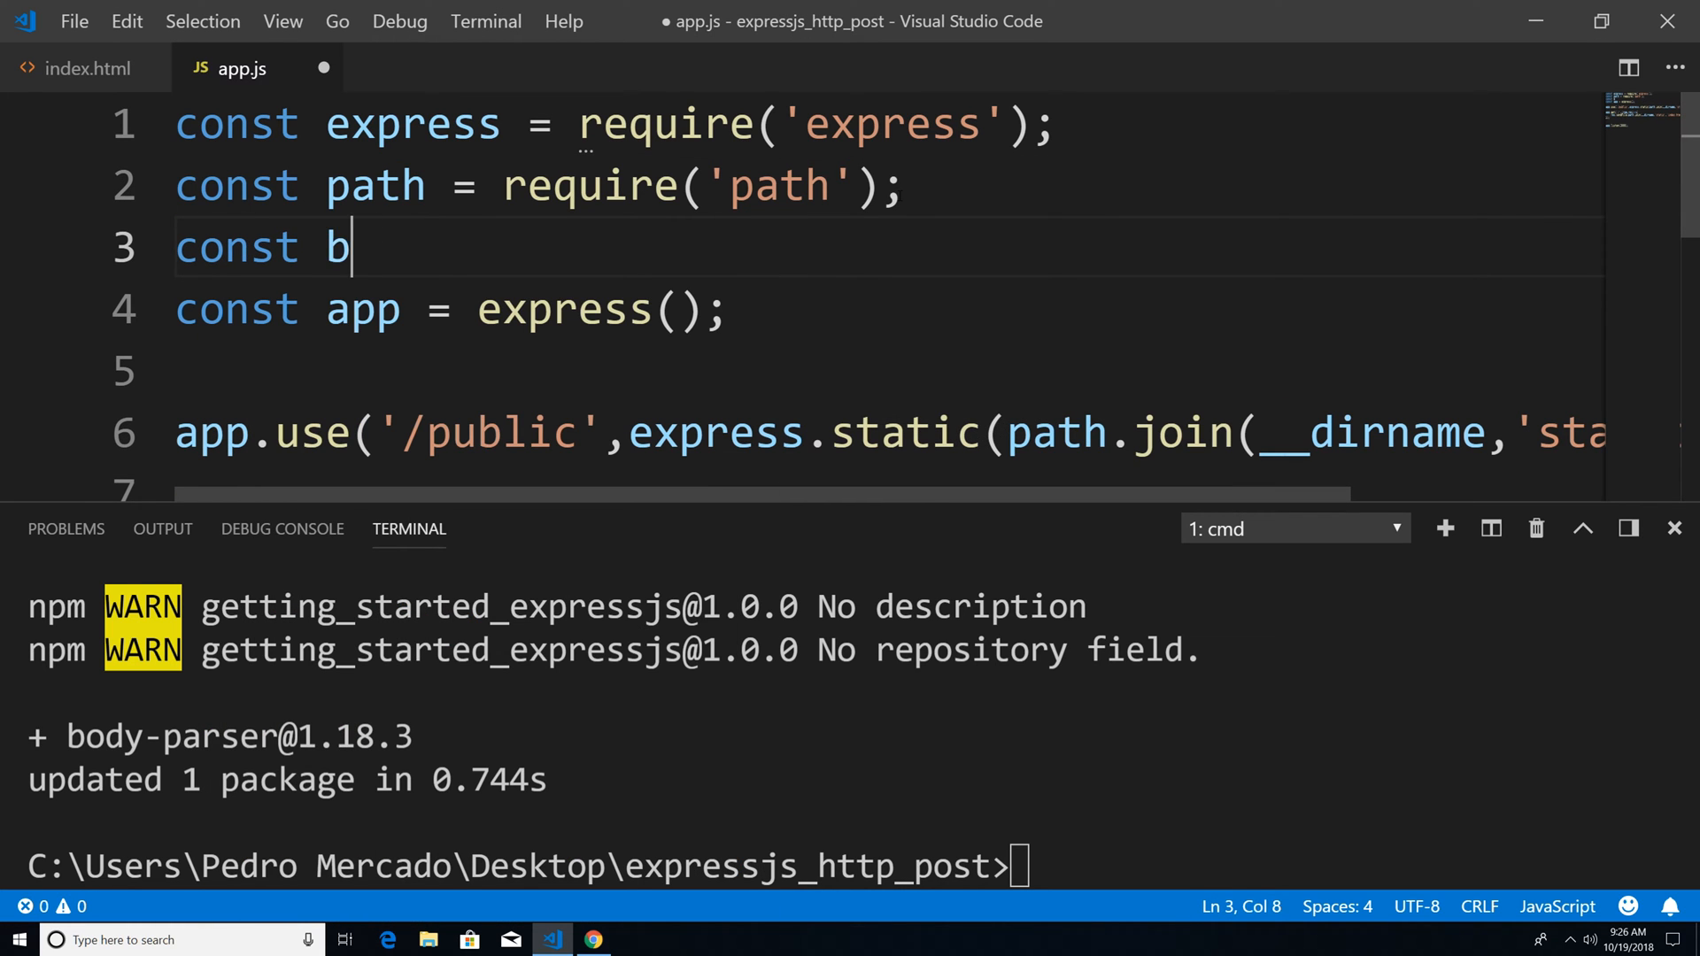
{"action": "type", "text": "odyParser"}
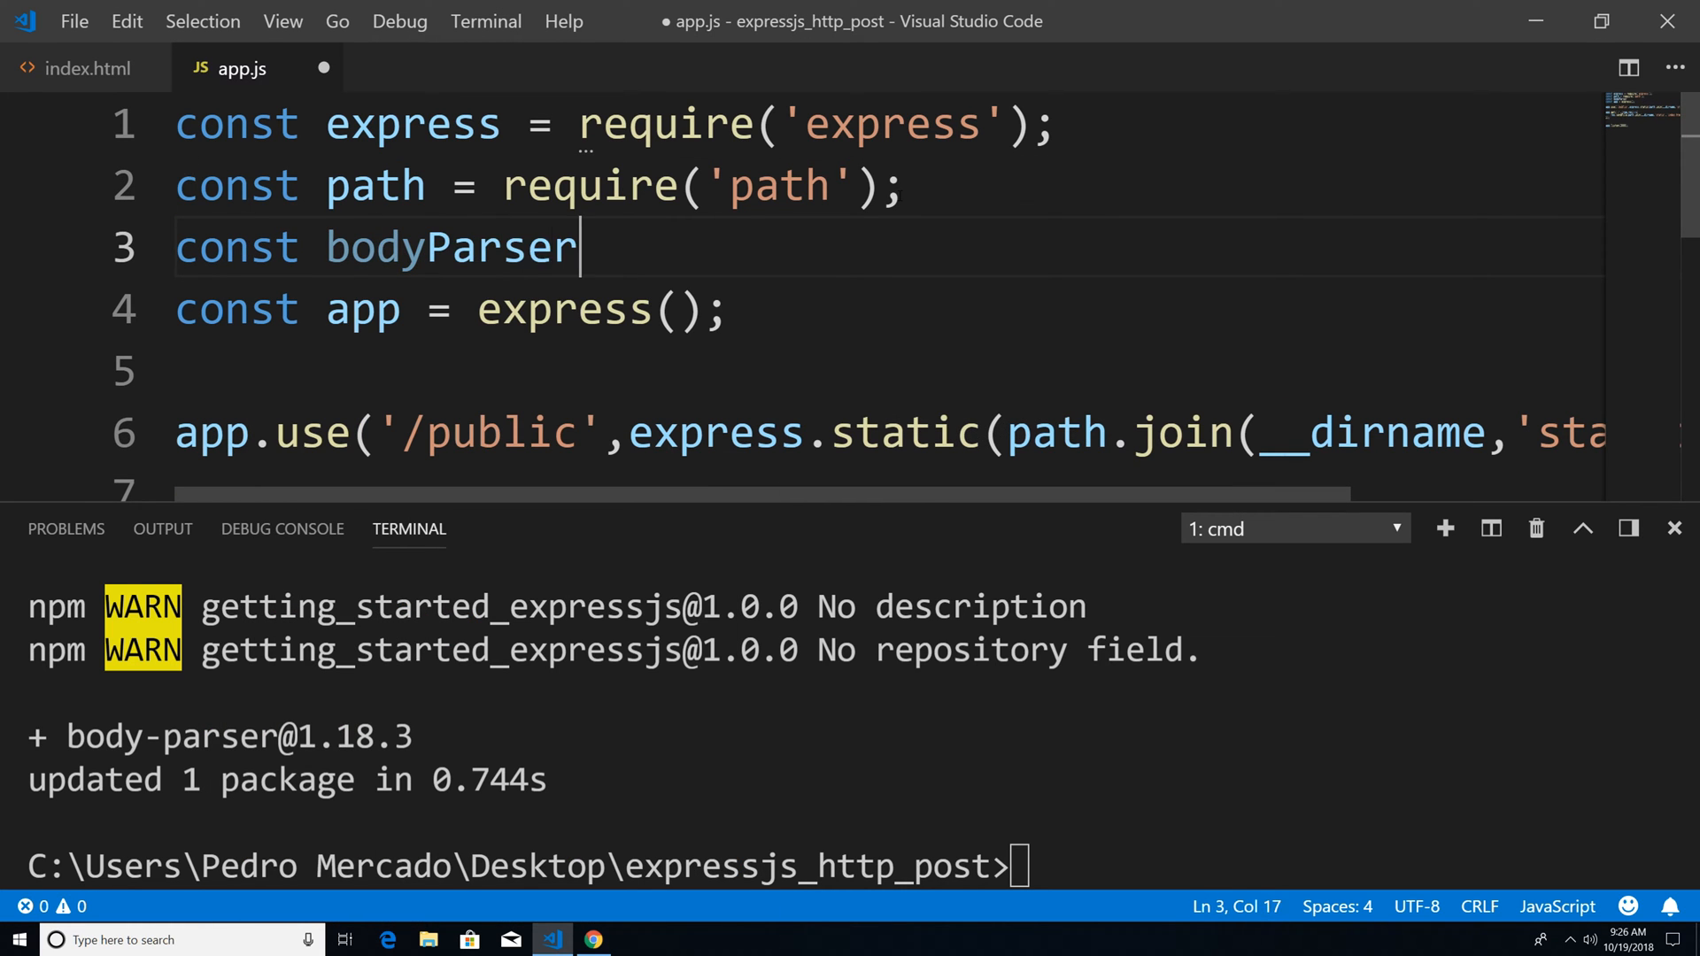
{"action": "type", "text": "="}
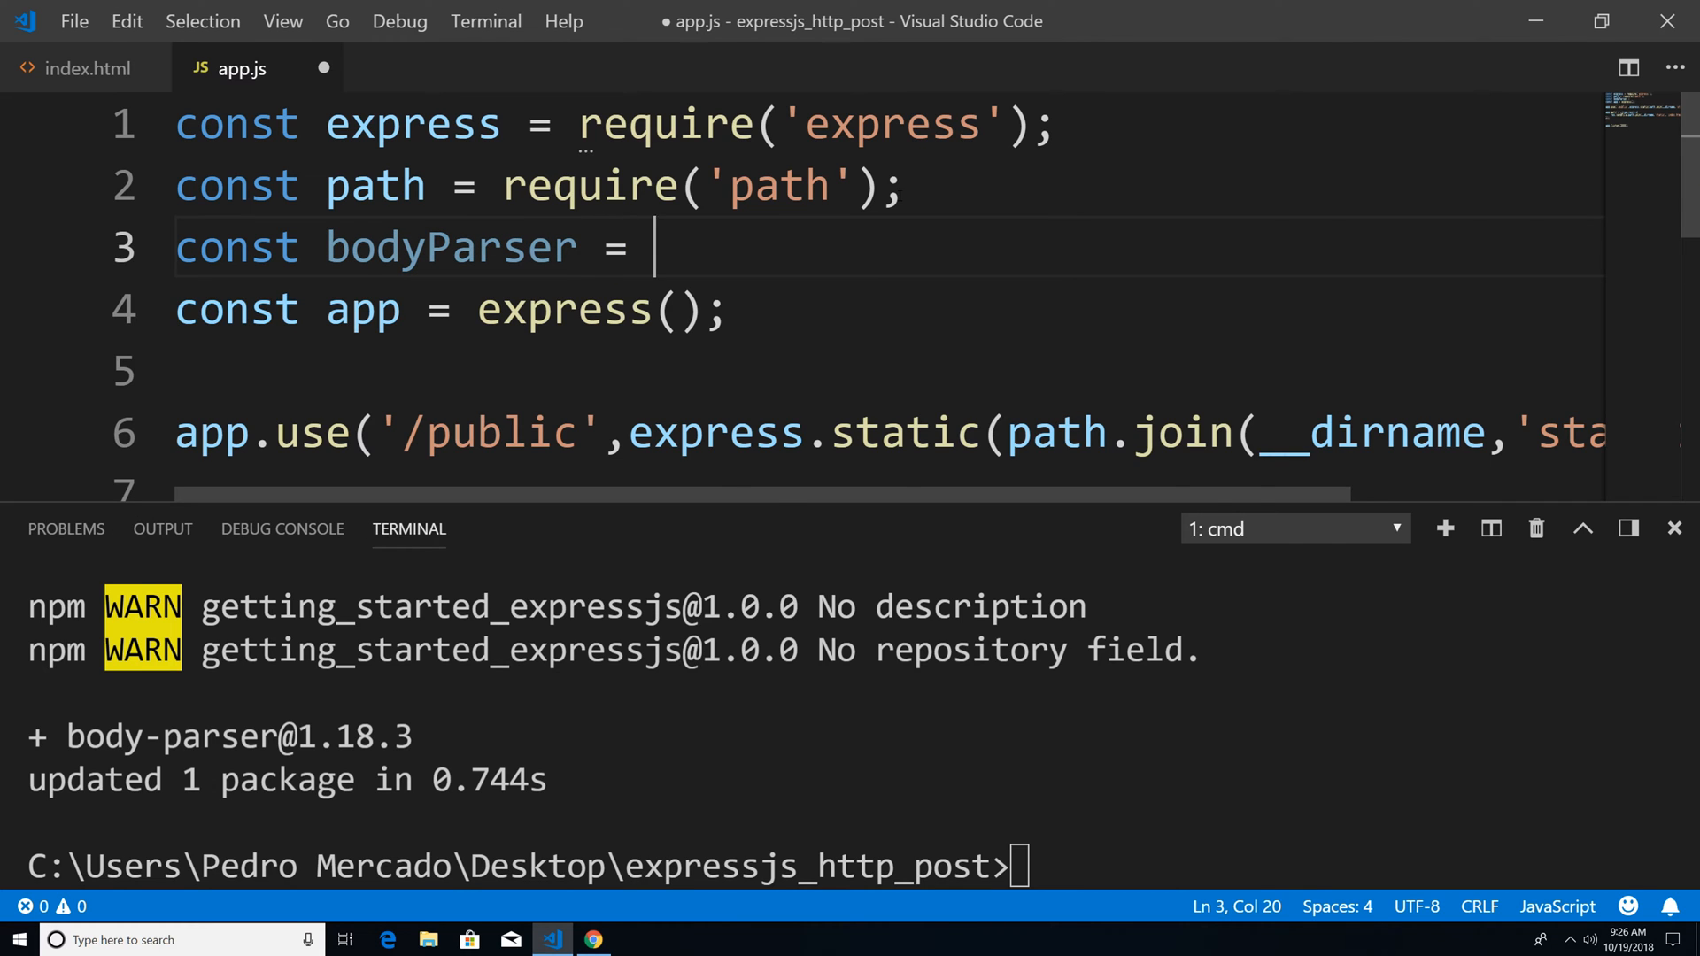
{"action": "type", "text": "require"}
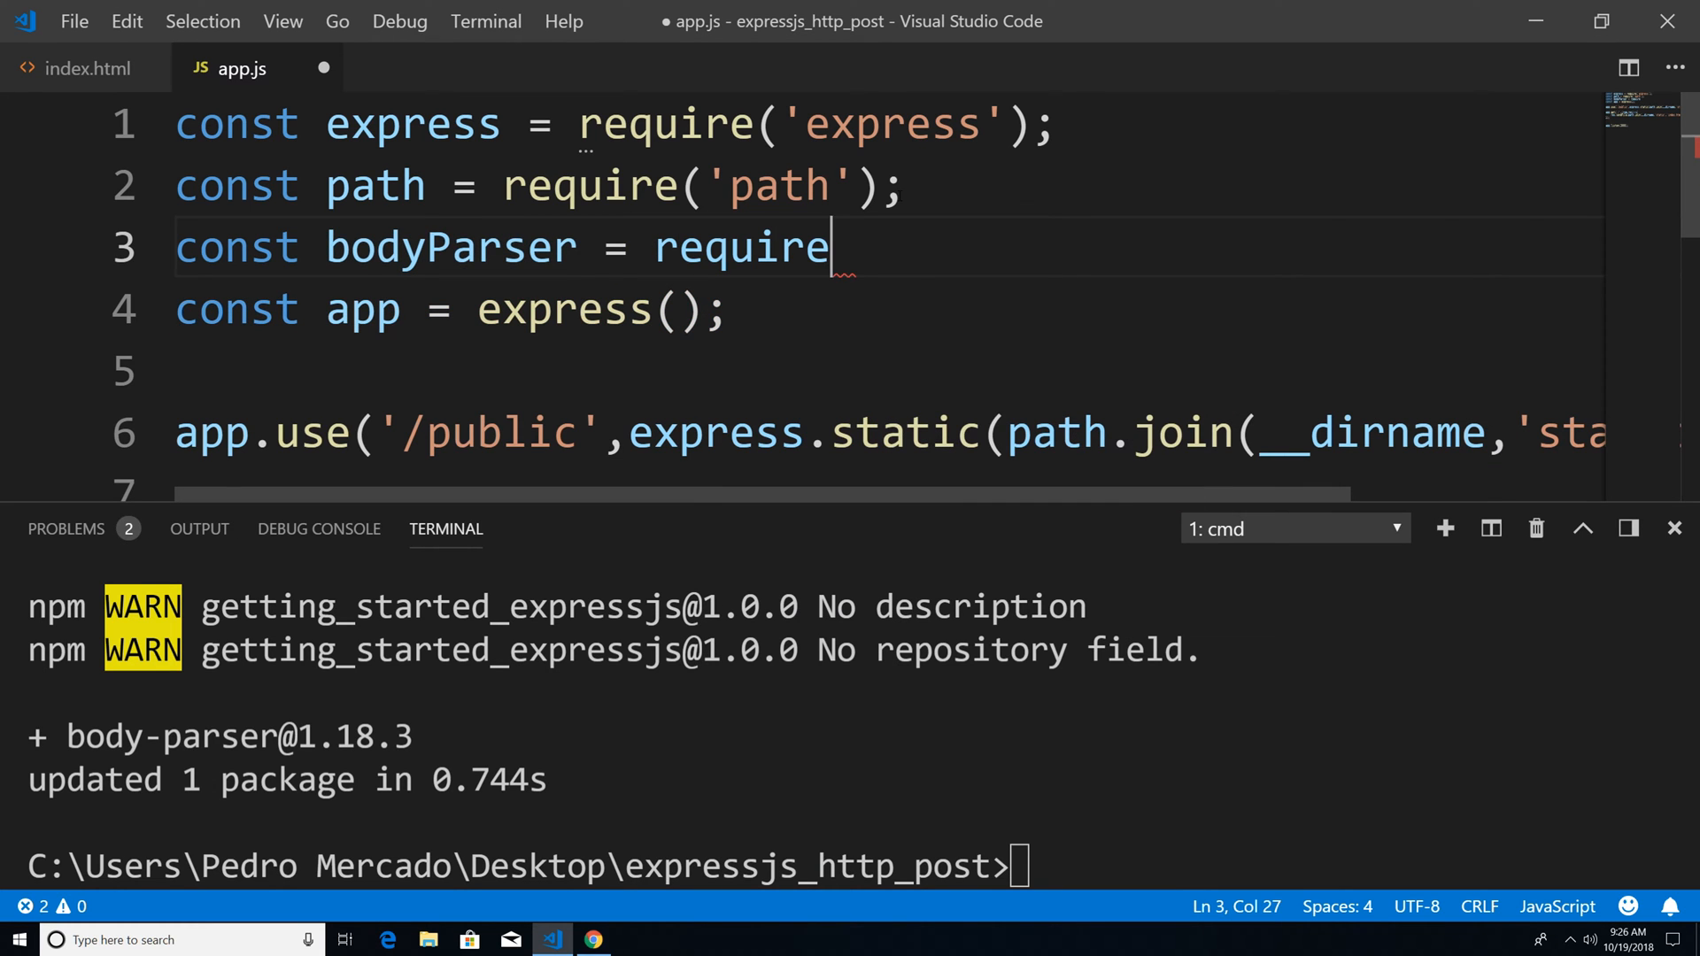
{"action": "type", "text": "('body-parser');"}
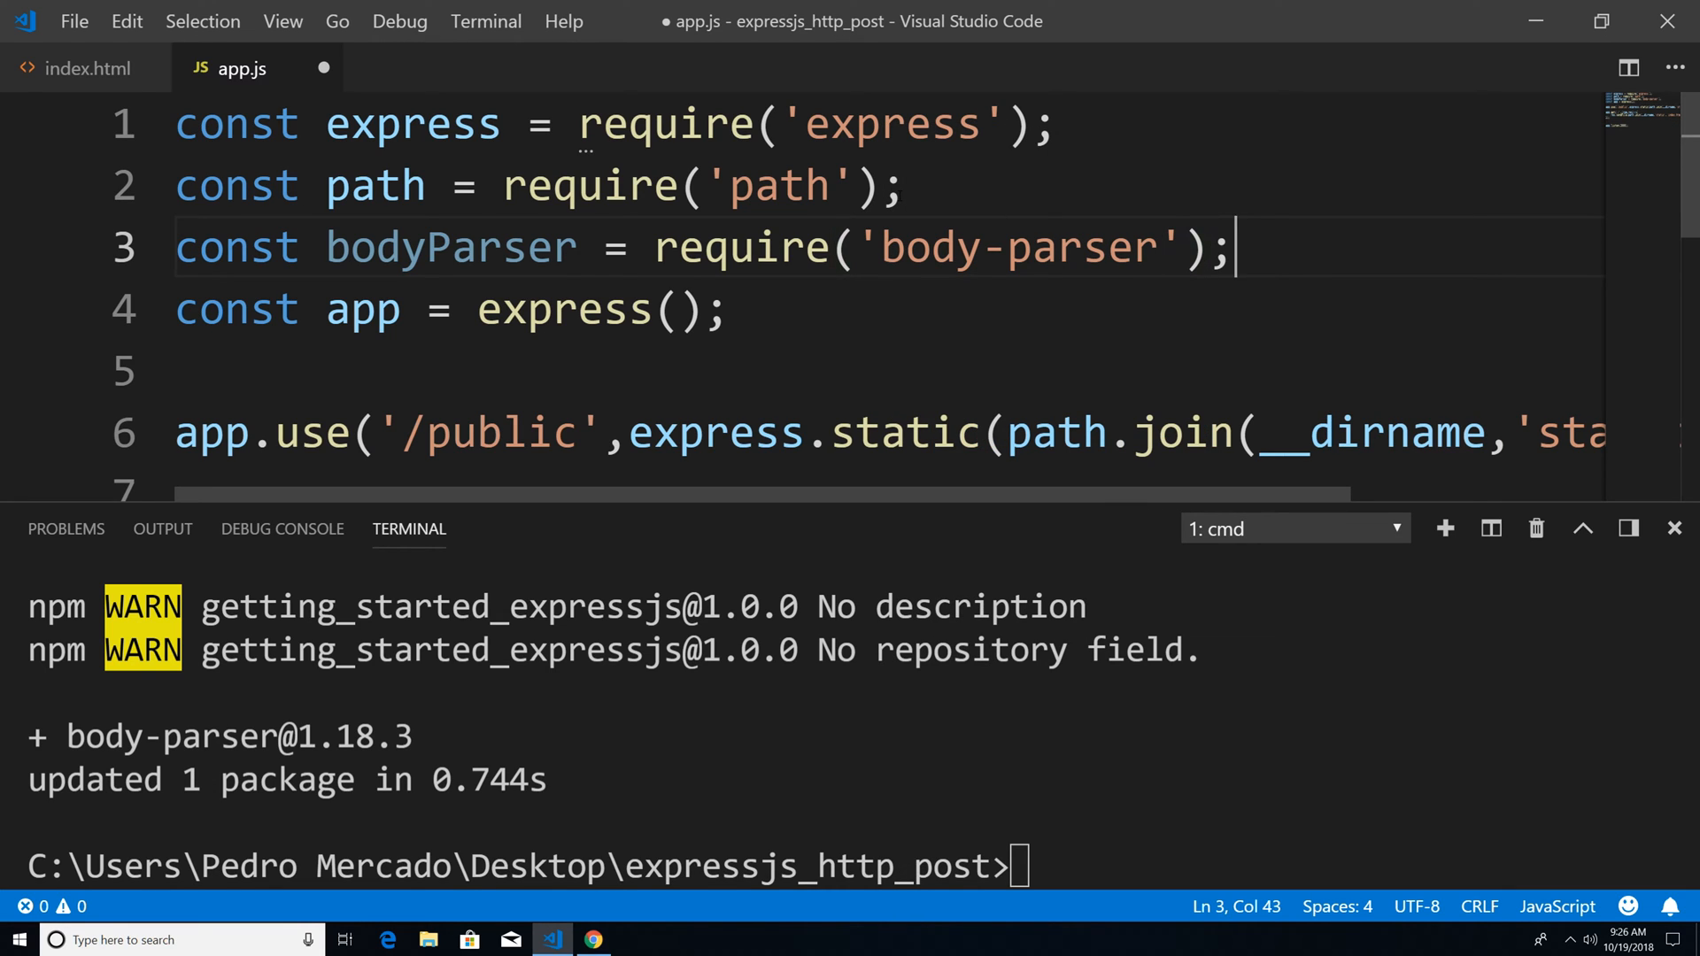
{"action": "scroll", "scroll_direction": "down", "scroll_amount": 3}
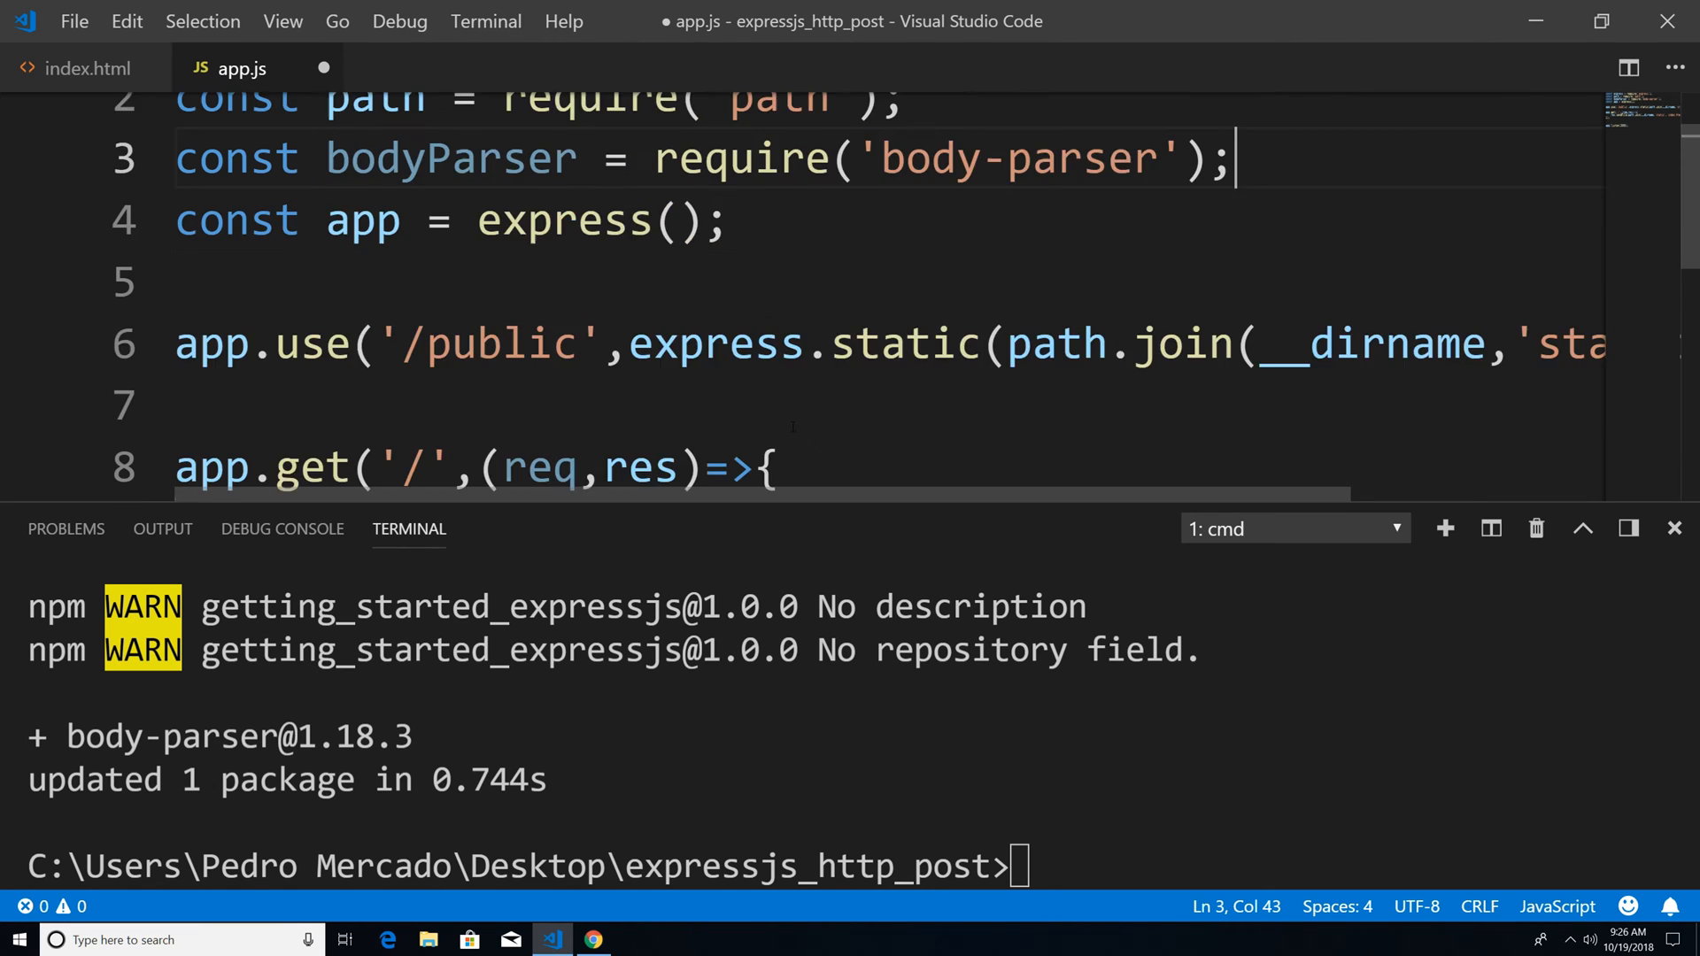
{"action": "scroll", "scroll_direction": "down", "scroll_amount": 3}
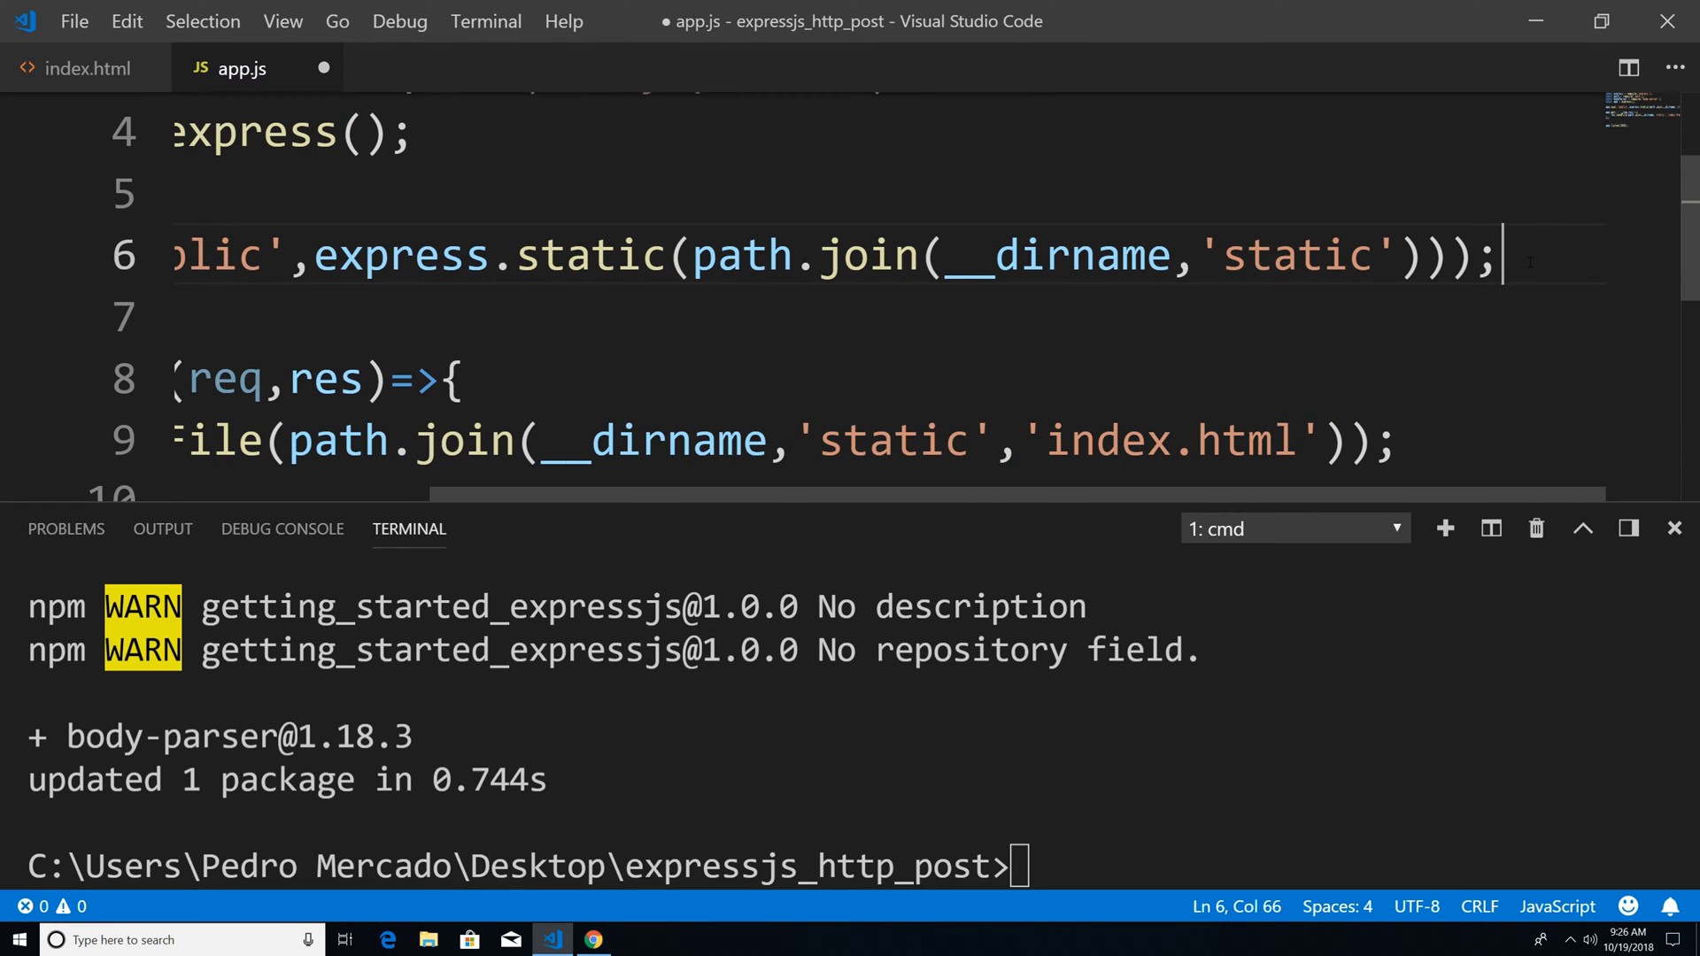
Type app.use(bodyParser.urlencoded({extended: false})); on line 7 of app.js.
{"action": "type", "text": "app.u"}
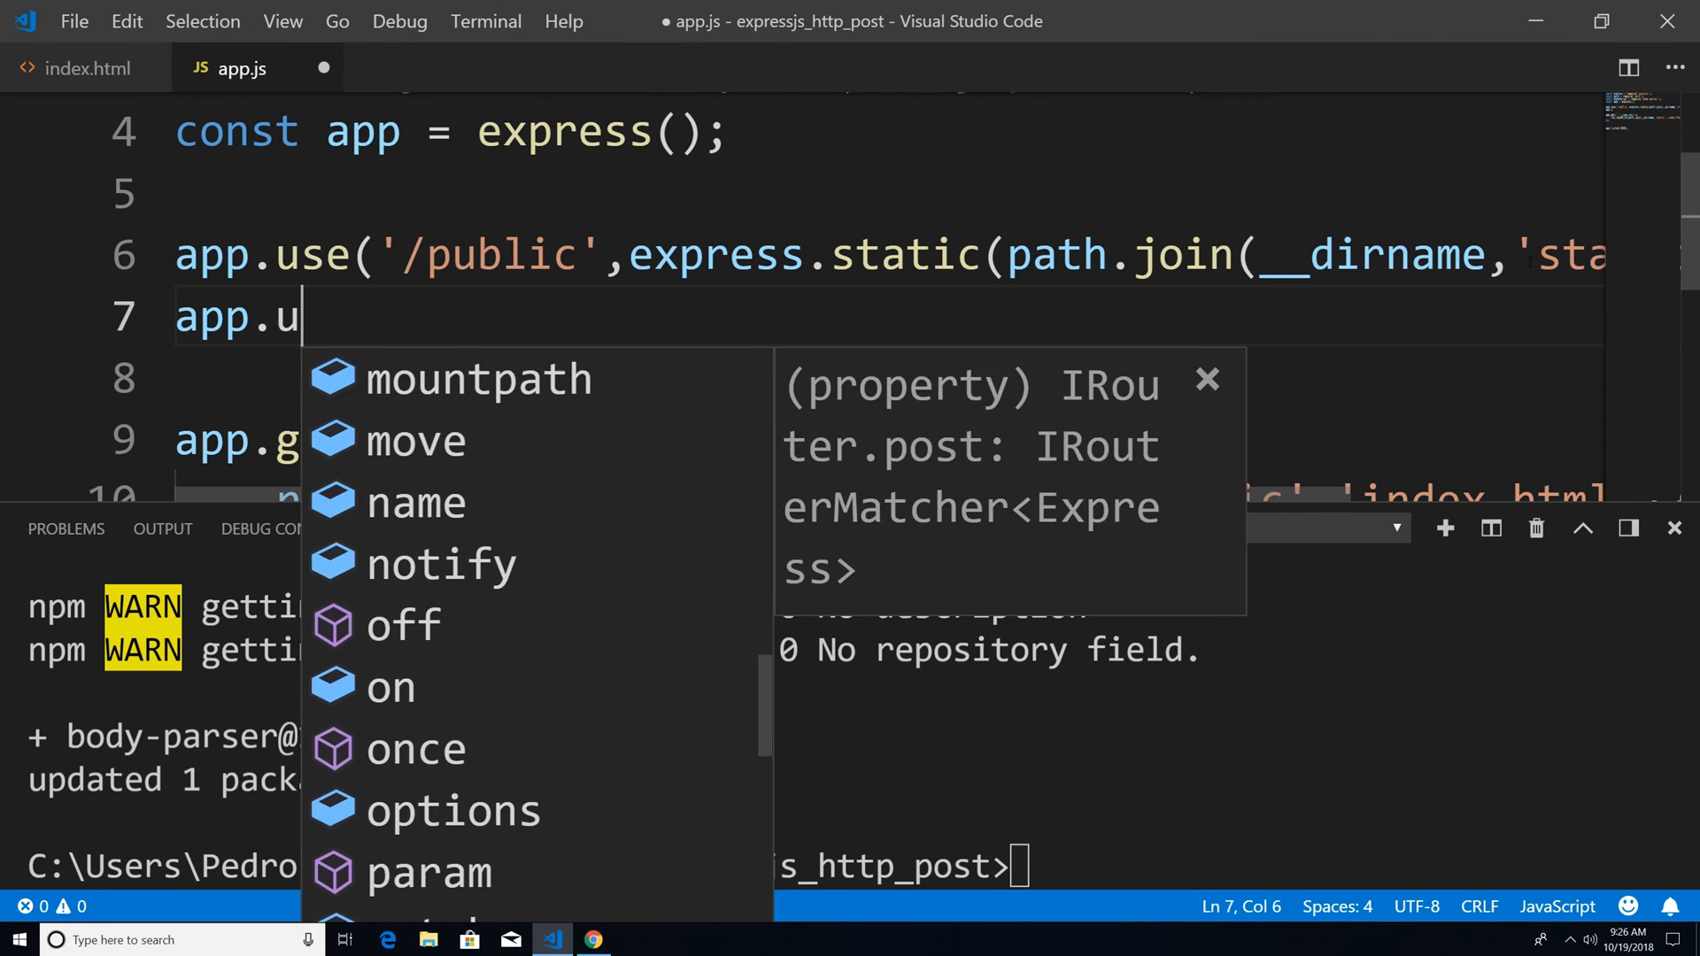
{"action": "type", "text": "se(bodyParser."}
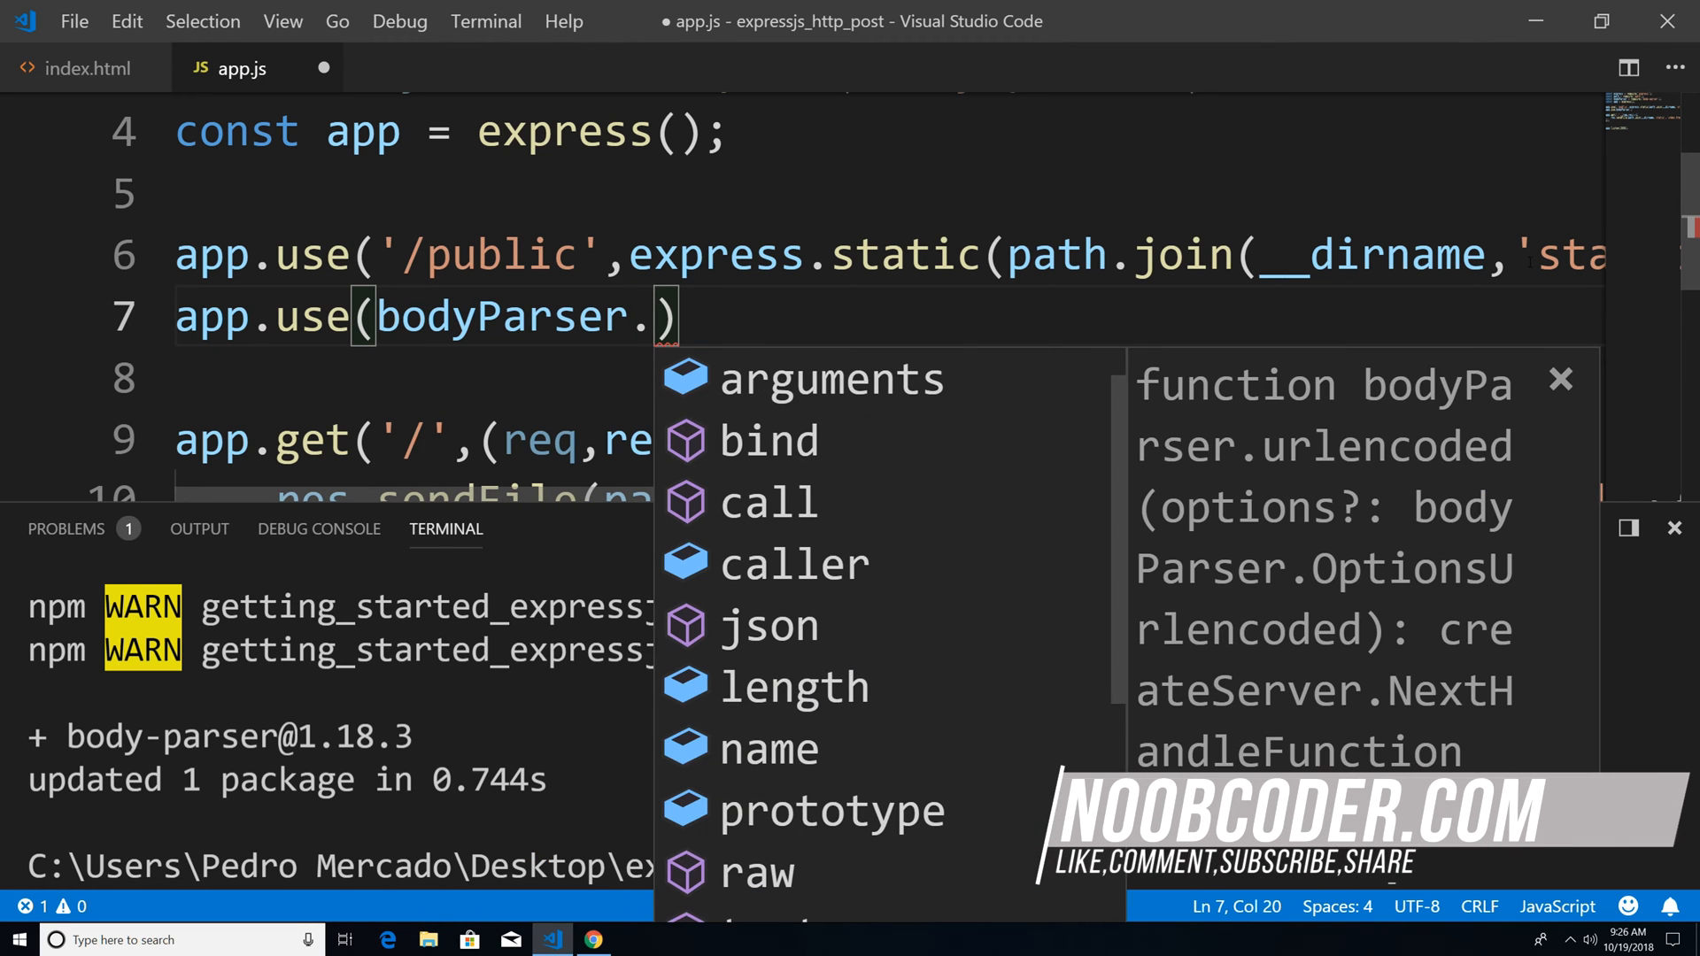
{"action": "type", "text": "urlencoded"}
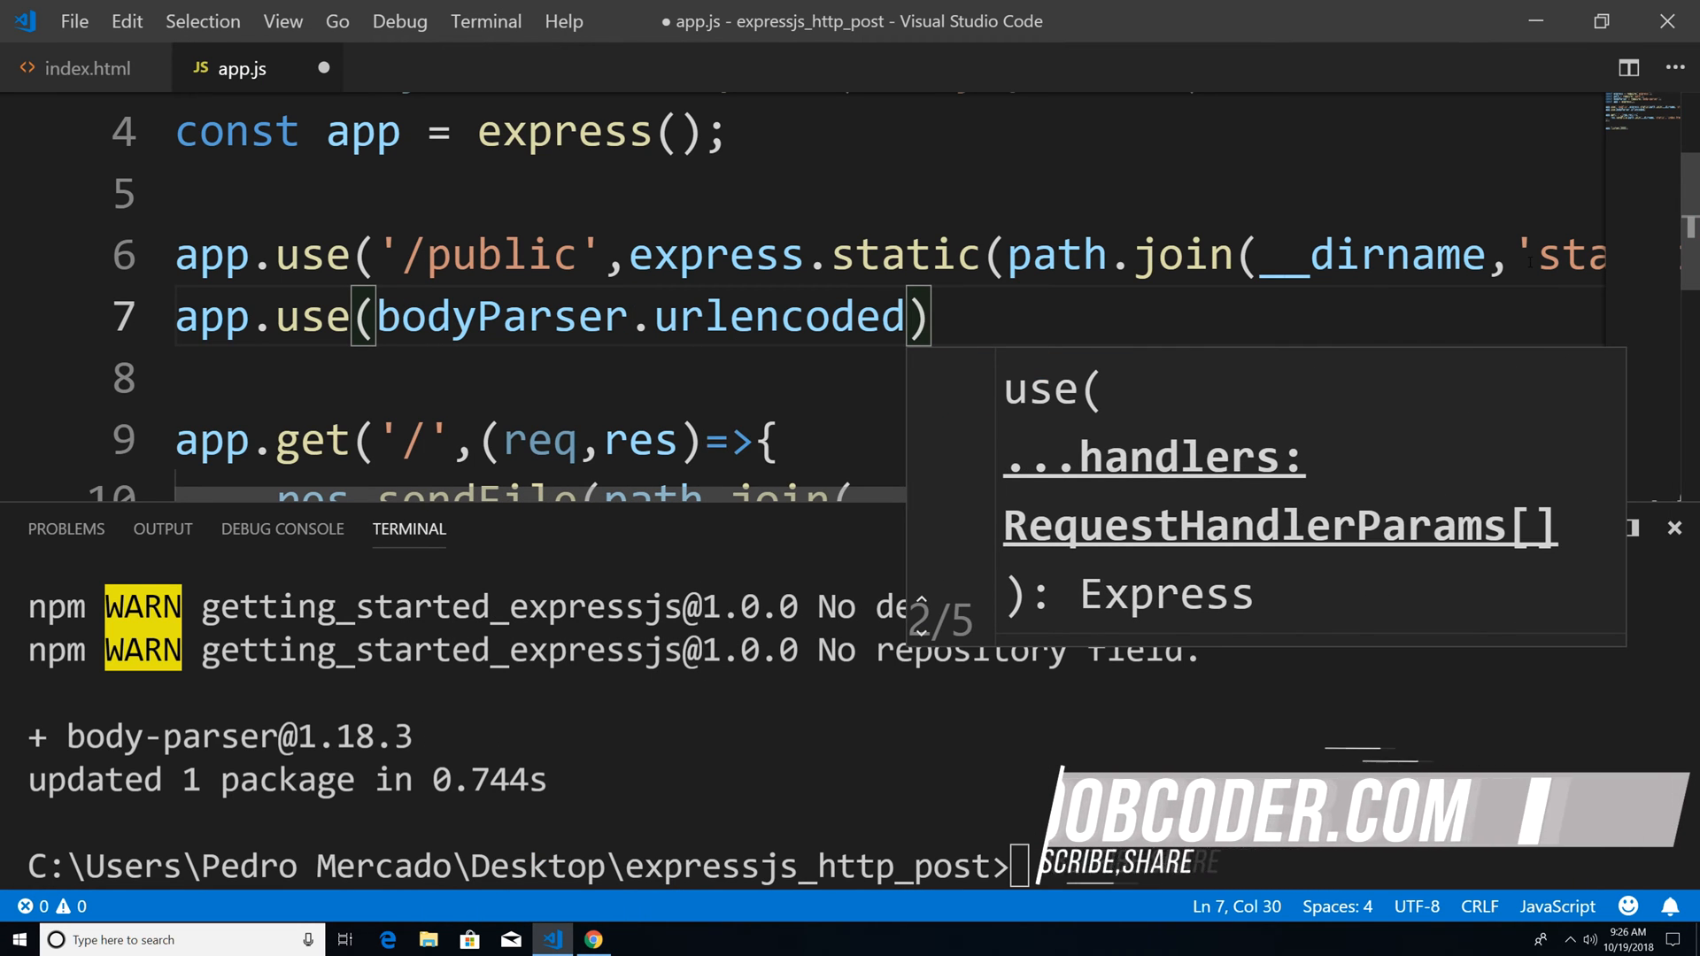
{"action": "type", "text": "()"}
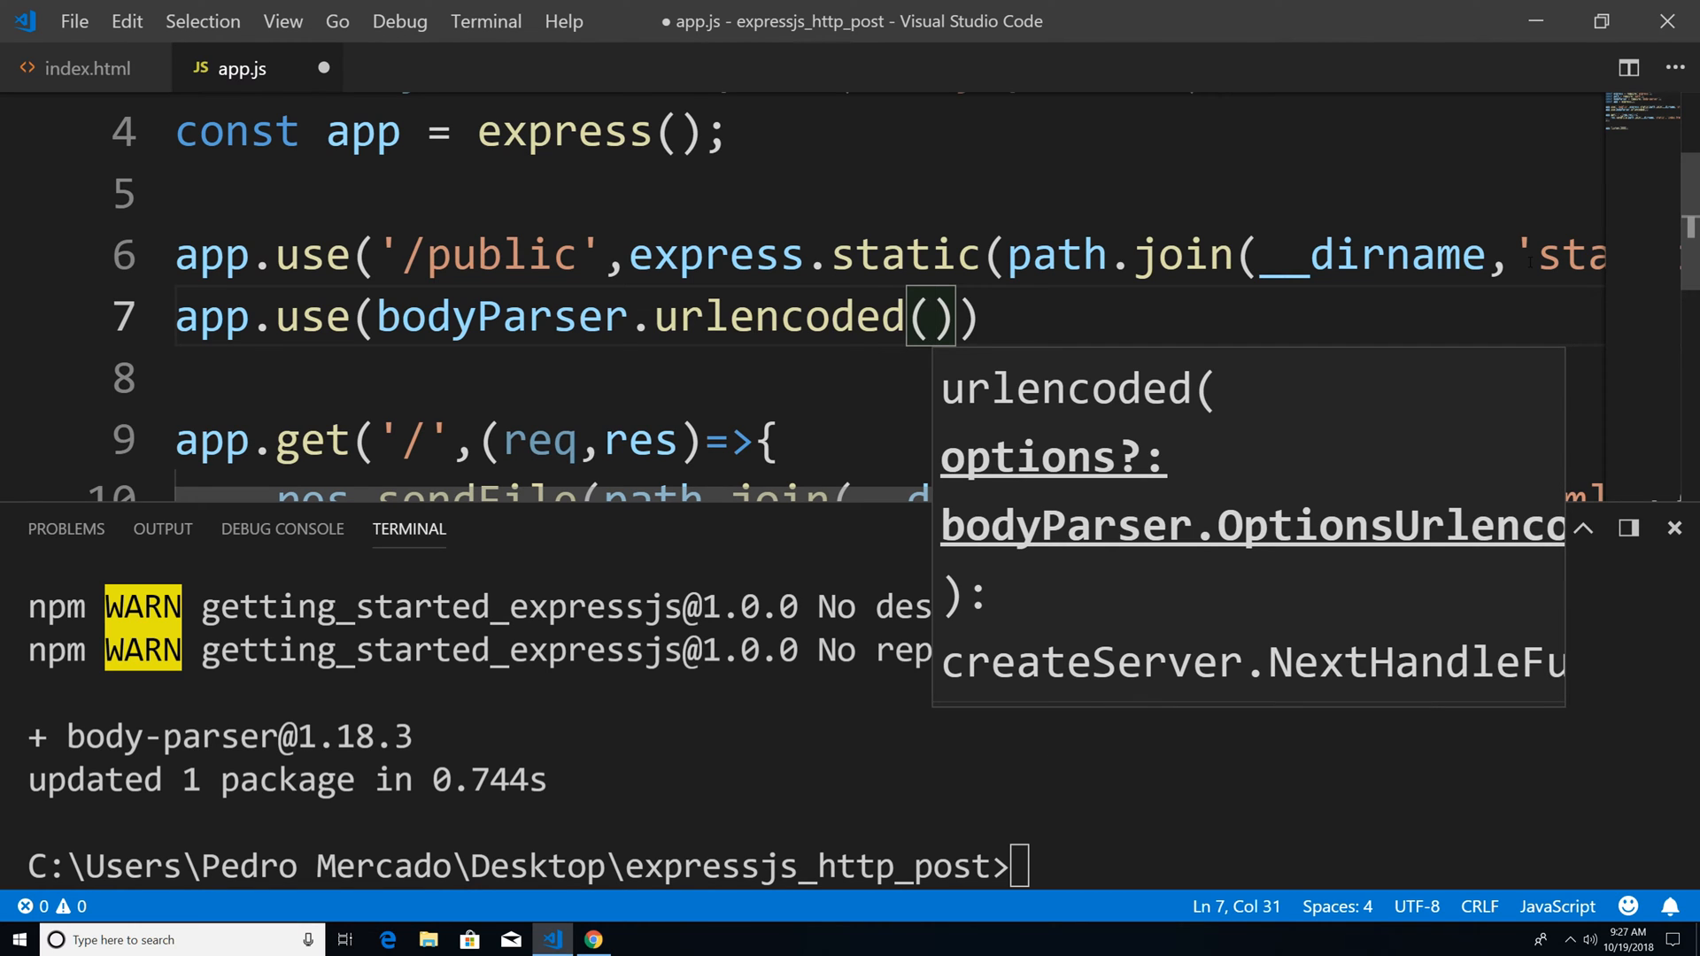
{"action": "type", "text": "{}"}
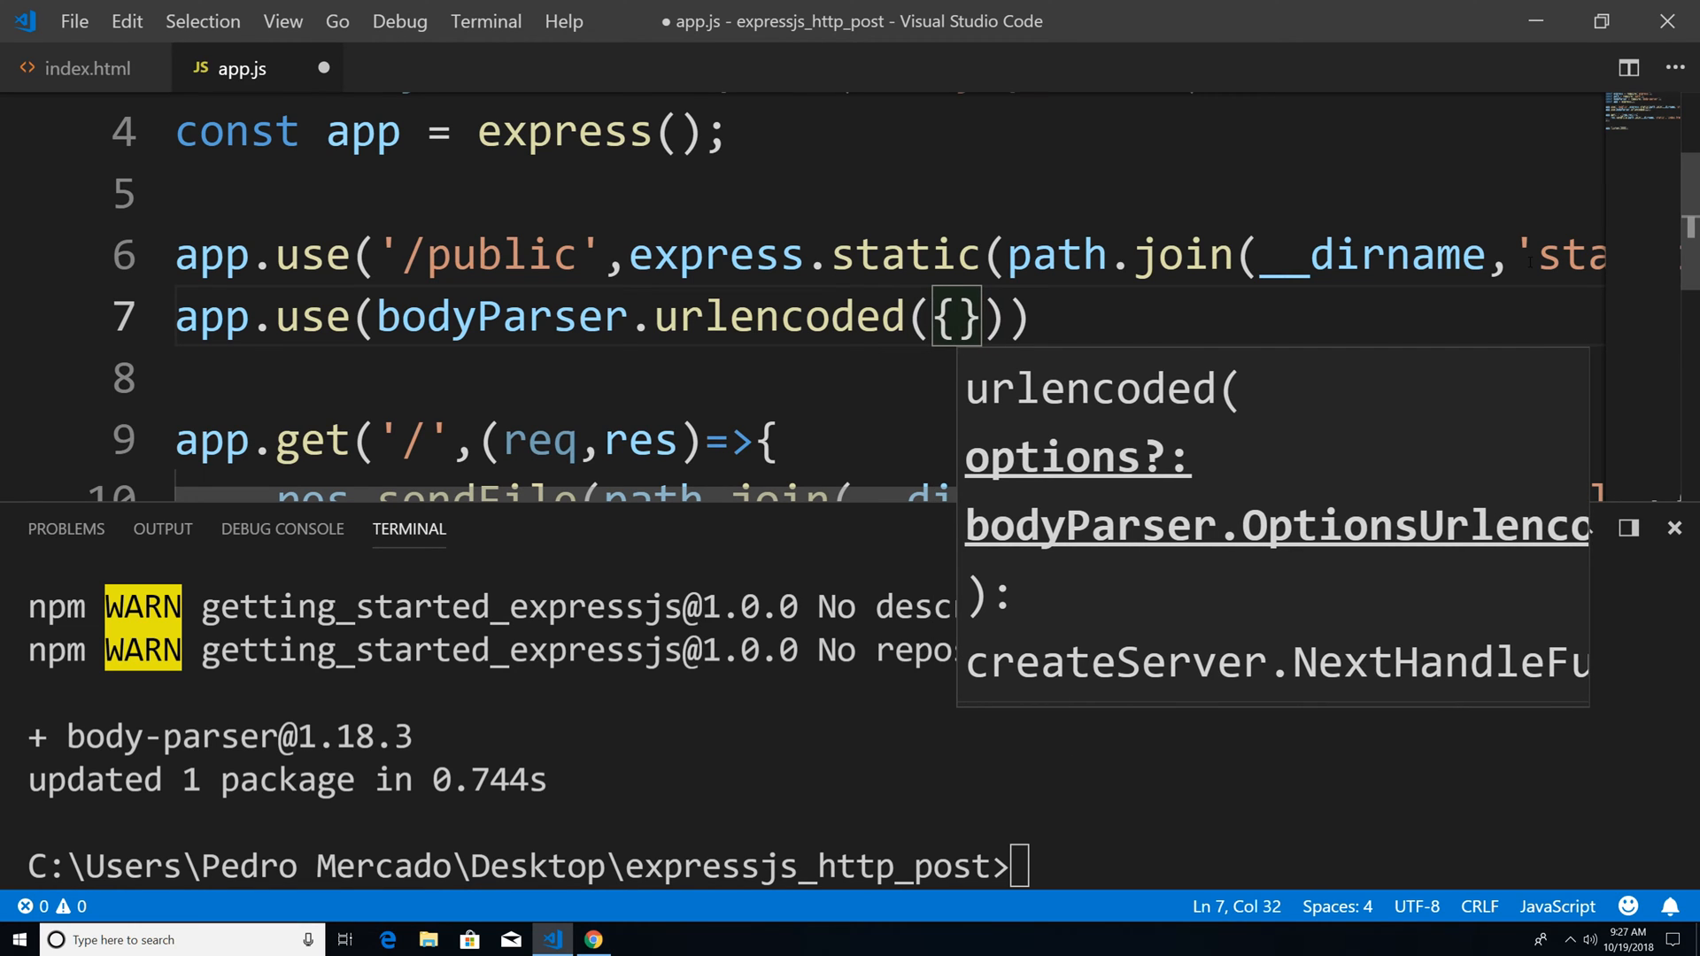
{"action": "type", "text": "extended"}
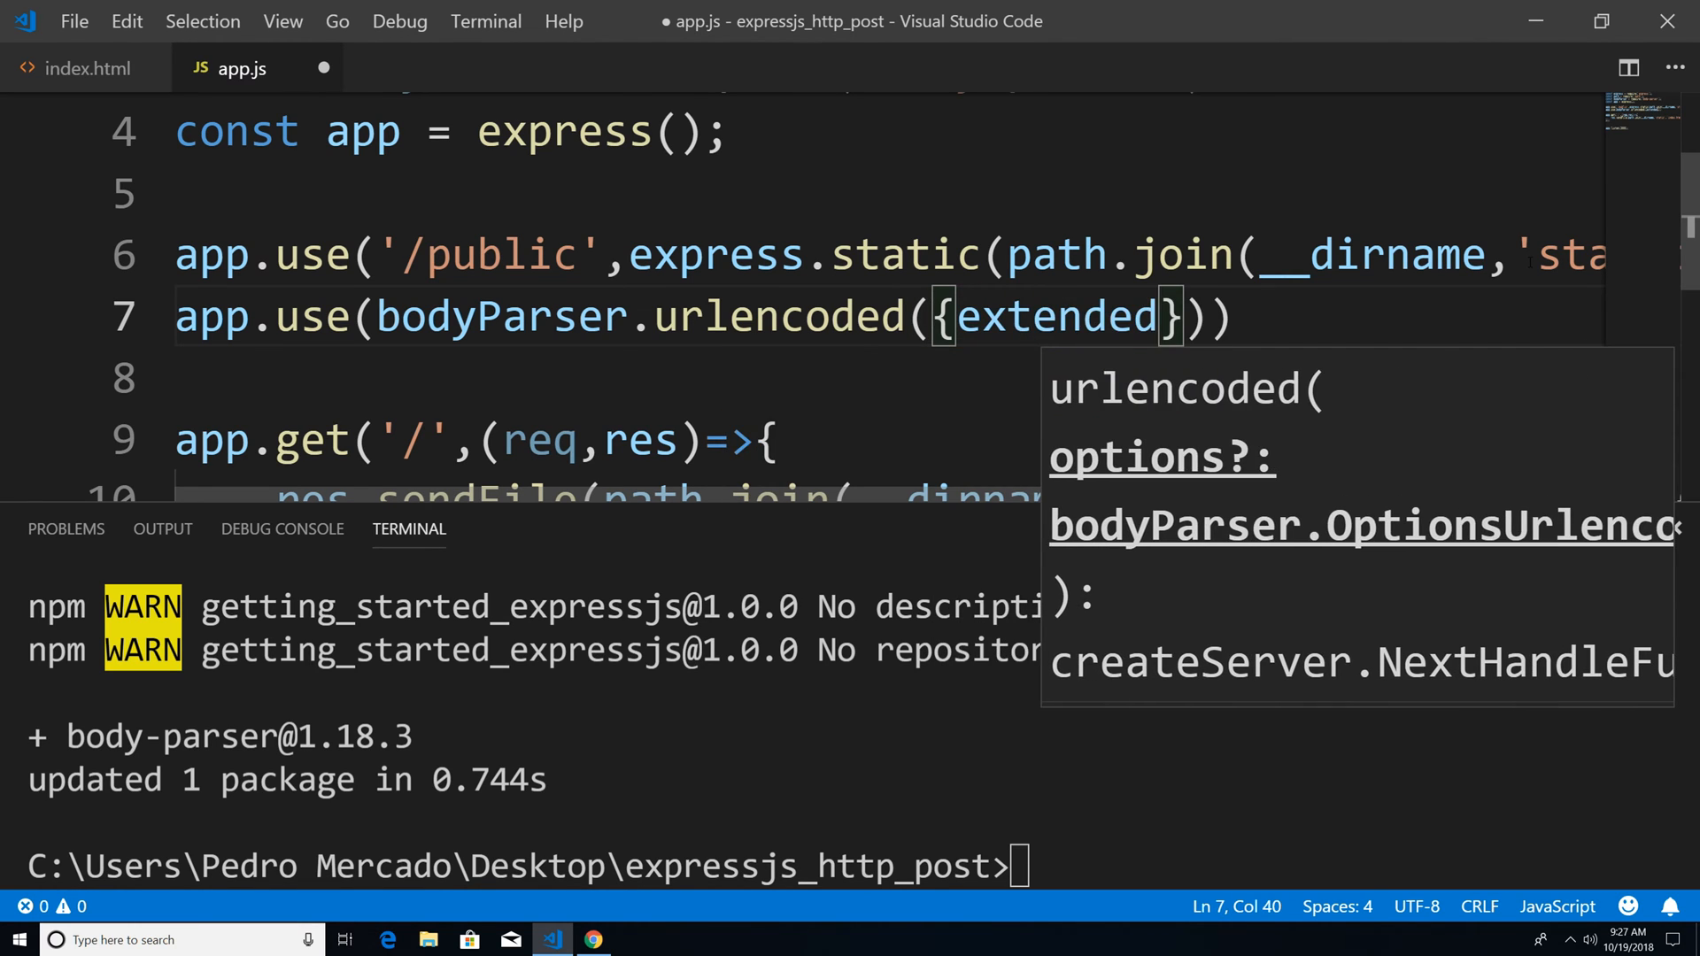
{"action": "type", "text": ": false"}
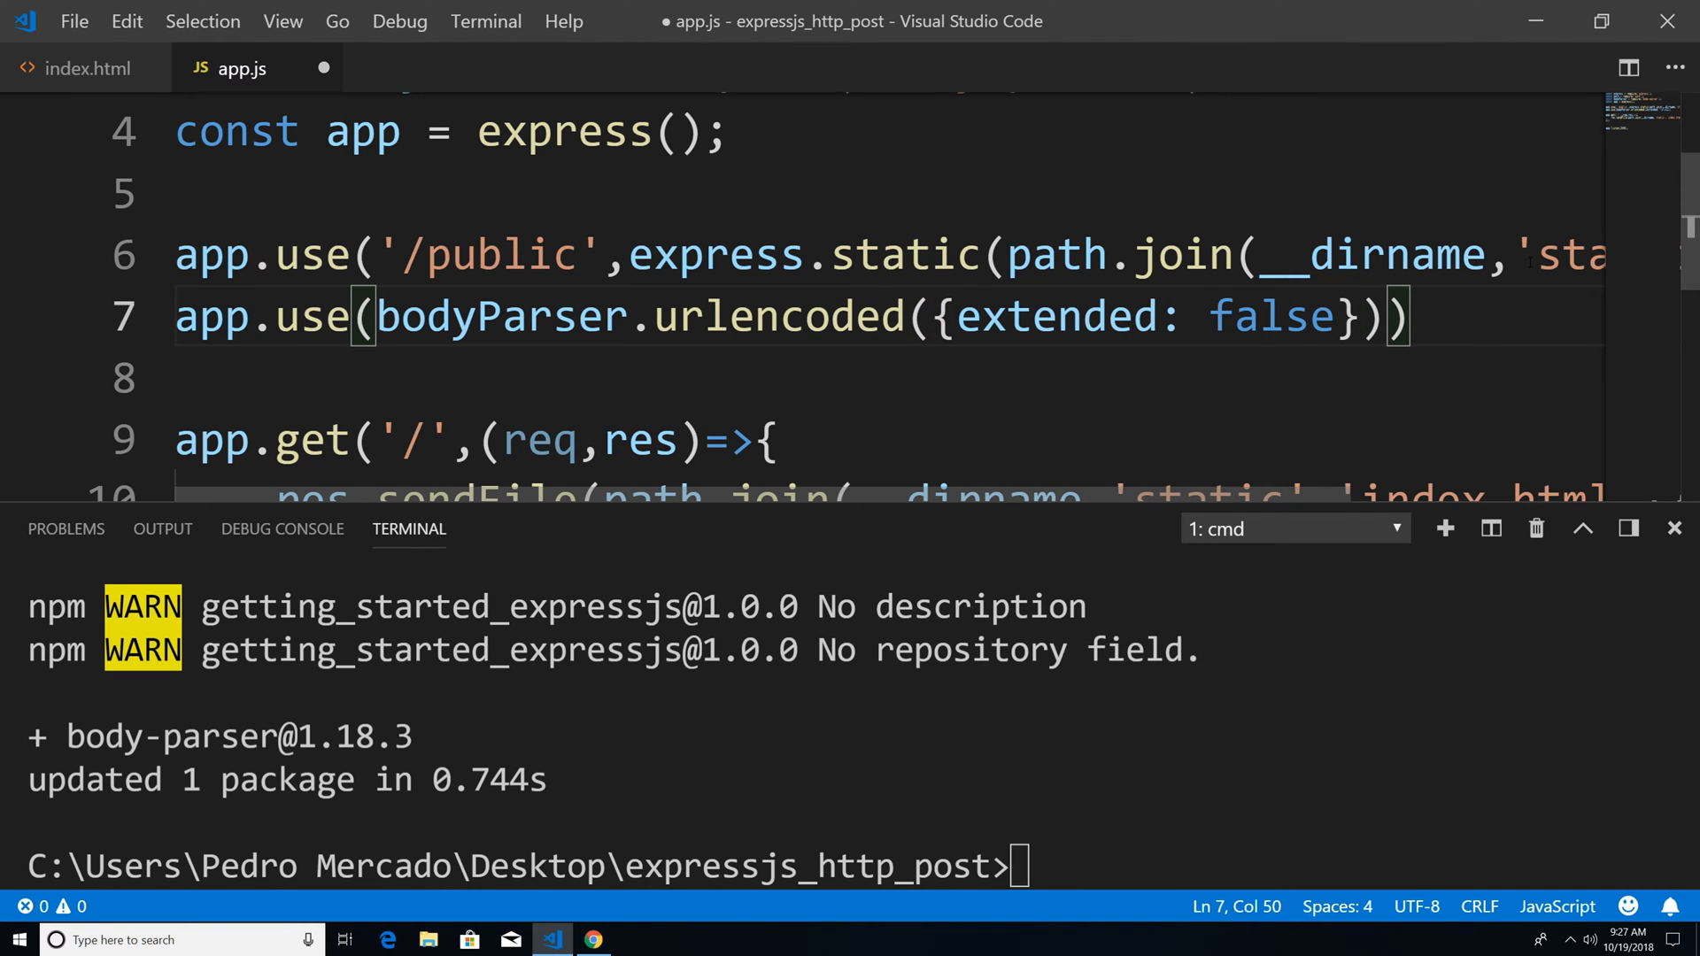
{"action": "type", "text": ";"}
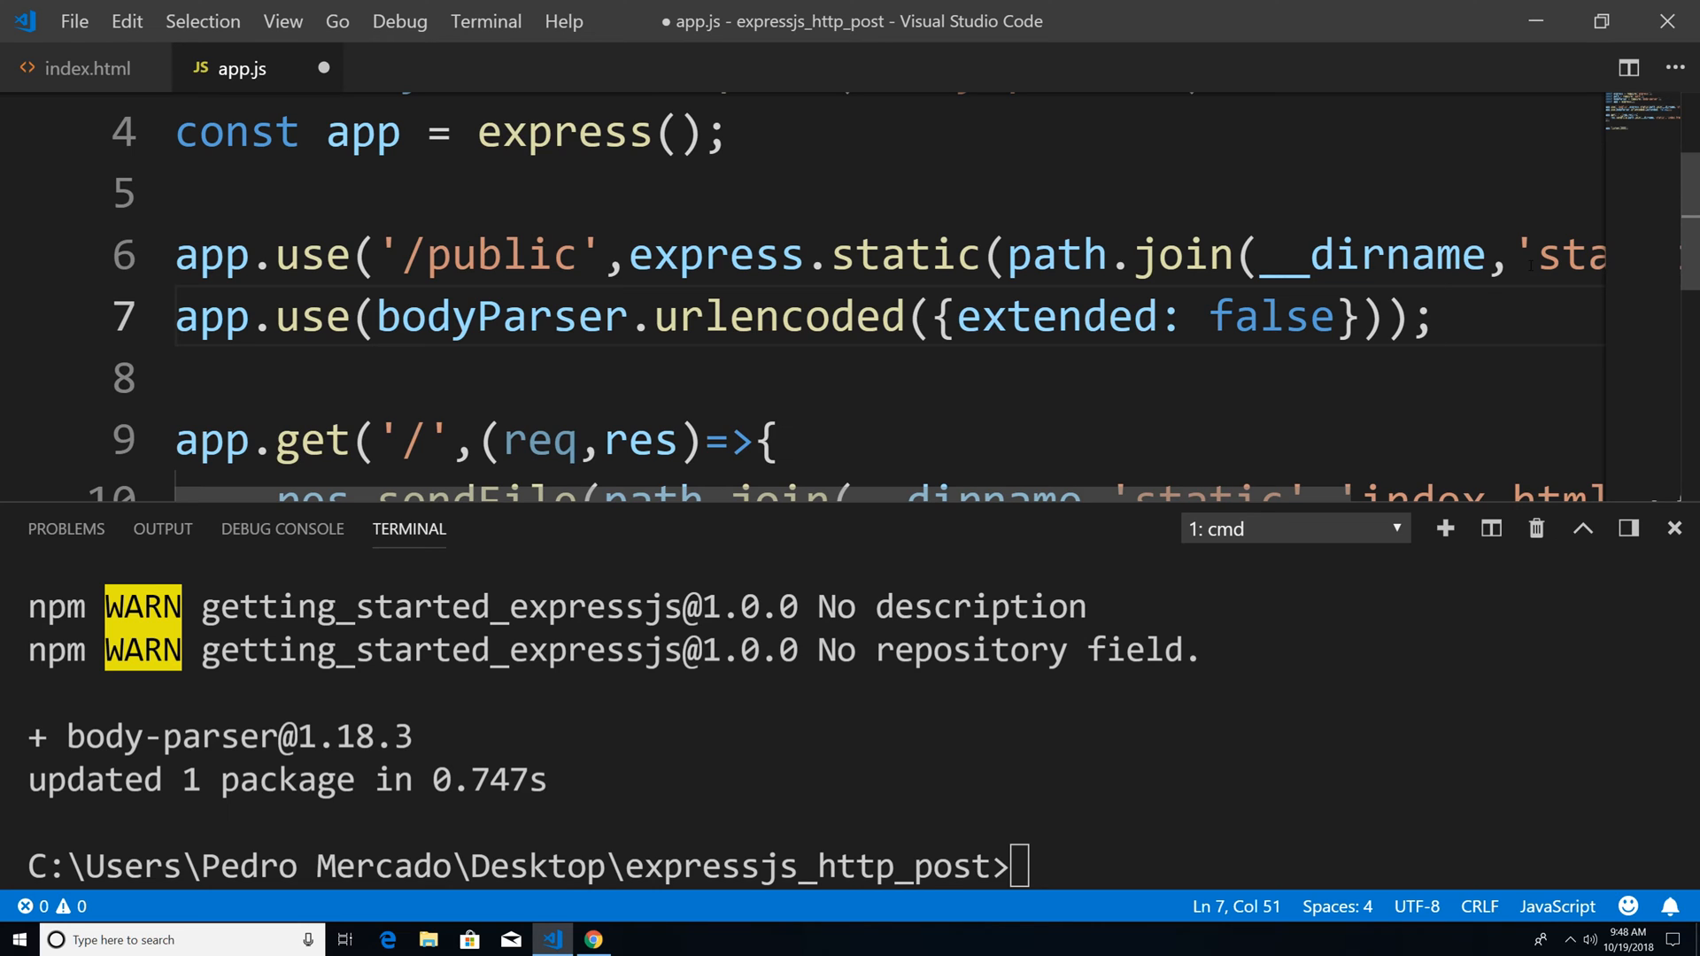
{"action": "scroll", "scroll_direction": "down", "scroll_amount": 3}
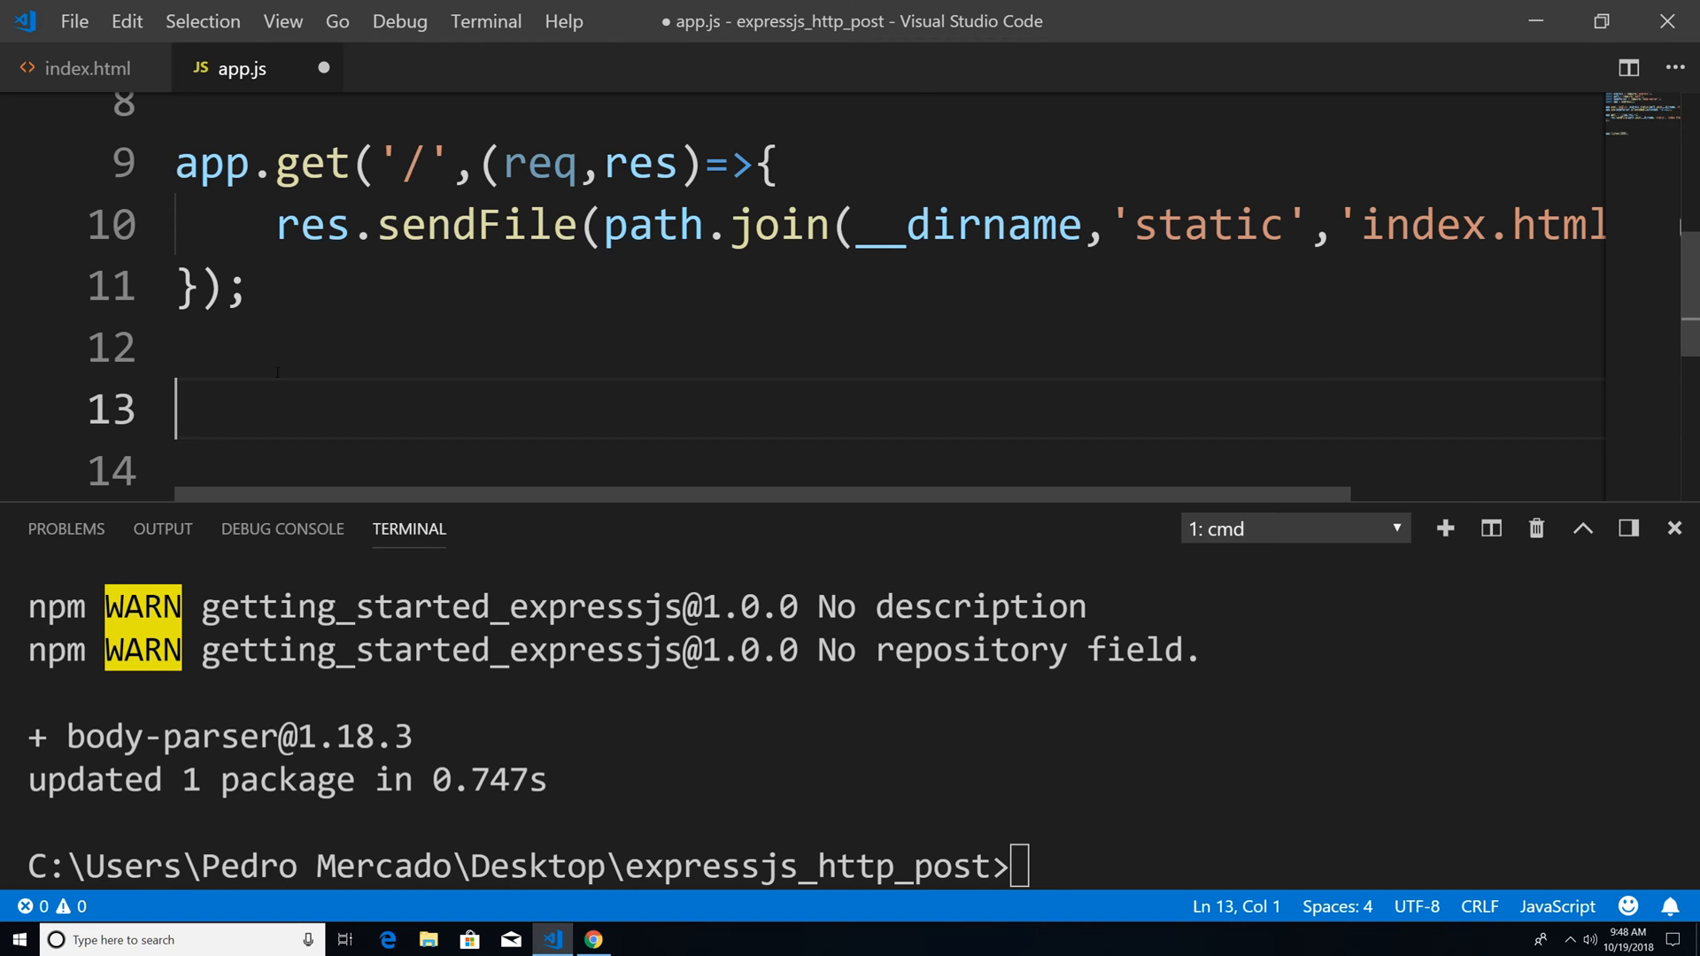
Write the app.post('/', (req,res)=>{}) skeleton below the GET route.
{"action": "type", "text": "app.post('"}
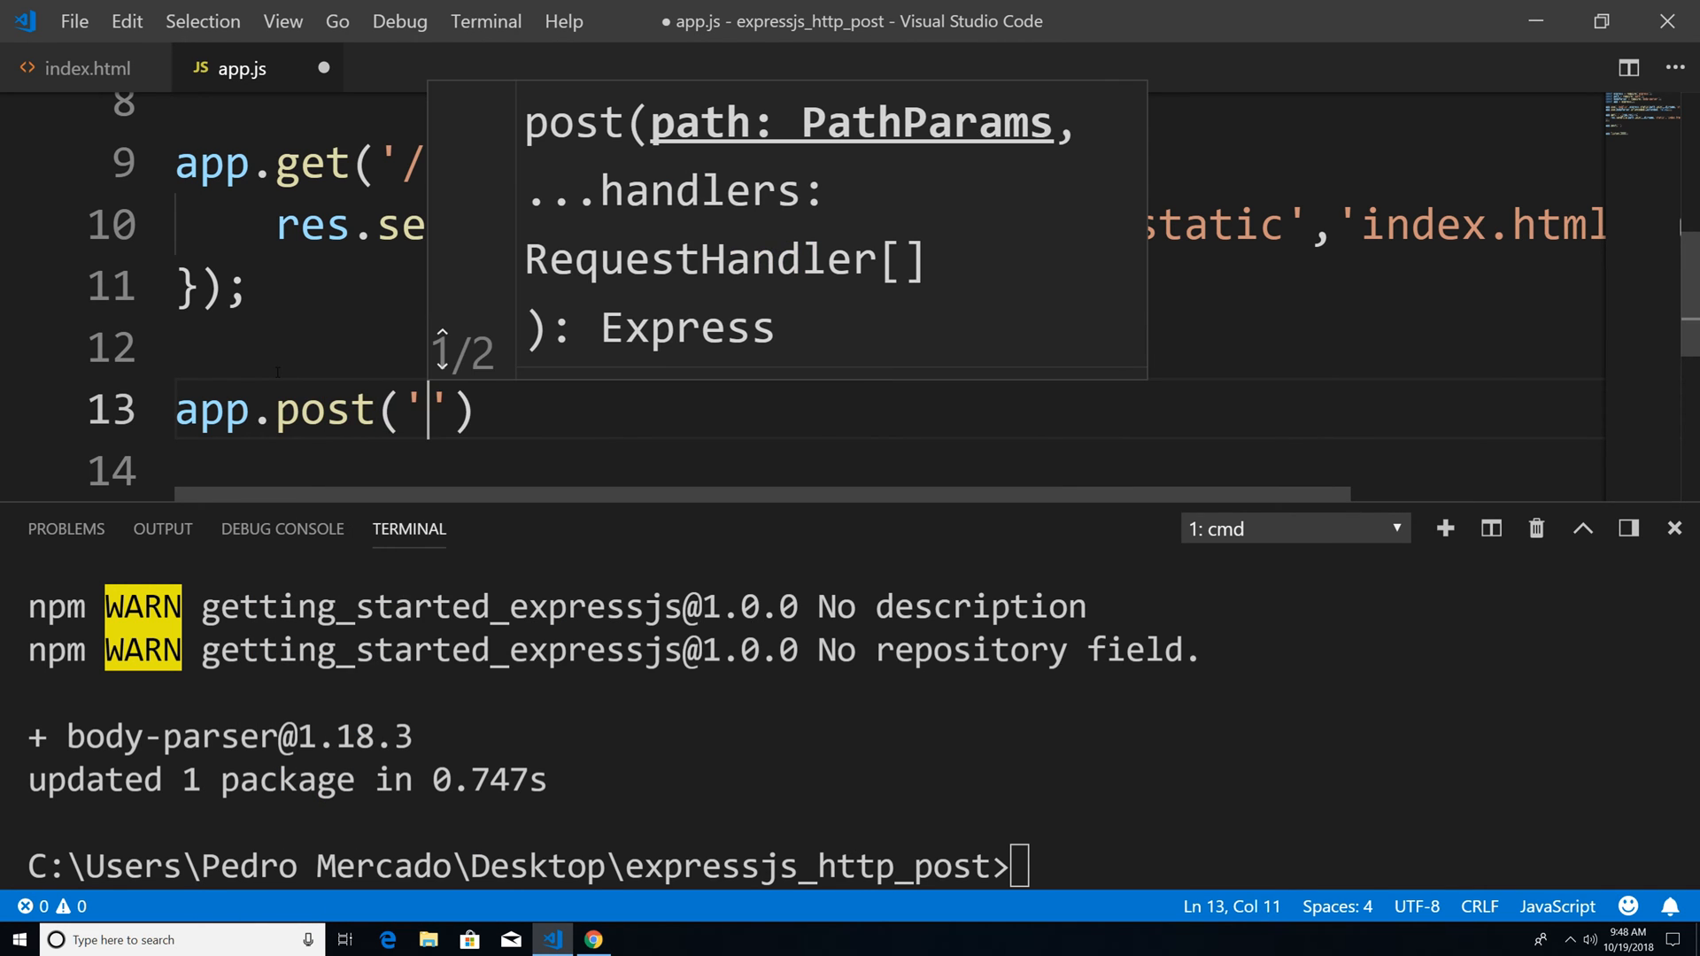
{"action": "type", "text": "/"}
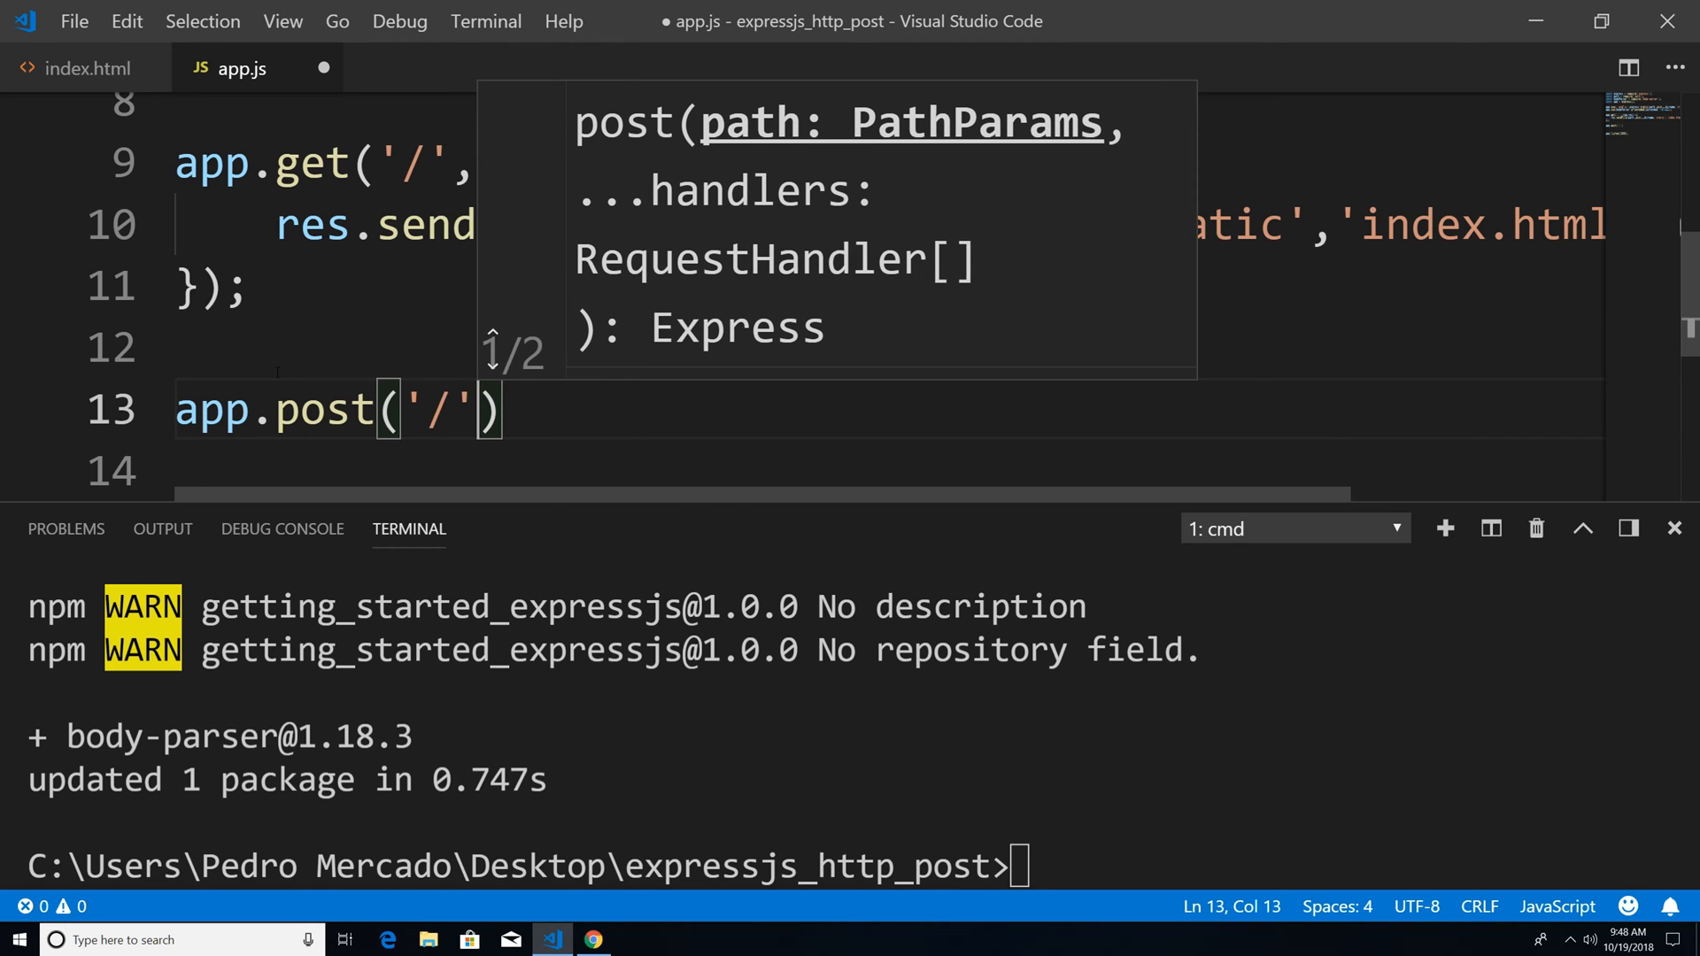
{"action": "type", "text": ",(re"}
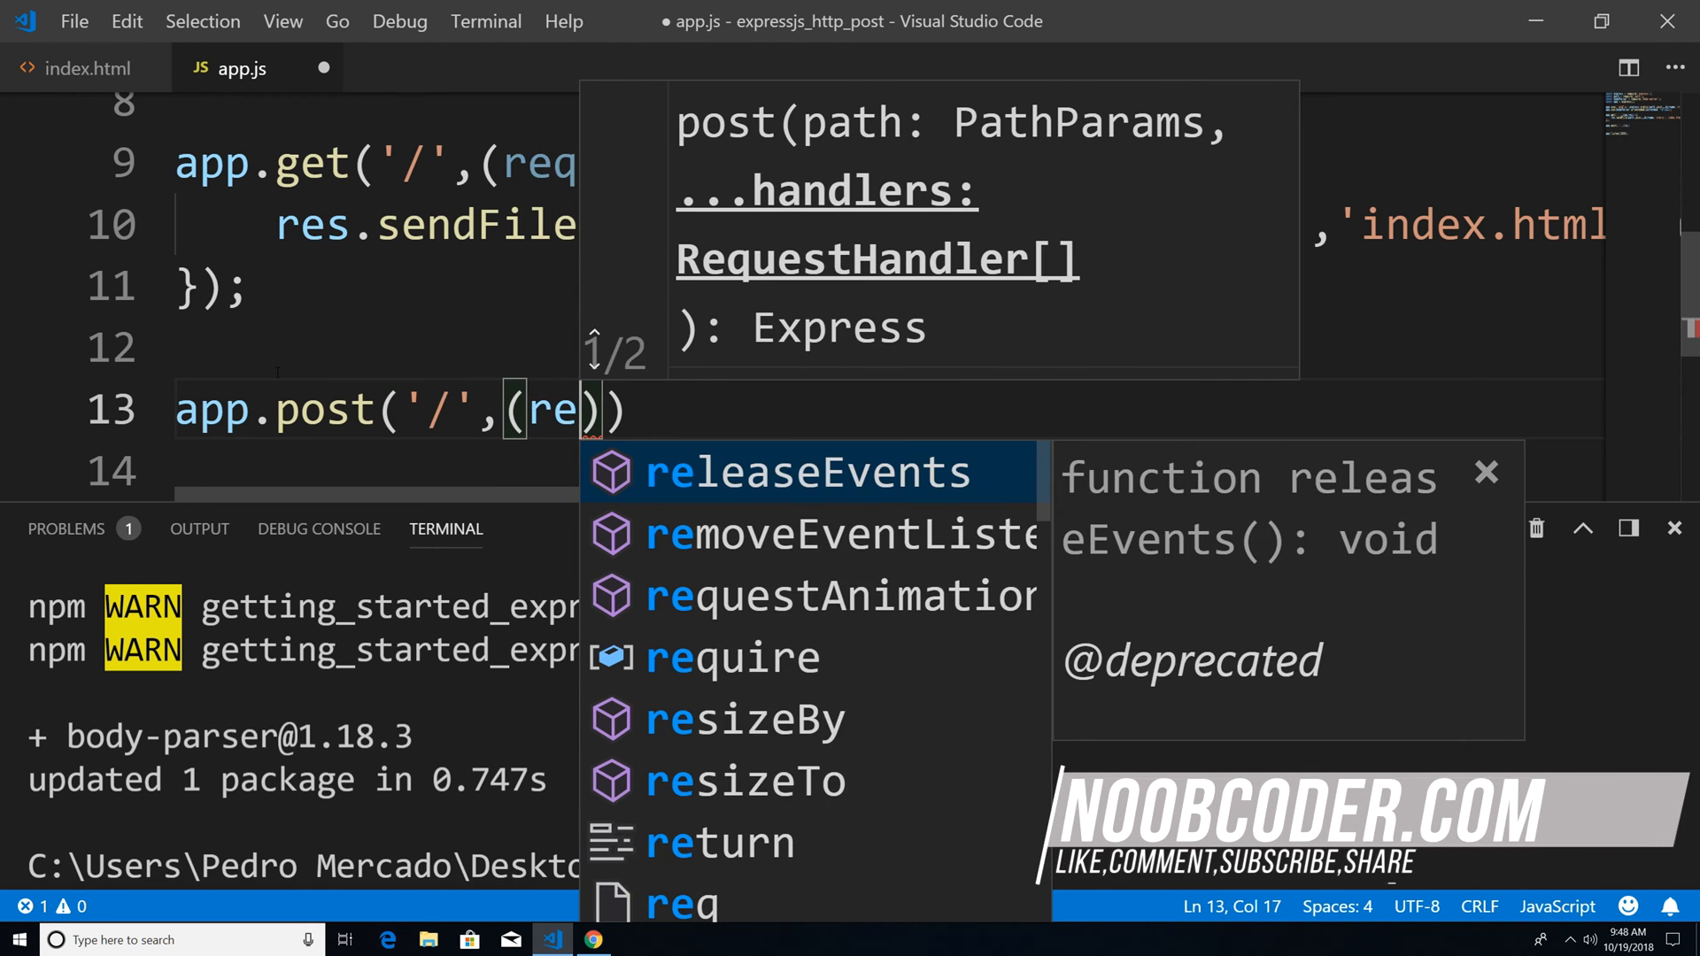
{"action": "type", "text": "q"}
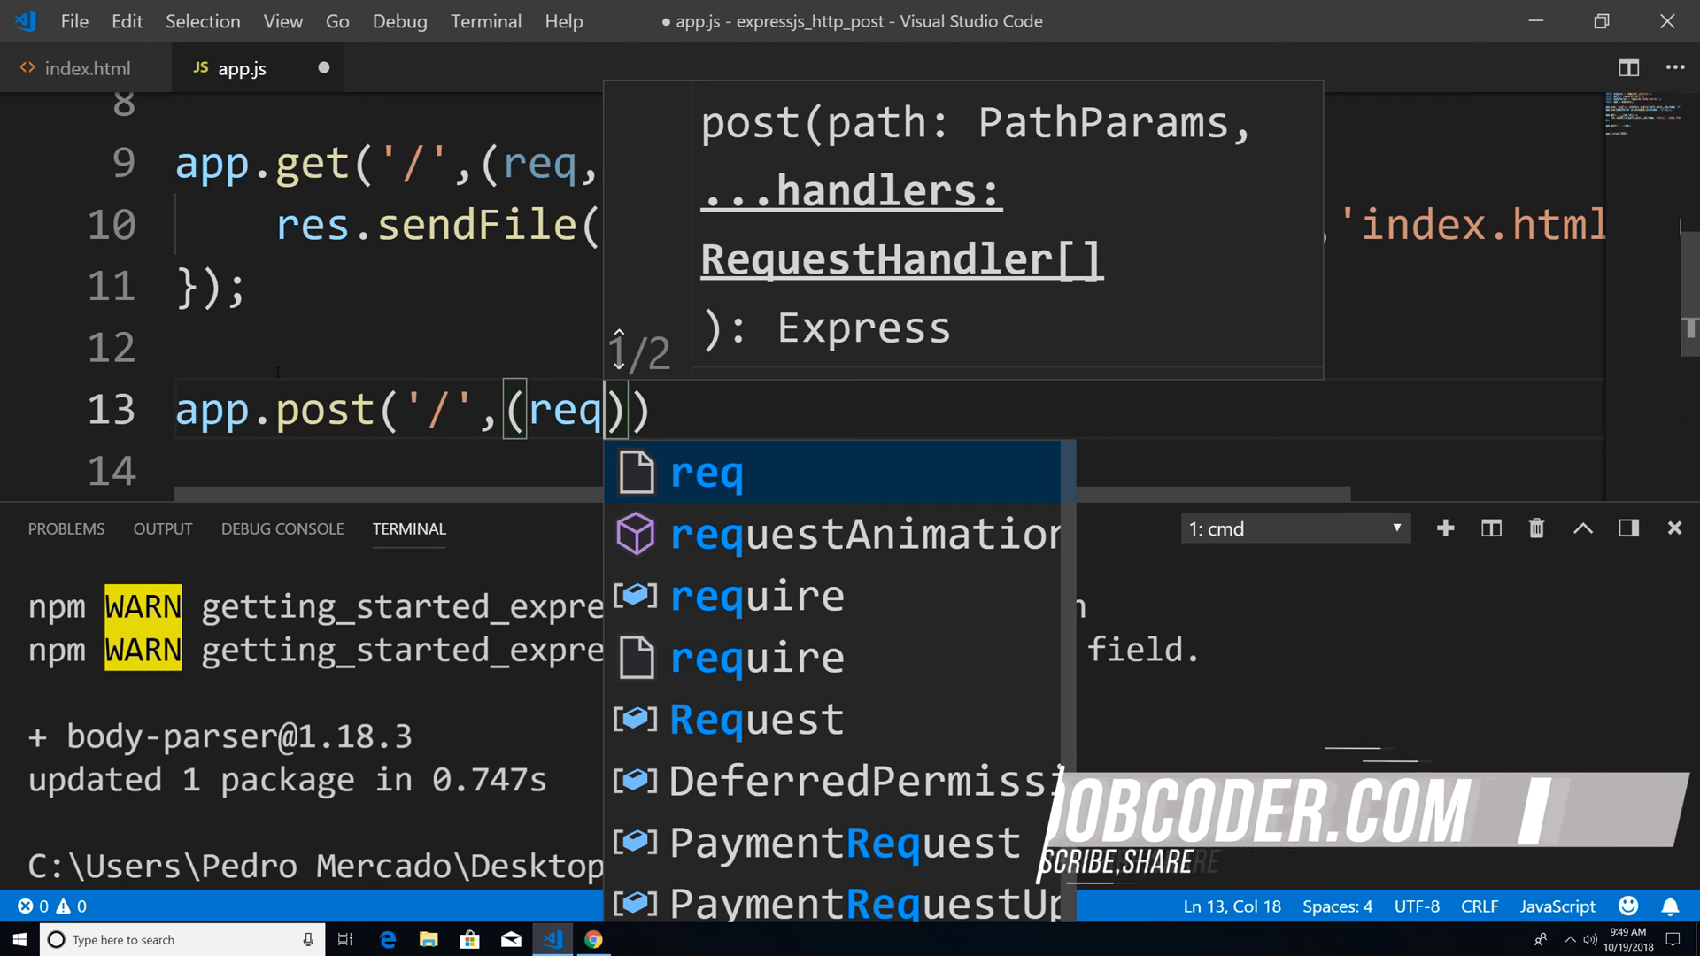
{"action": "type", "text": ",res"}
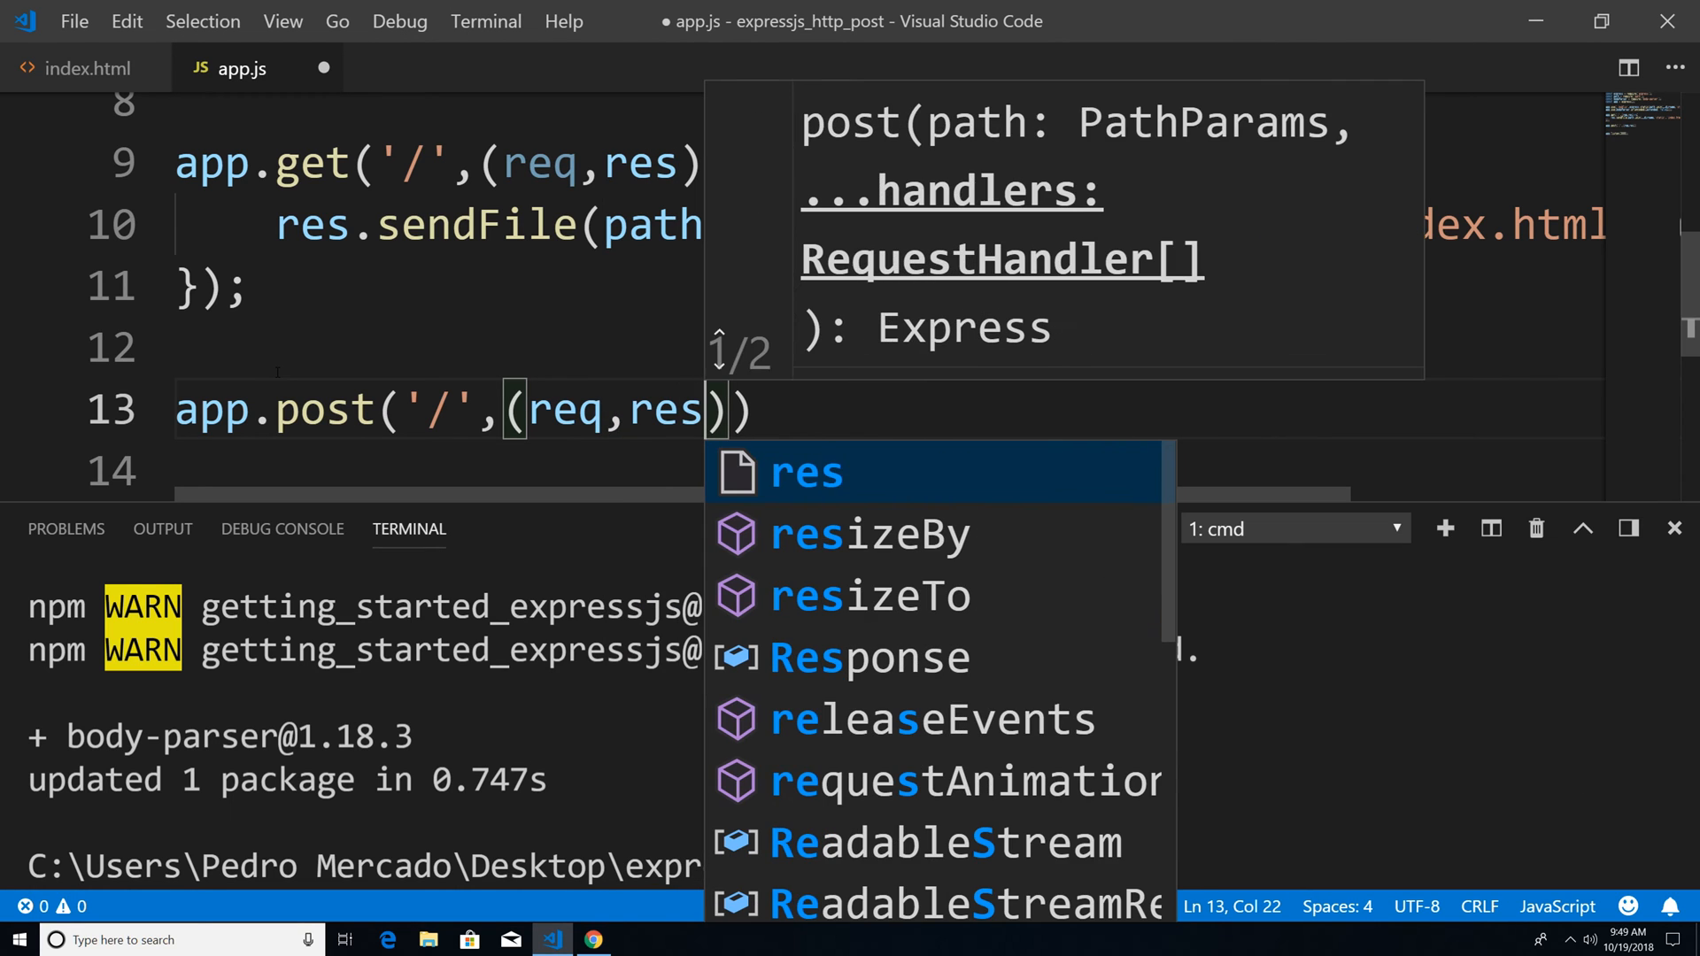
{"action": "type", "text": "=>{"}
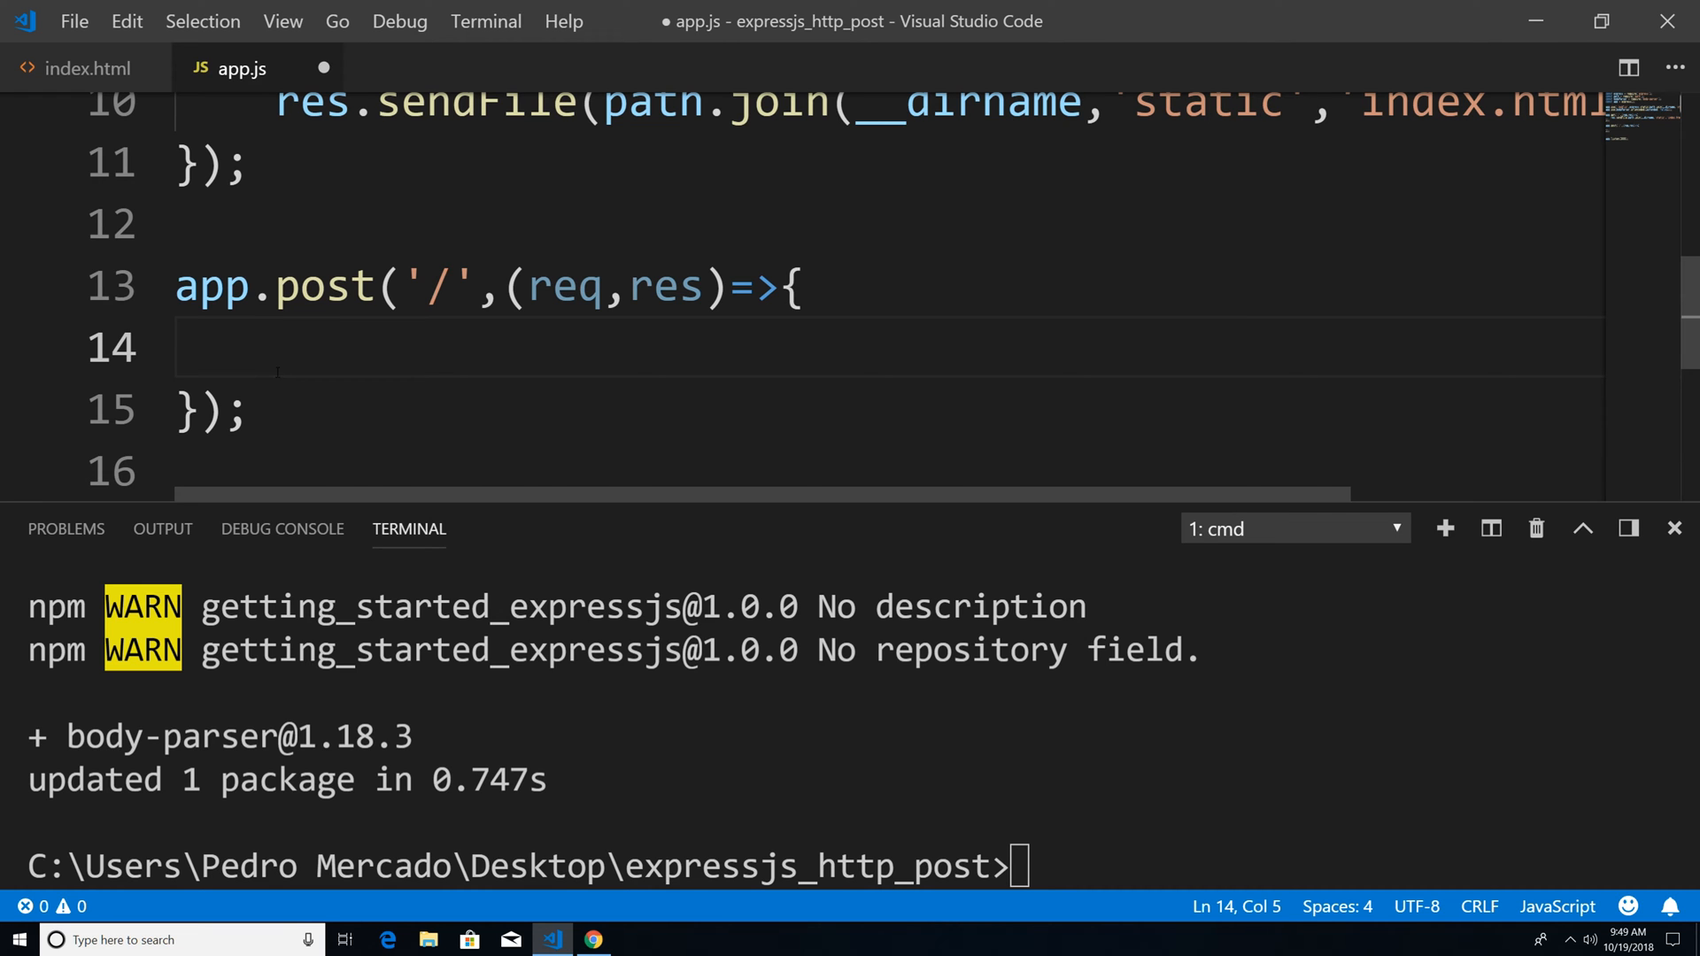
Fill the POST handler with console.log(req.body), a database comment, and res.send('successfully posted data').
{"action": "type", "text": "console.log()"}
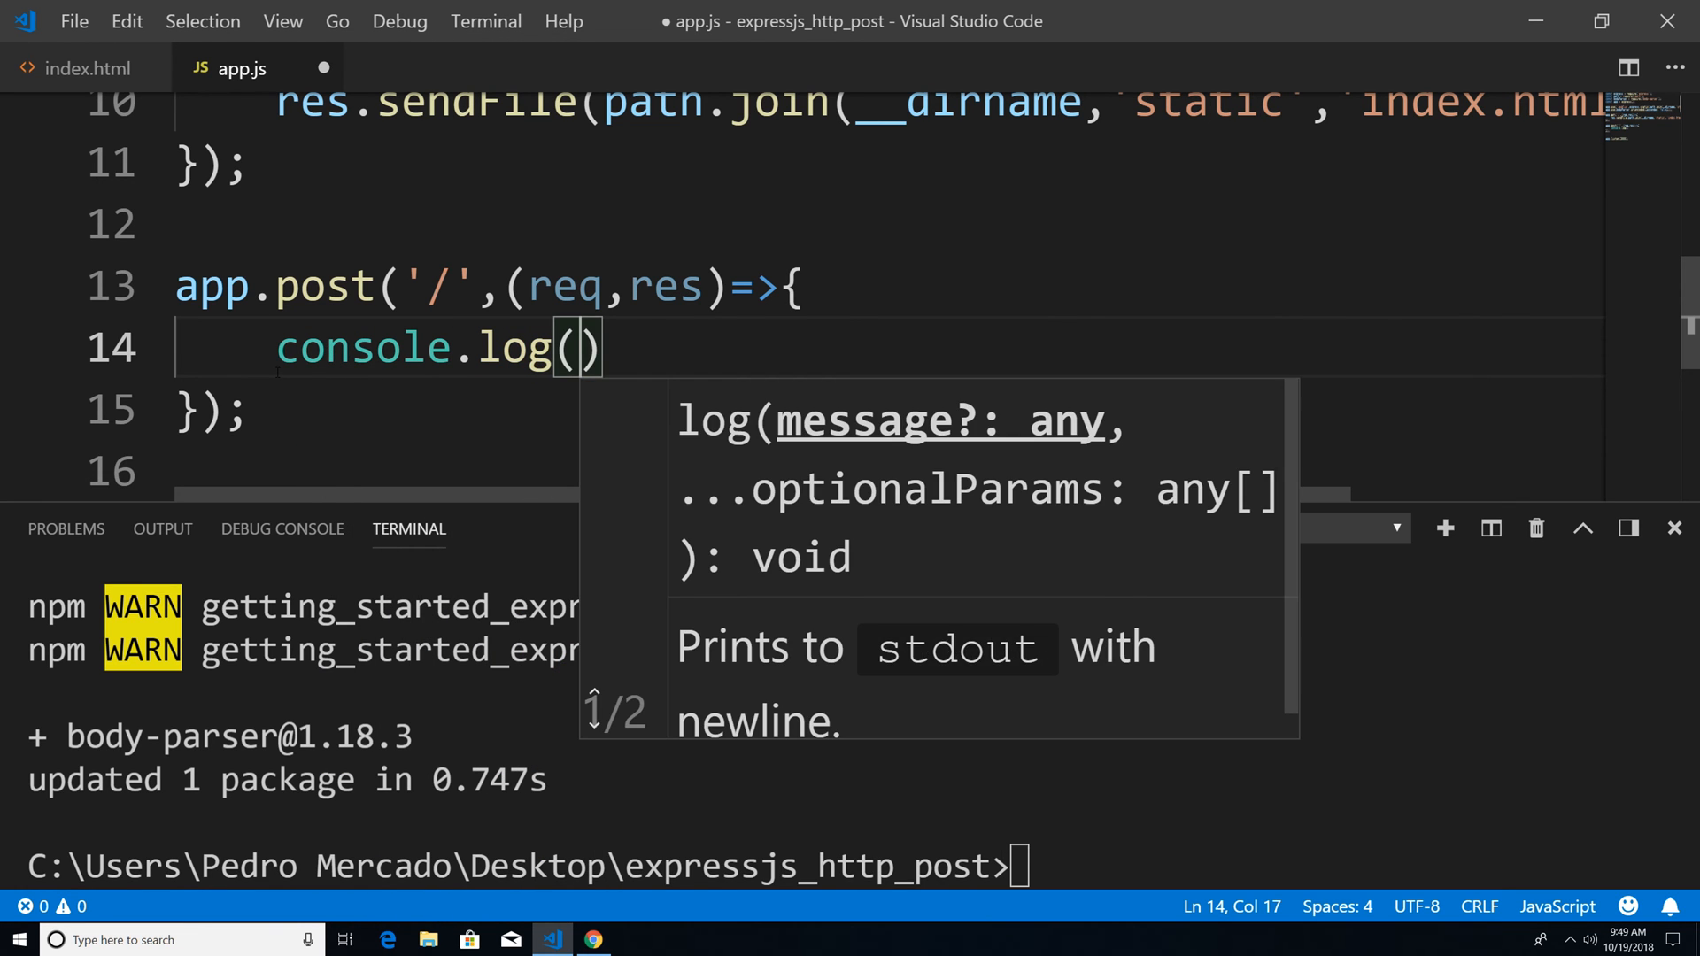
{"action": "type", "text": "req.body"}
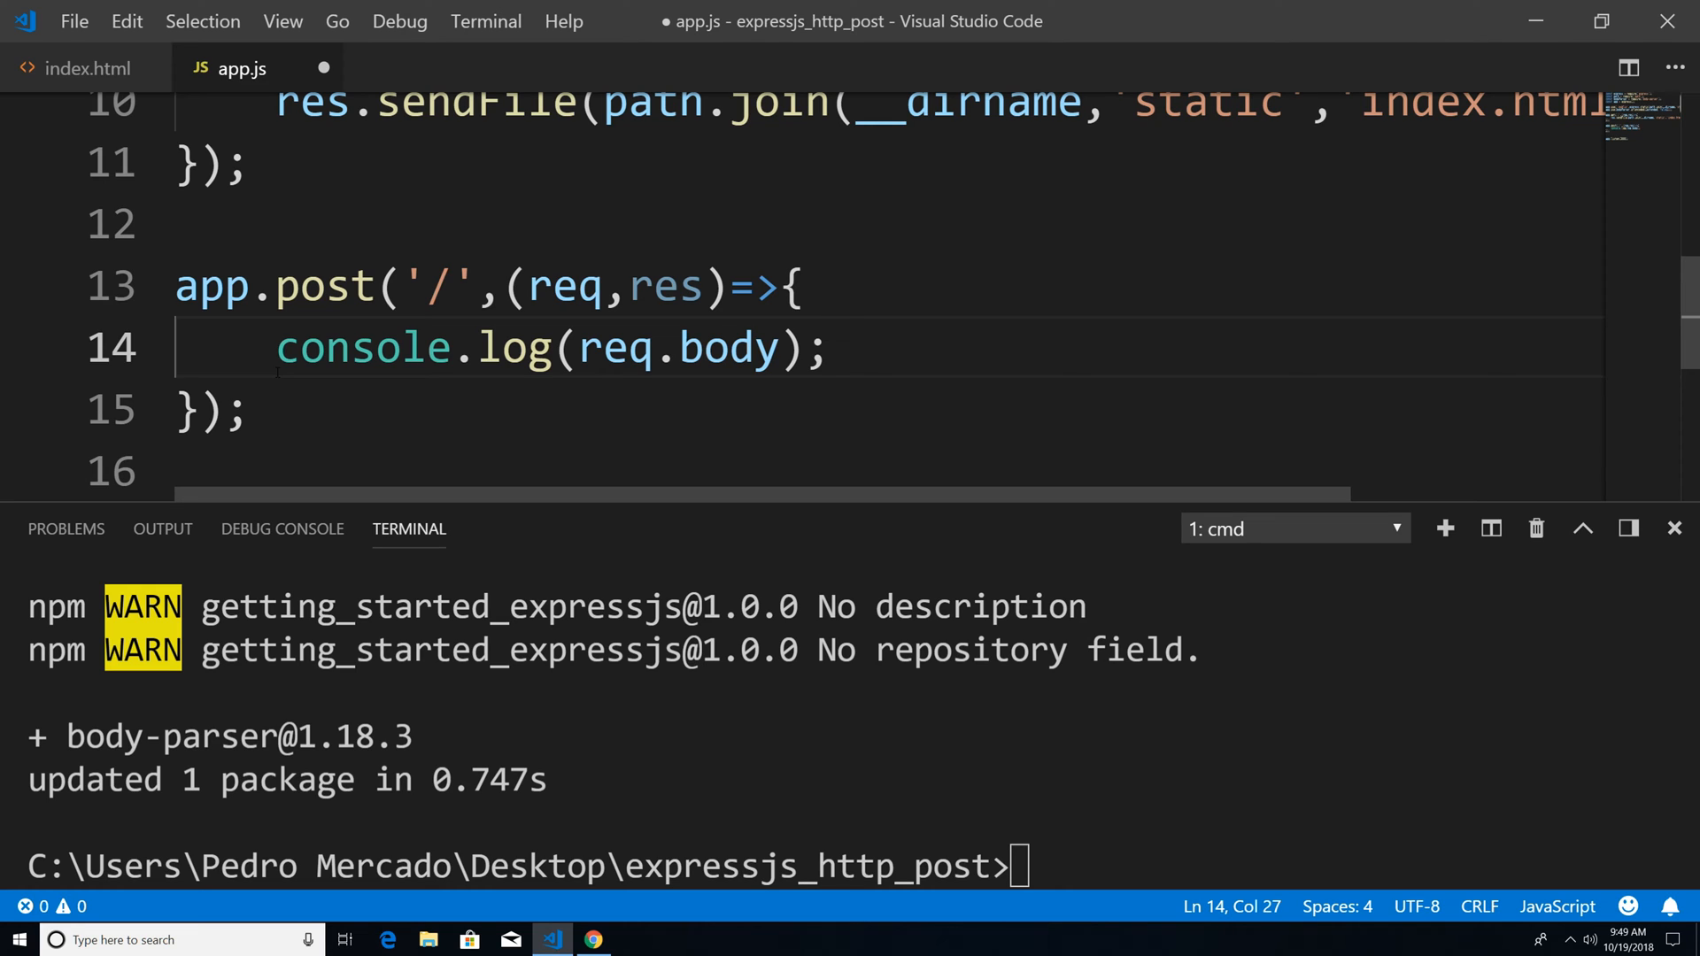
{"action": "type", "text": "//"}
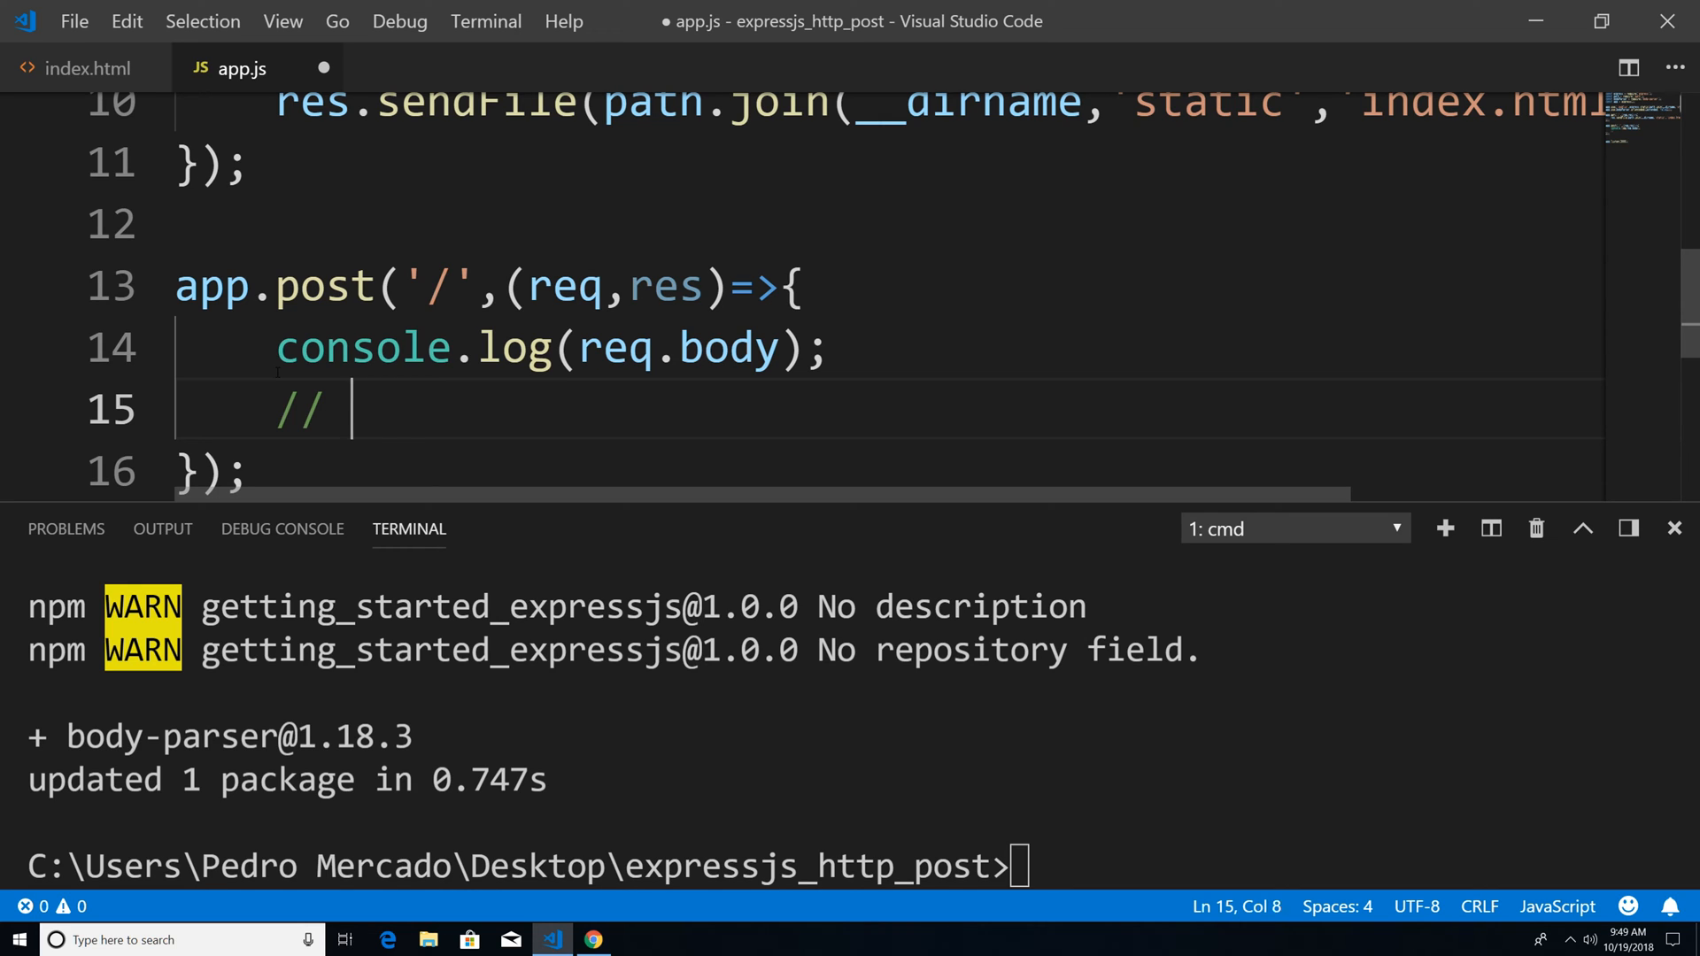
{"action": "type", "text": "database work he"}
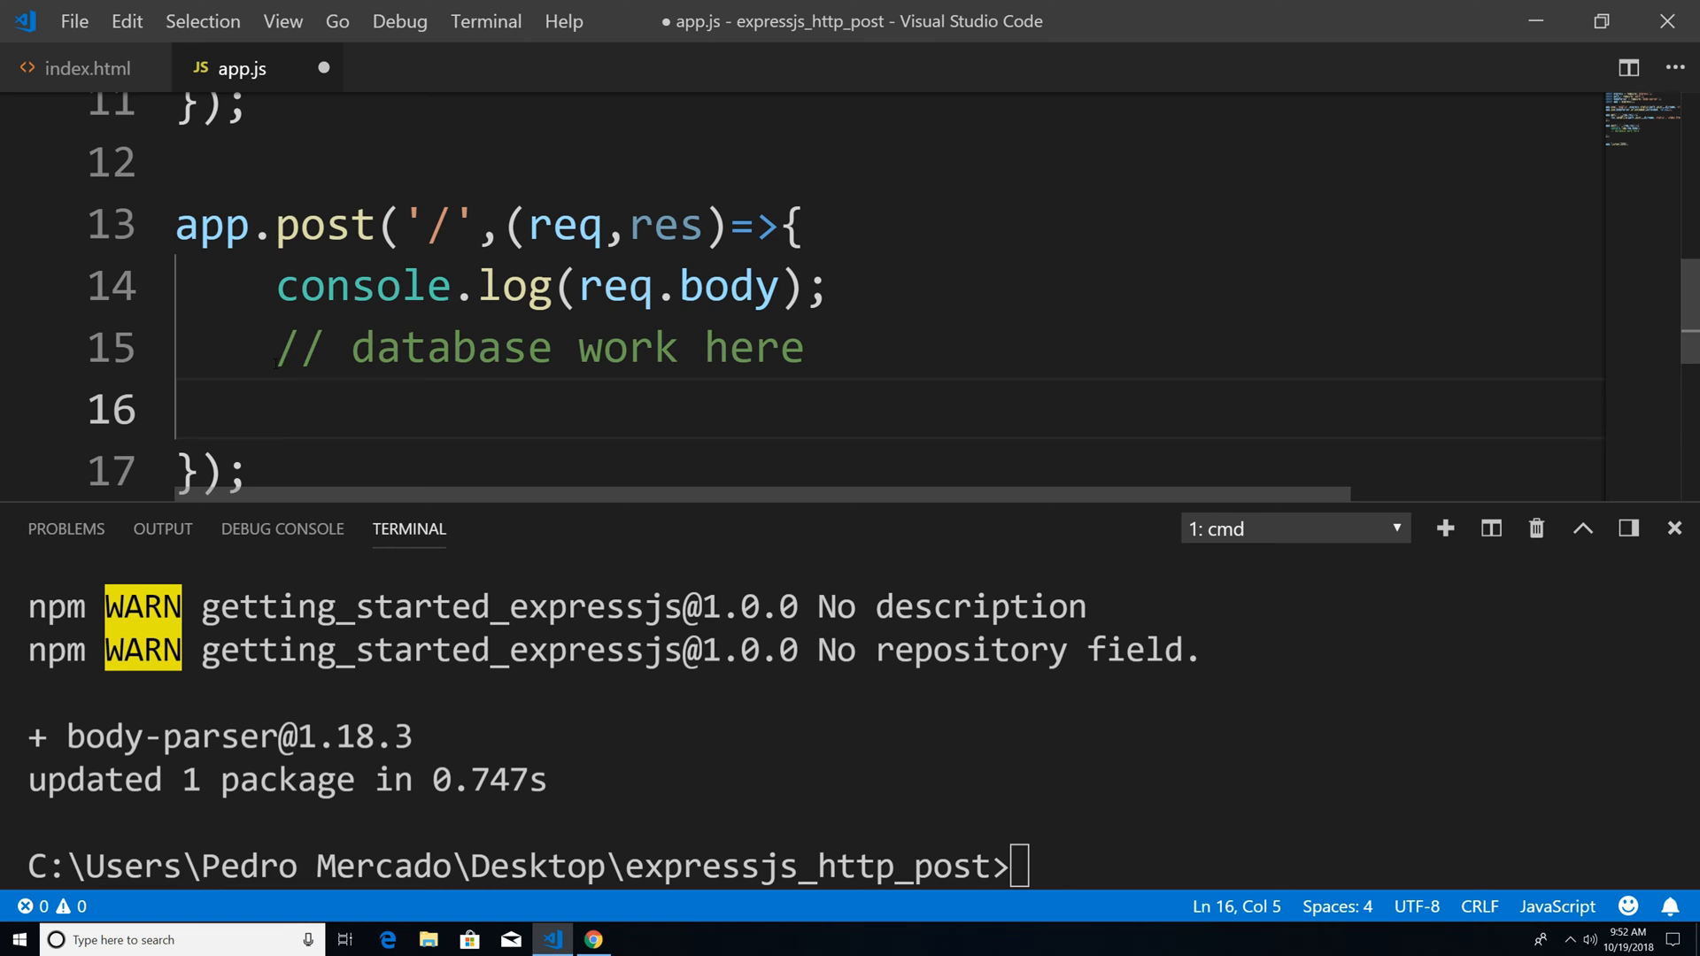
{"action": "type", "text": "res.send('"}
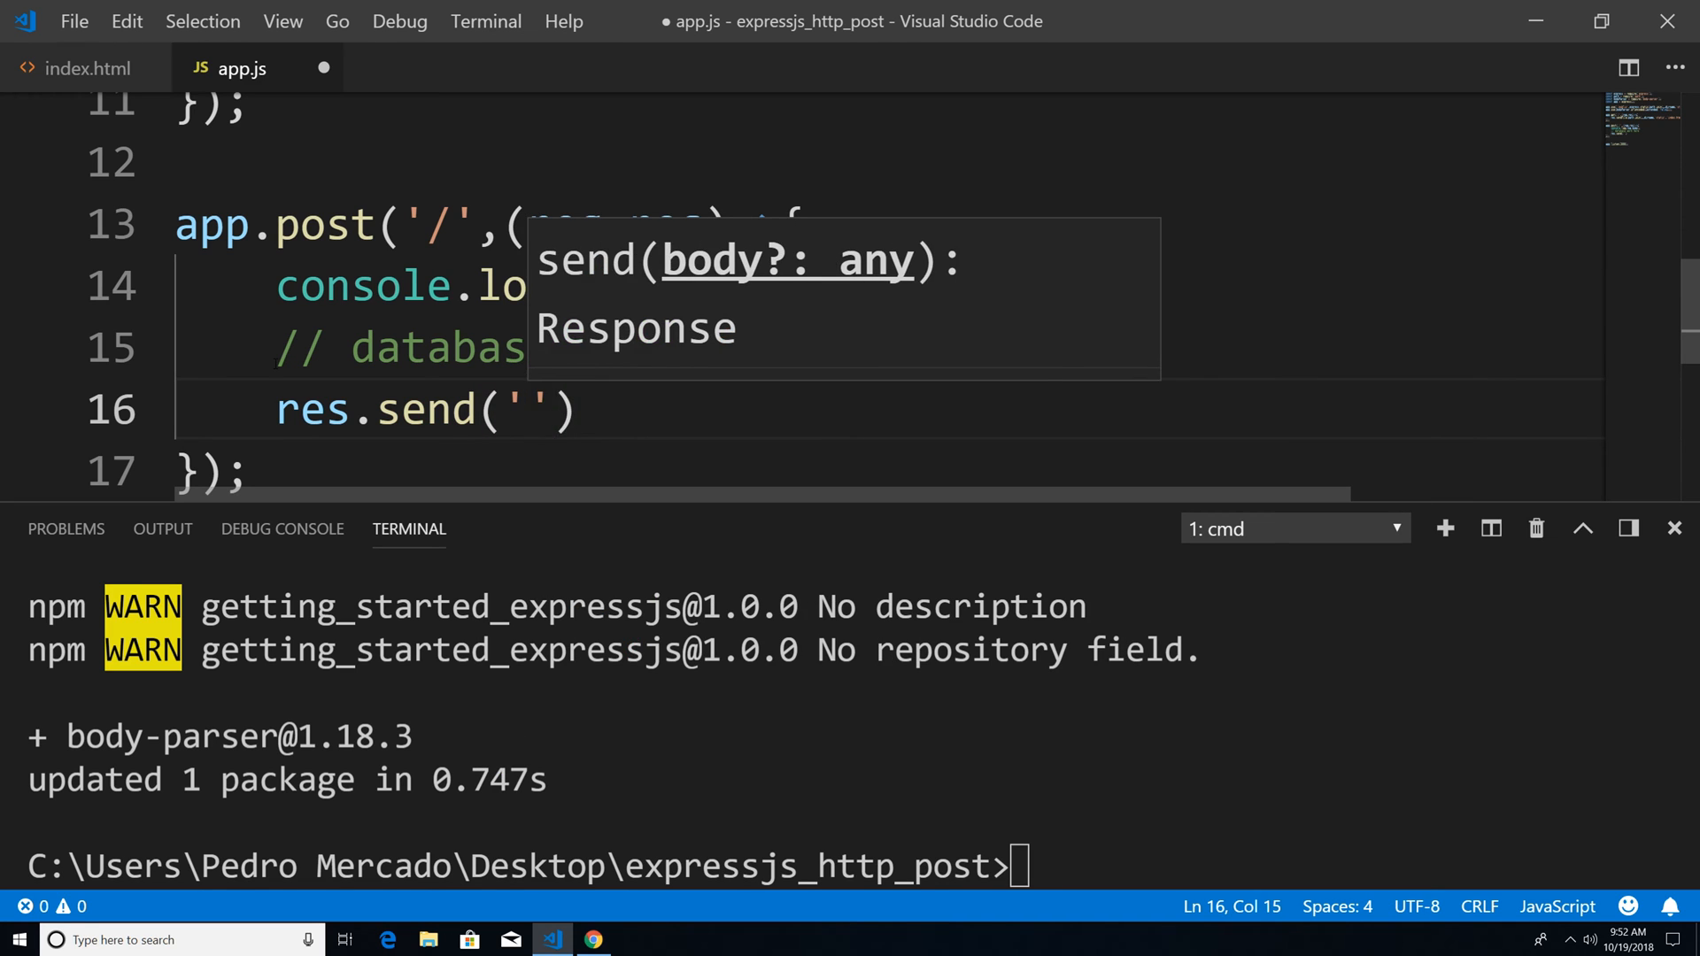
{"action": "type", "text": "successfully p"}
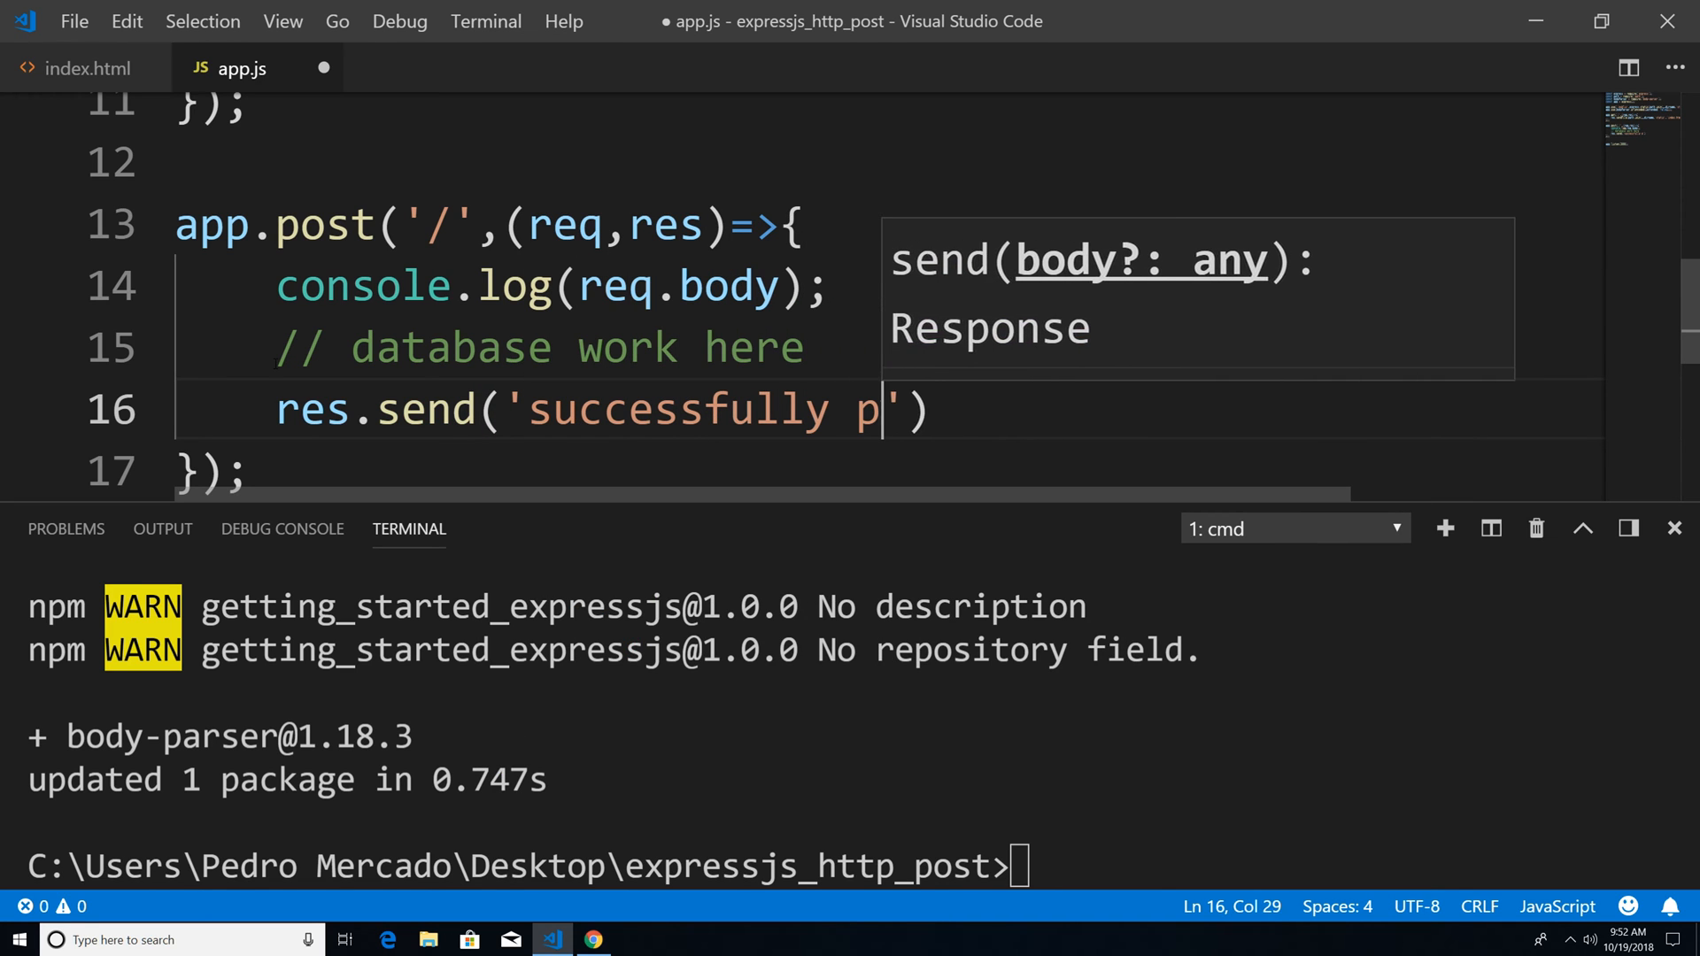
{"action": "type", "text": "osted data"}
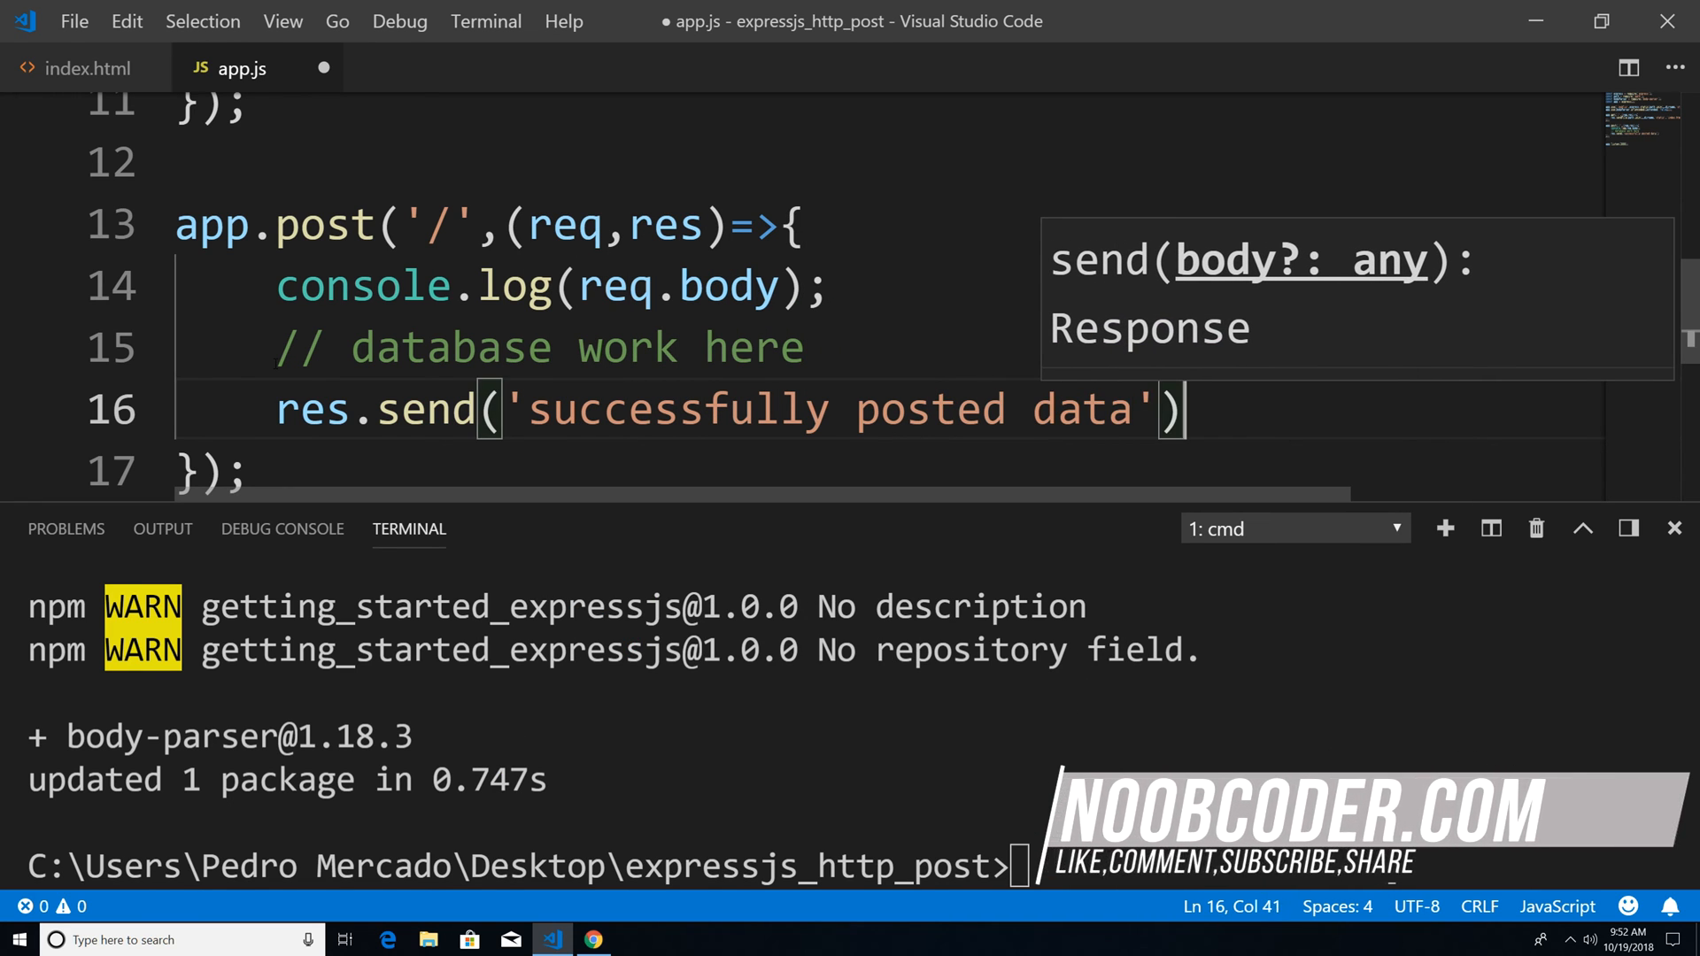
{"action": "type", "text": ";"}
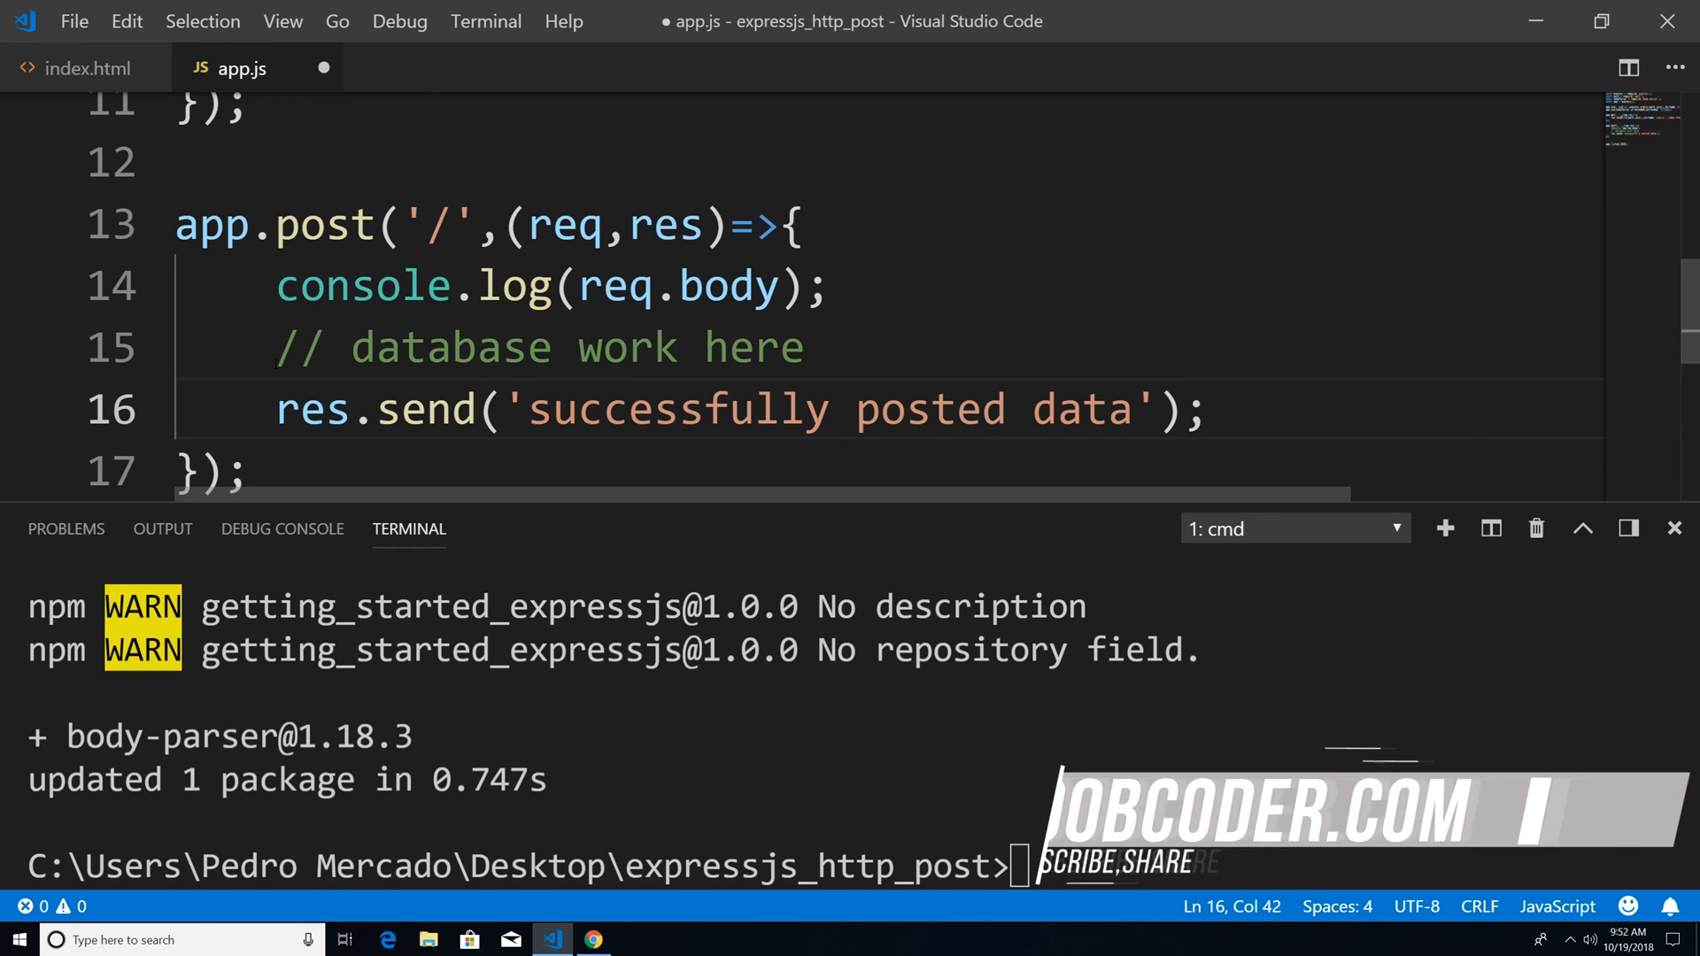
Save app.js and restart the server with node app.
{"action": "key", "text": "ctrl+s"}
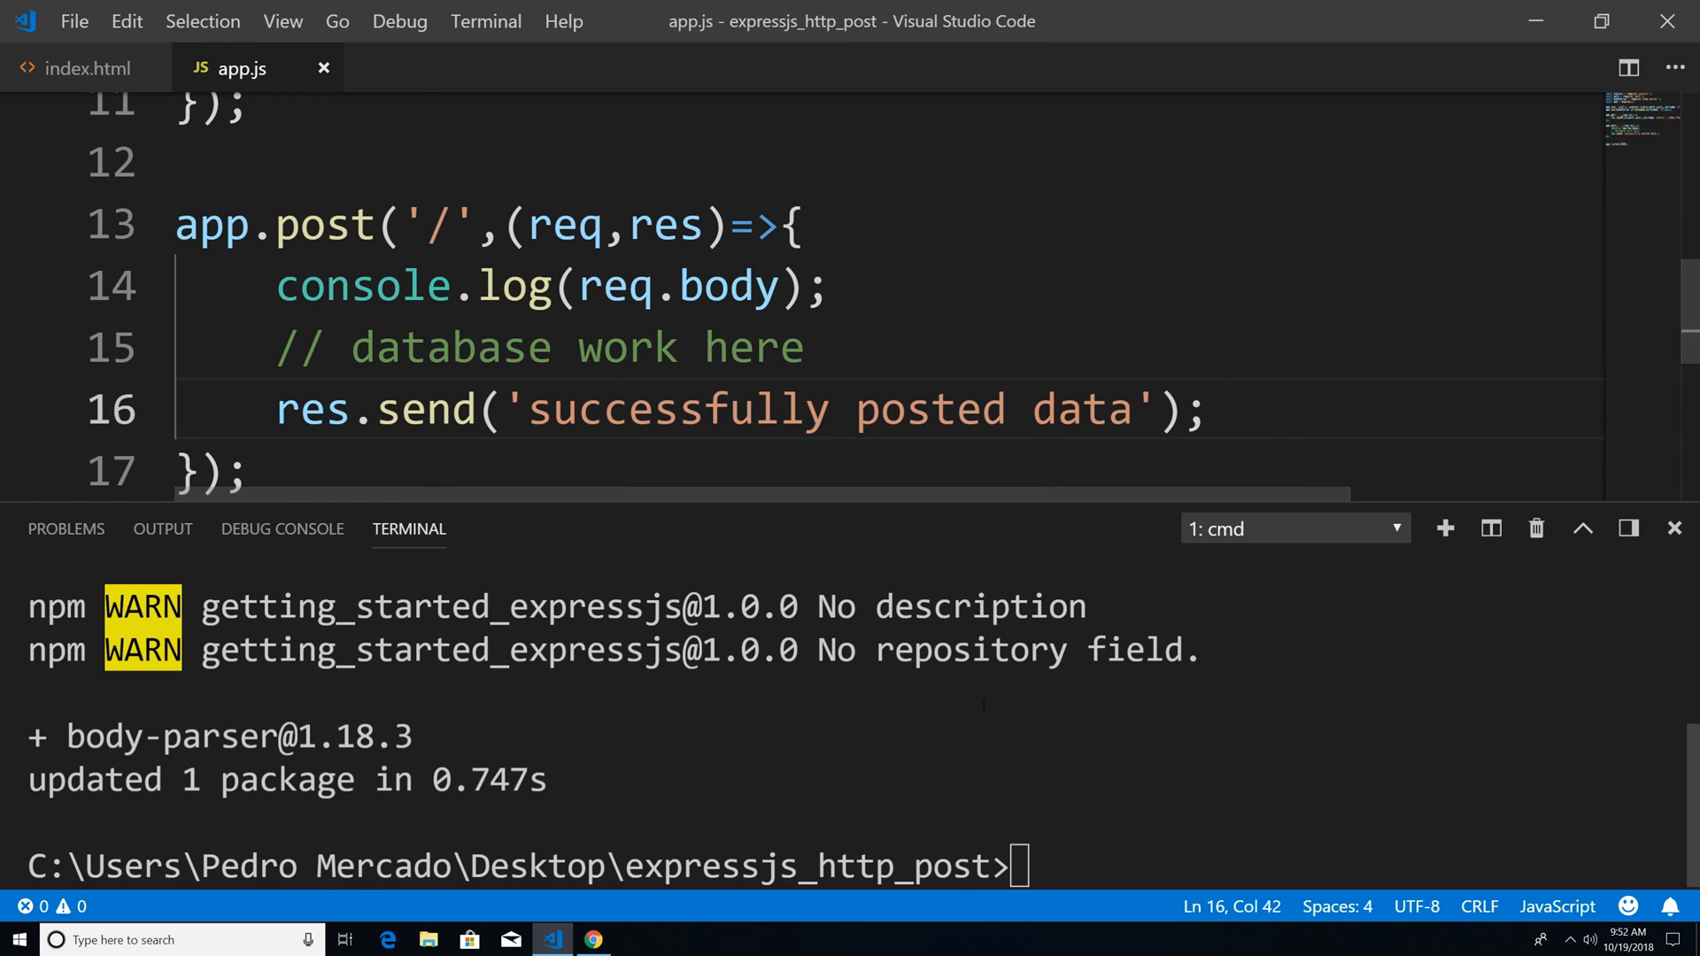
{"action": "type", "text": "node app"}
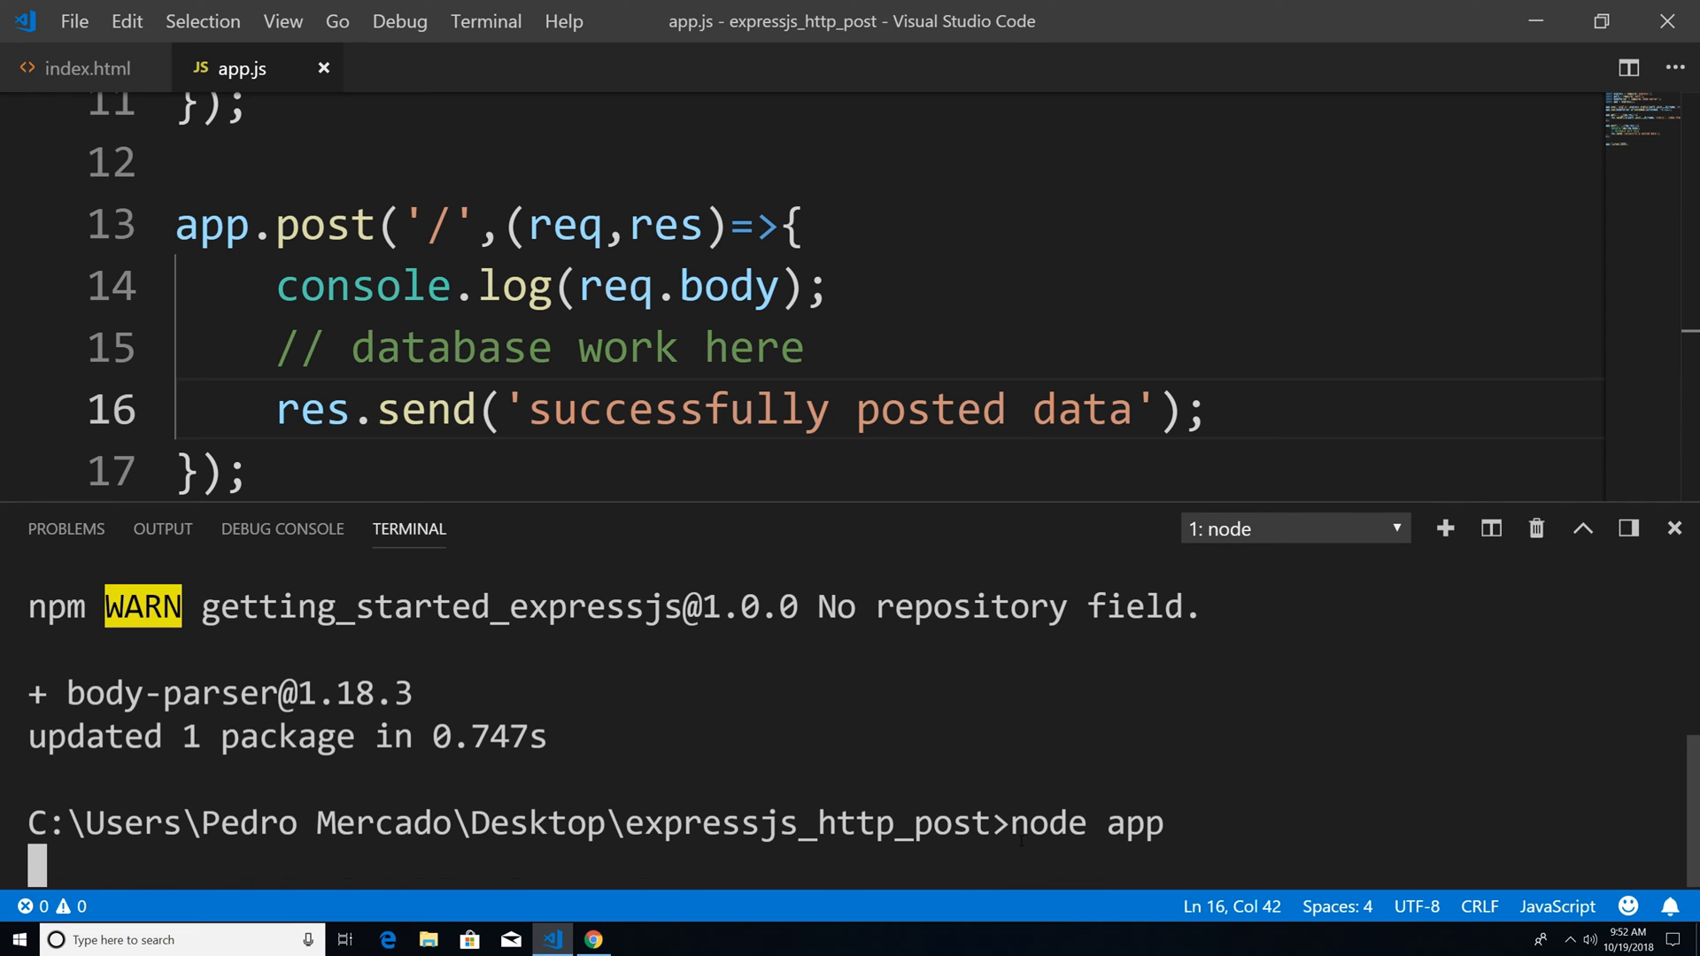
{"action": "mouse_move", "coordinate": [593, 938]}
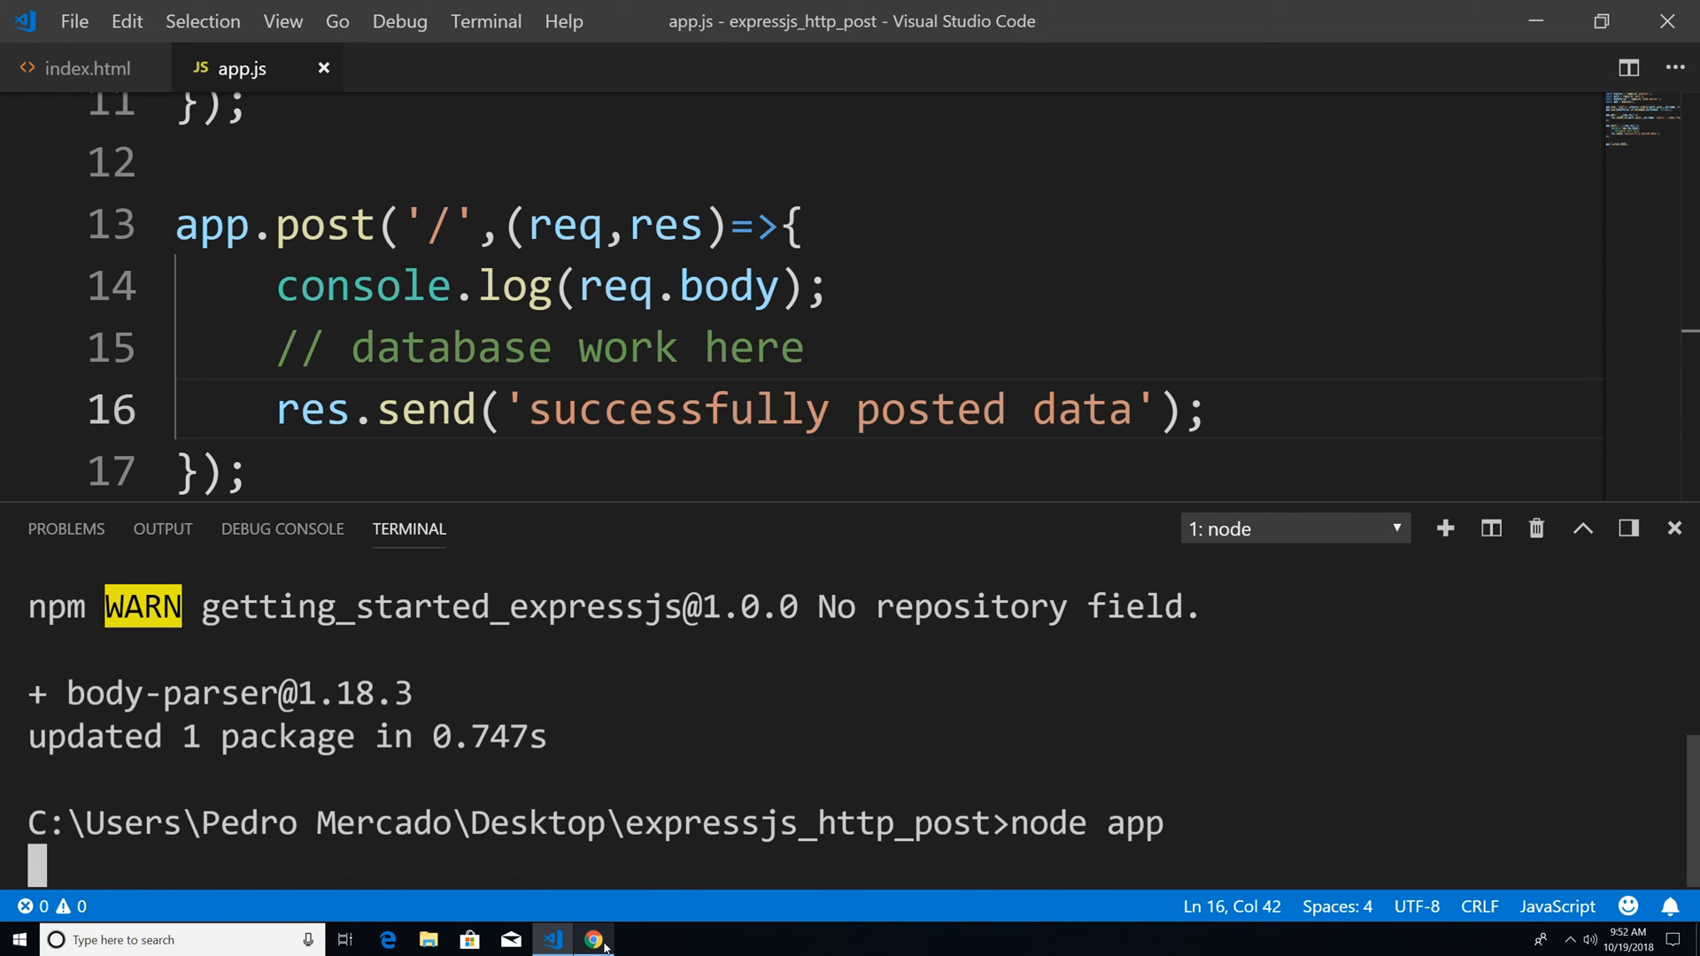
Submit the form with a test email and password, getting 'successfully posted data'.
{"action": "left_click", "coordinate": [592, 940]}
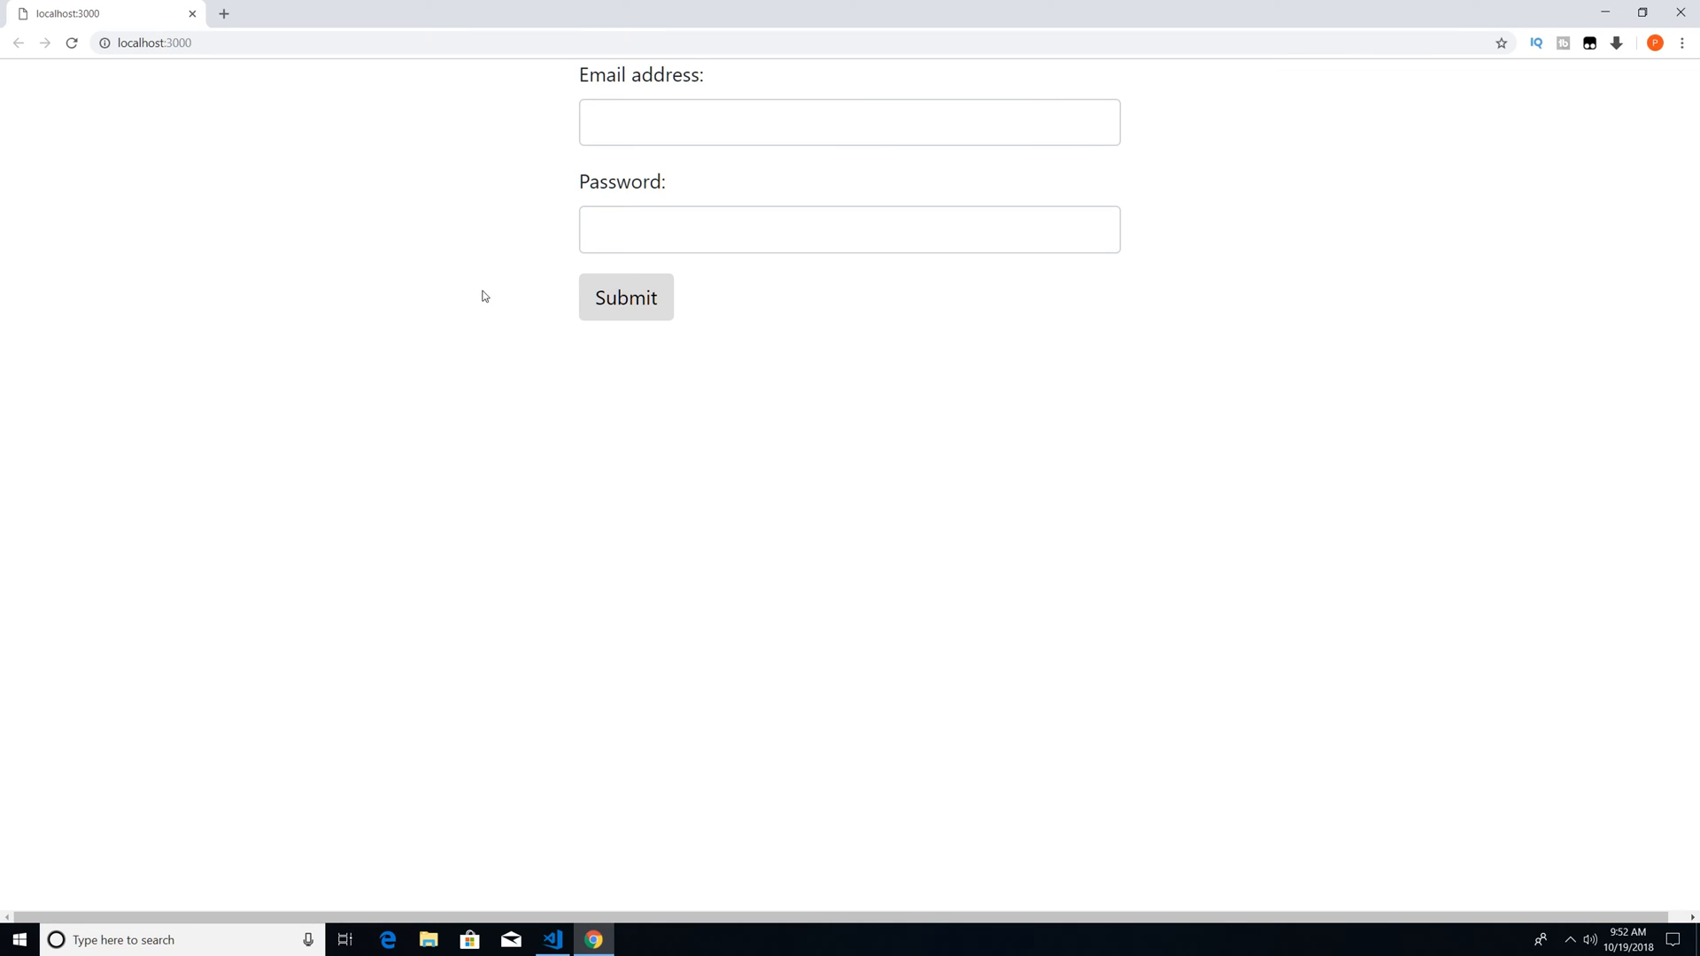
{"action": "mouse_move", "coordinate": [71, 42]}
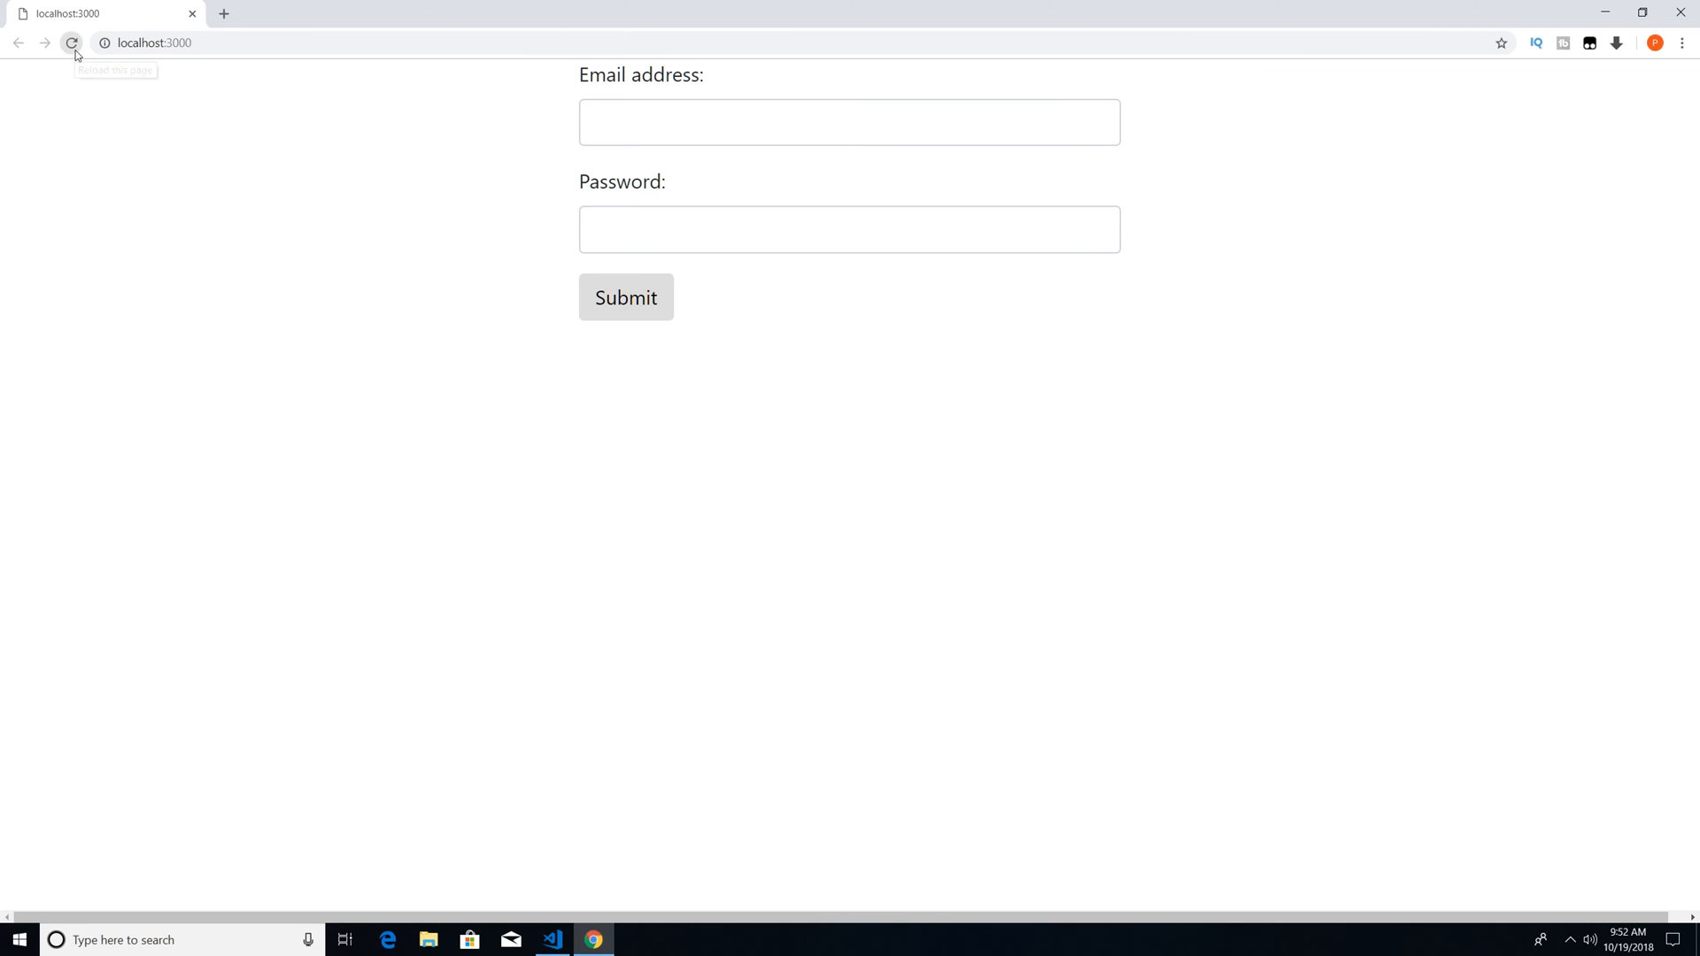
{"action": "type", "text": "sdf"}
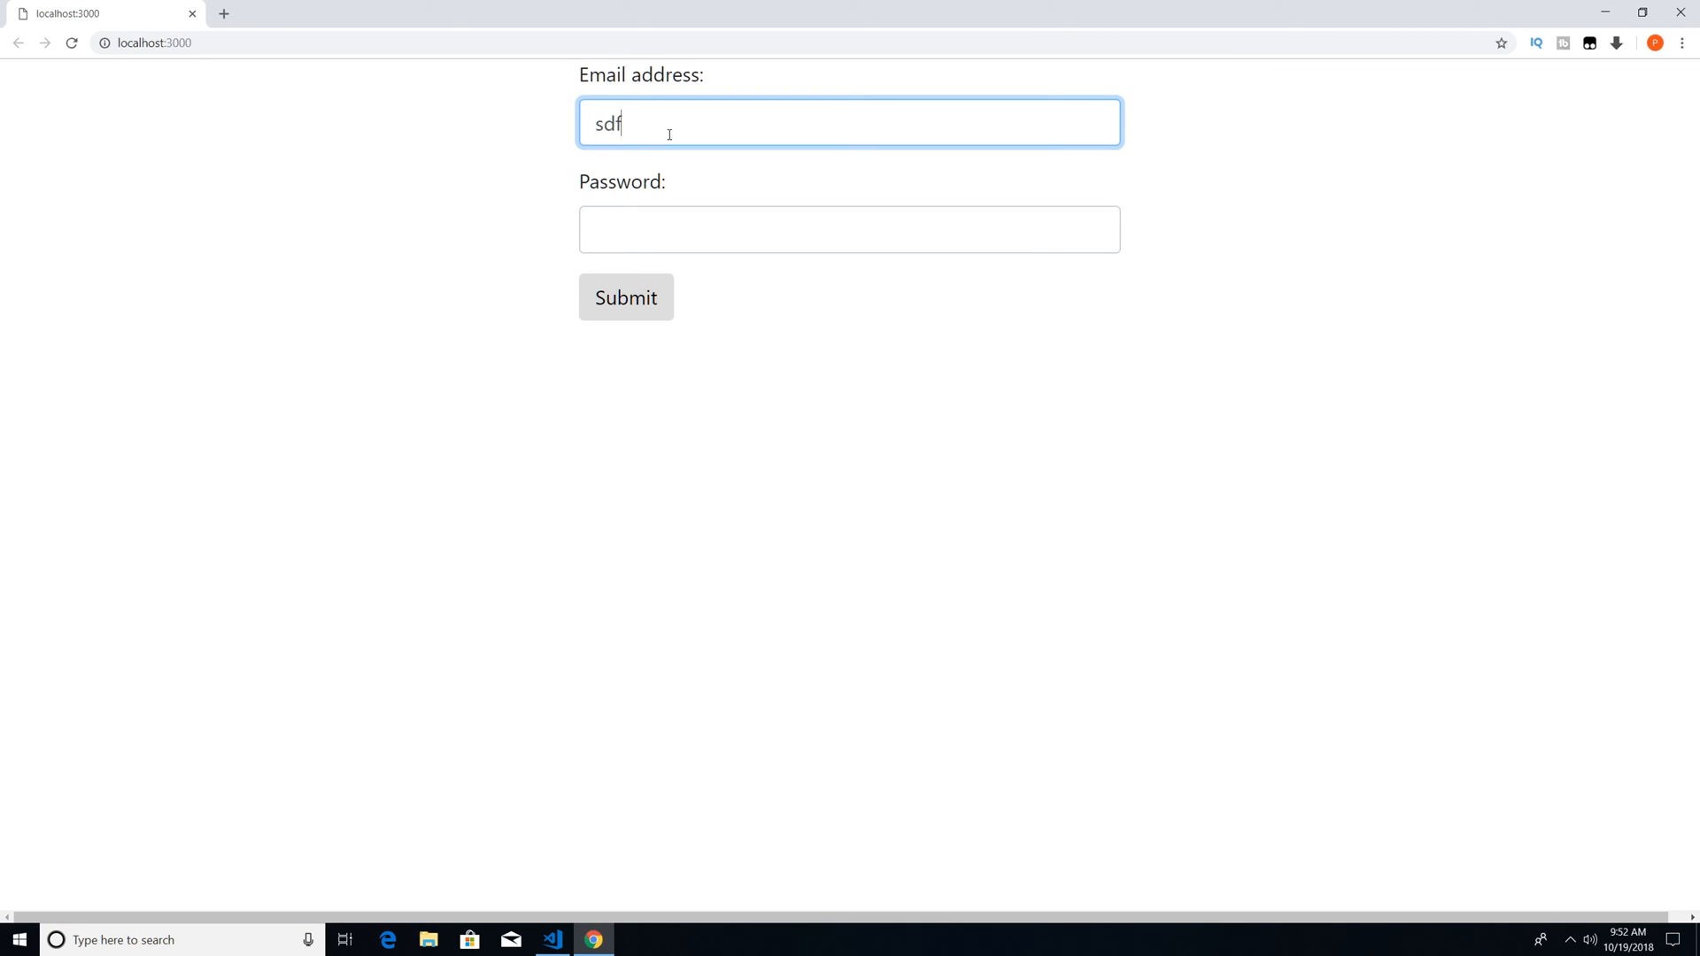
{"action": "type", "text": "kjasdf@akajdf.com"}
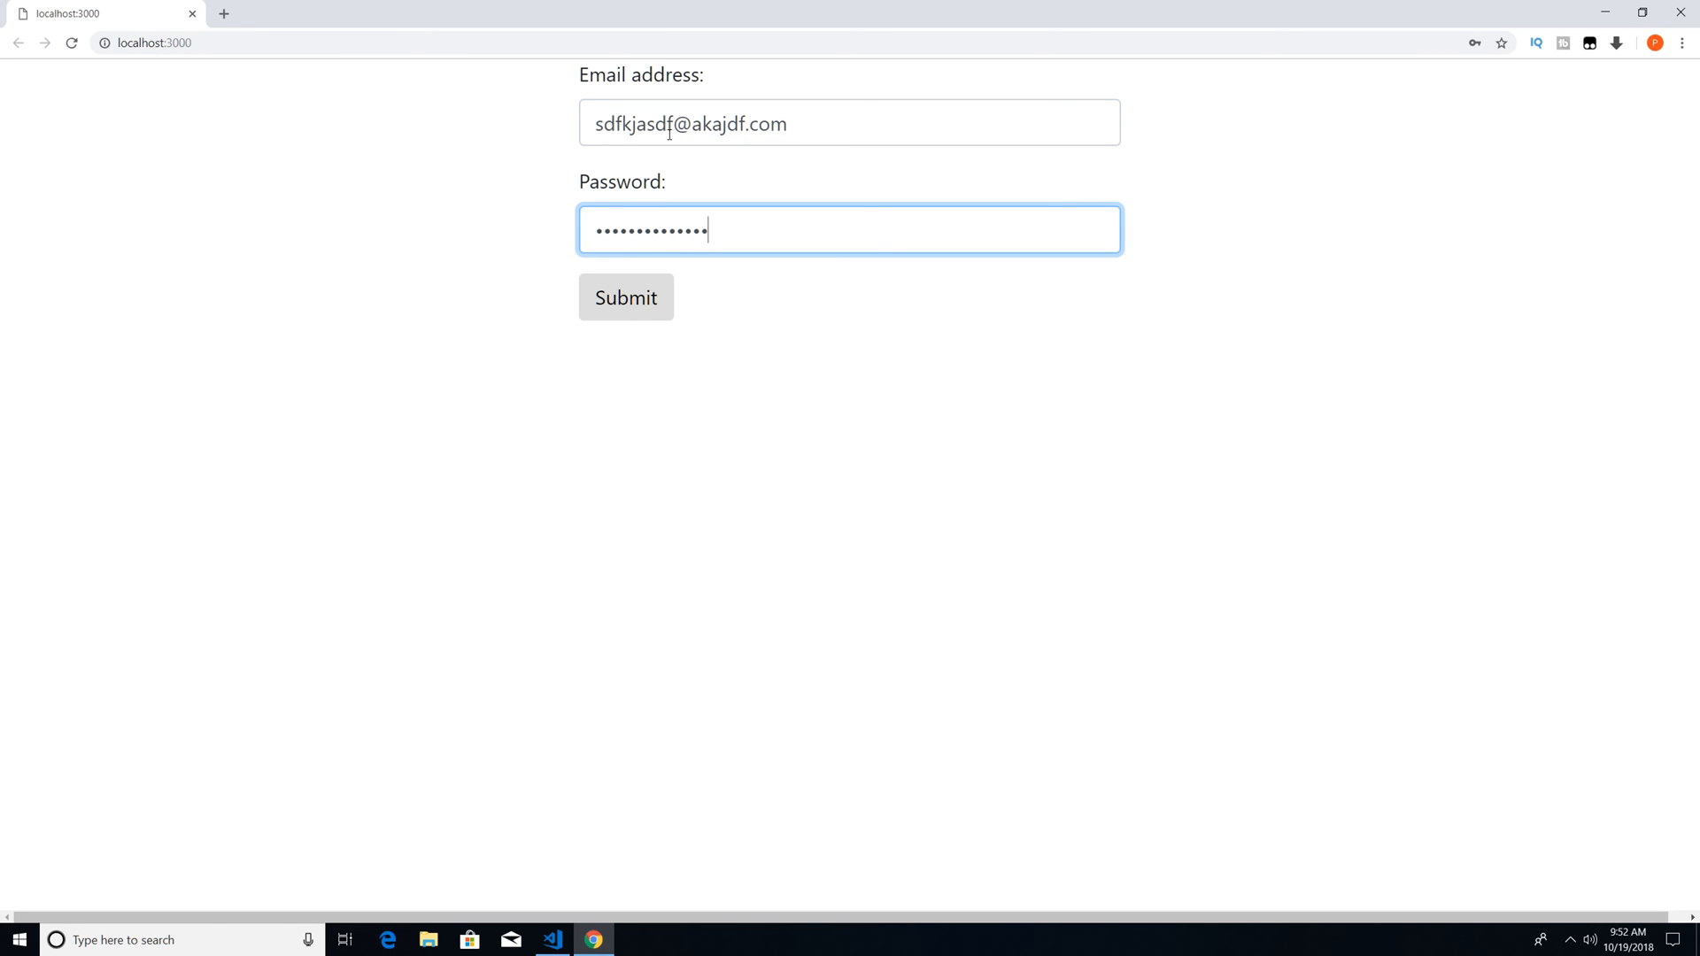
{"action": "mouse_move", "coordinate": [640, 310]}
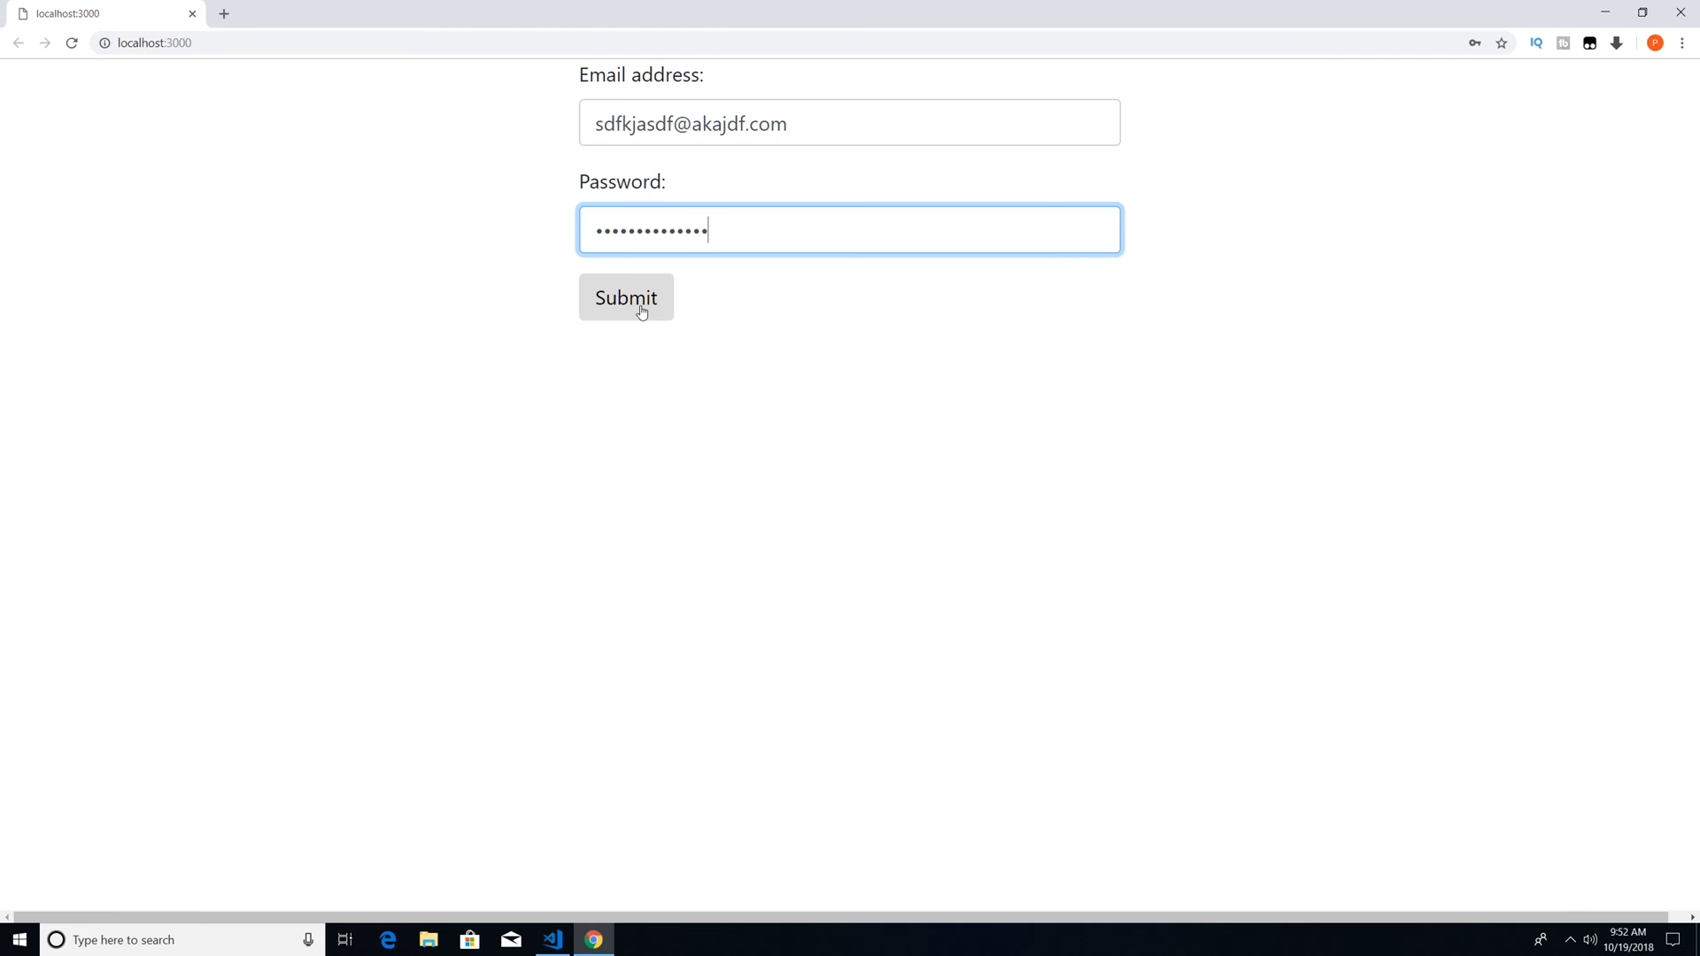
{"action": "left_click", "coordinate": [626, 297]}
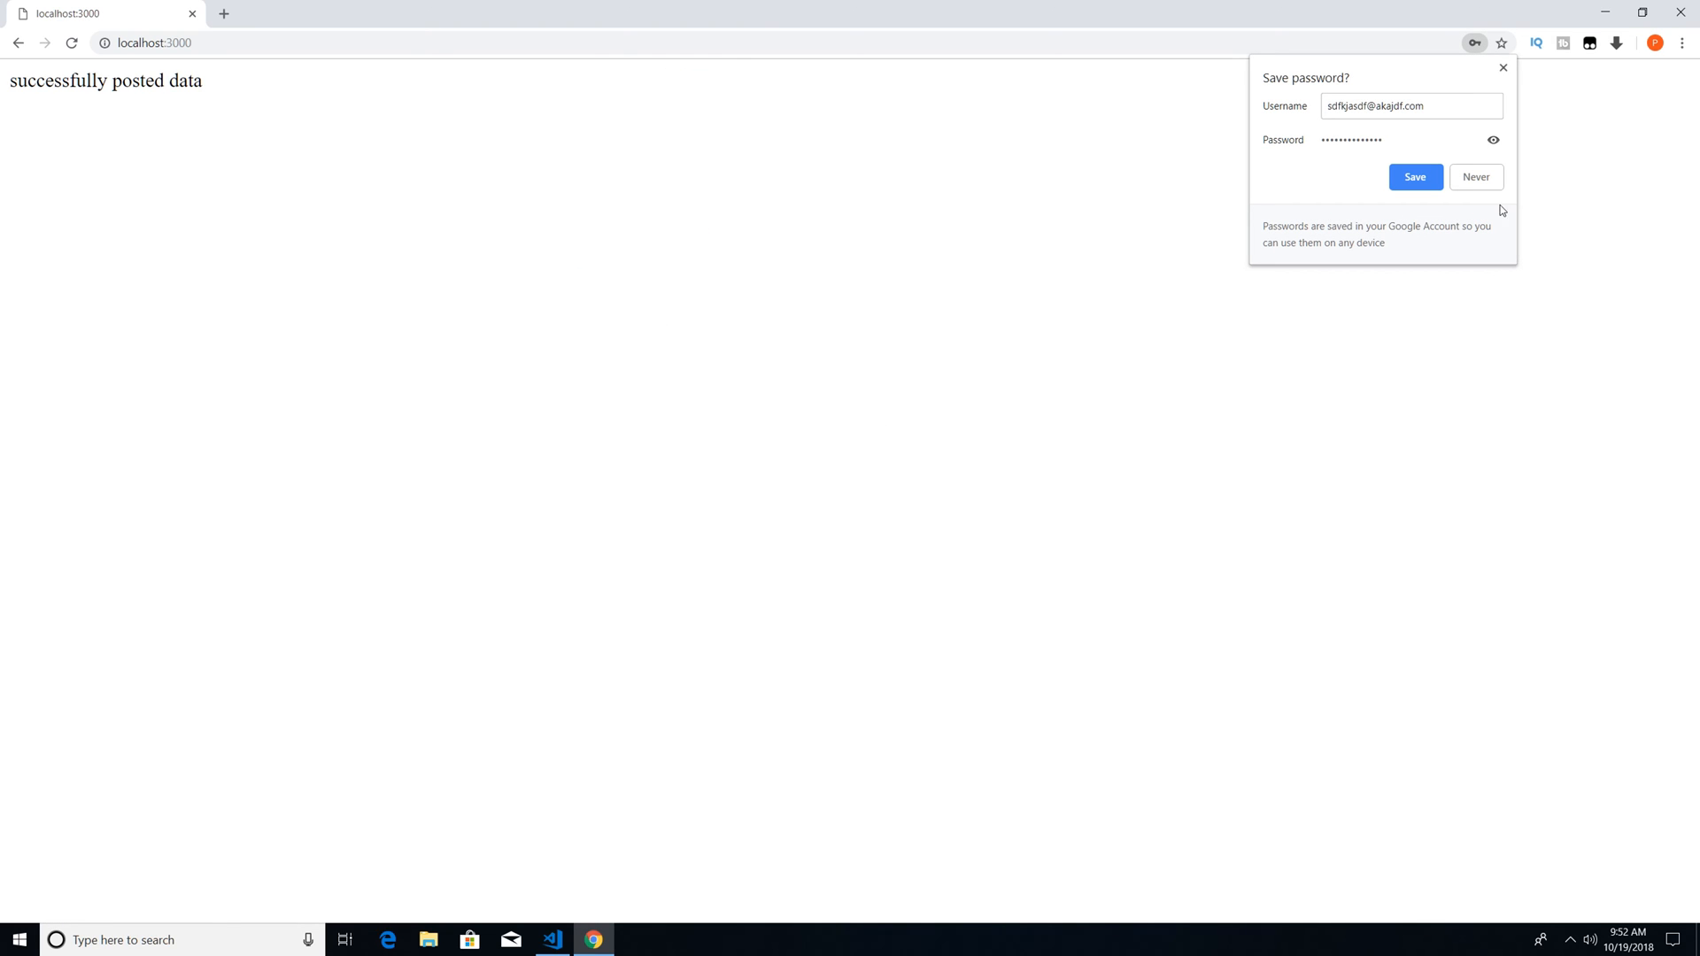
{"action": "left_click", "coordinate": [1503, 68]}
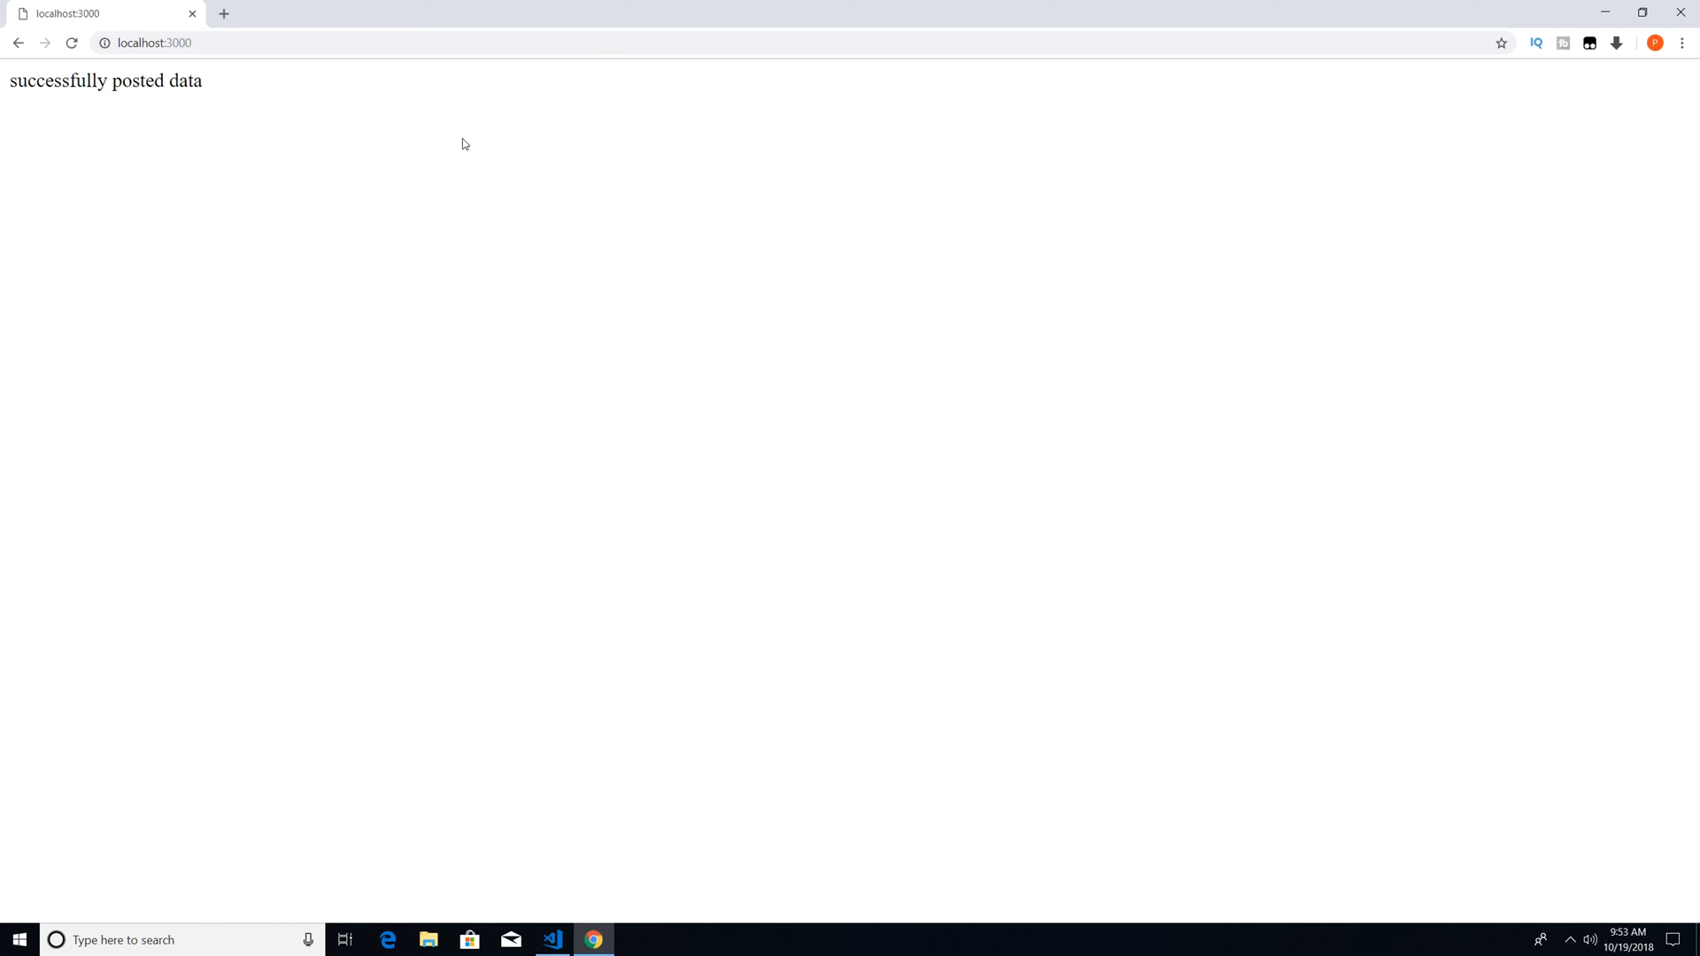
{"action": "mouse_move", "coordinate": [38, 97]}
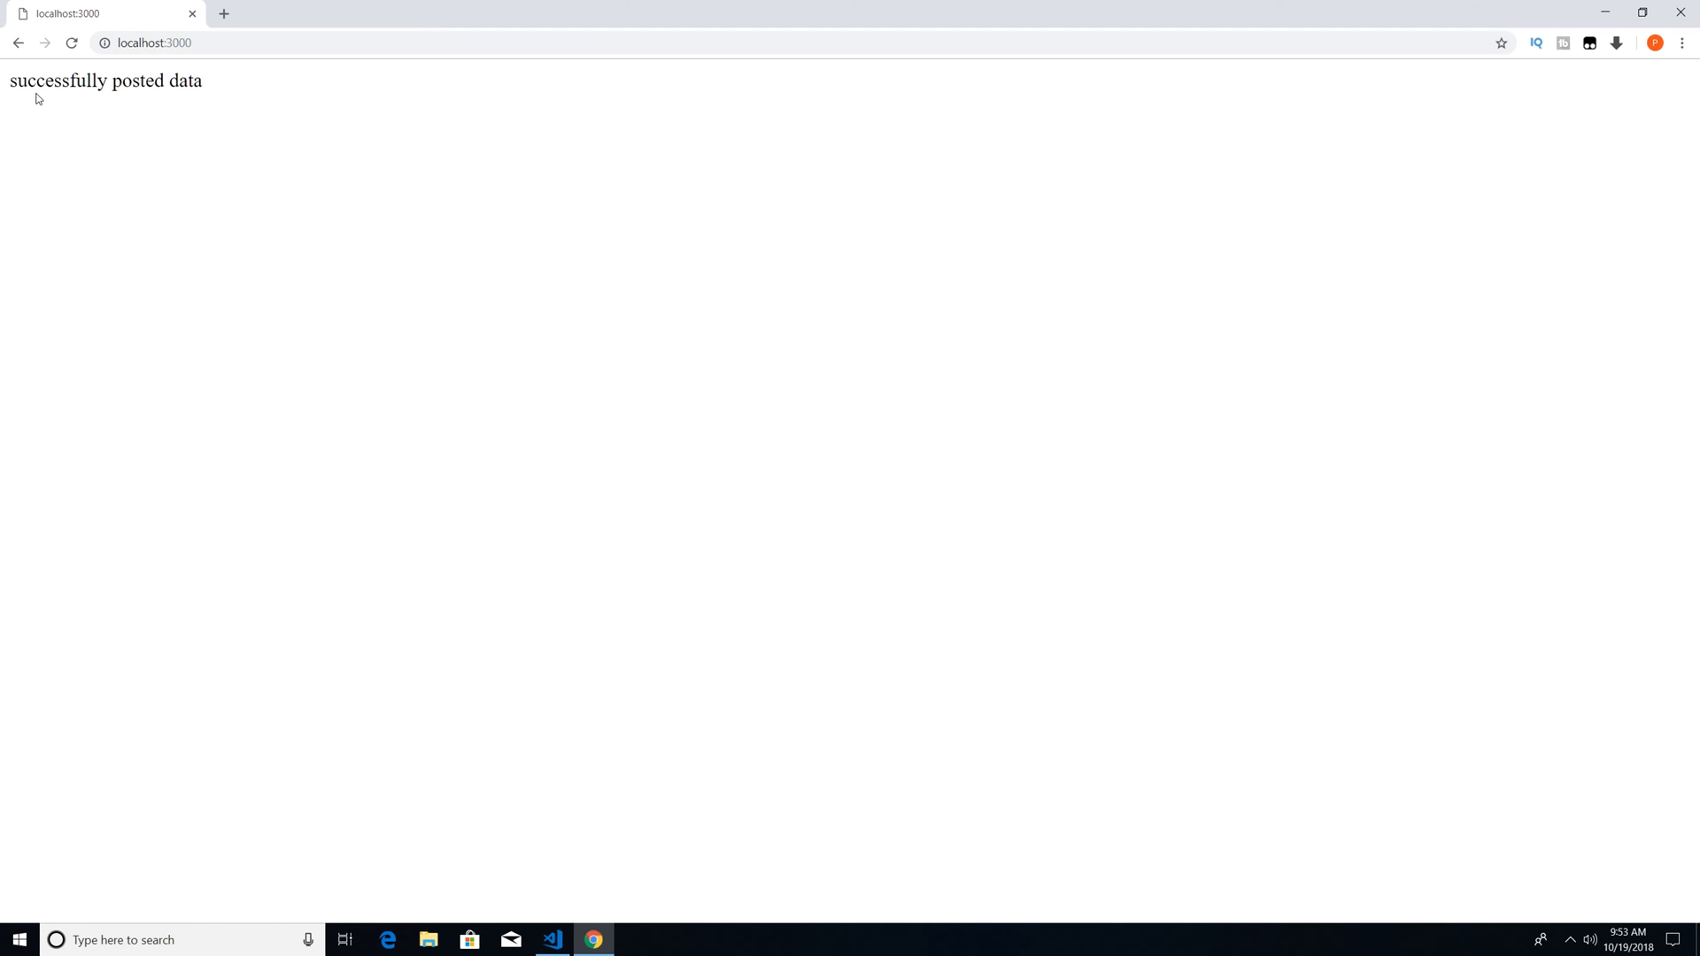
{"action": "triple_click", "coordinate": [103, 81]}
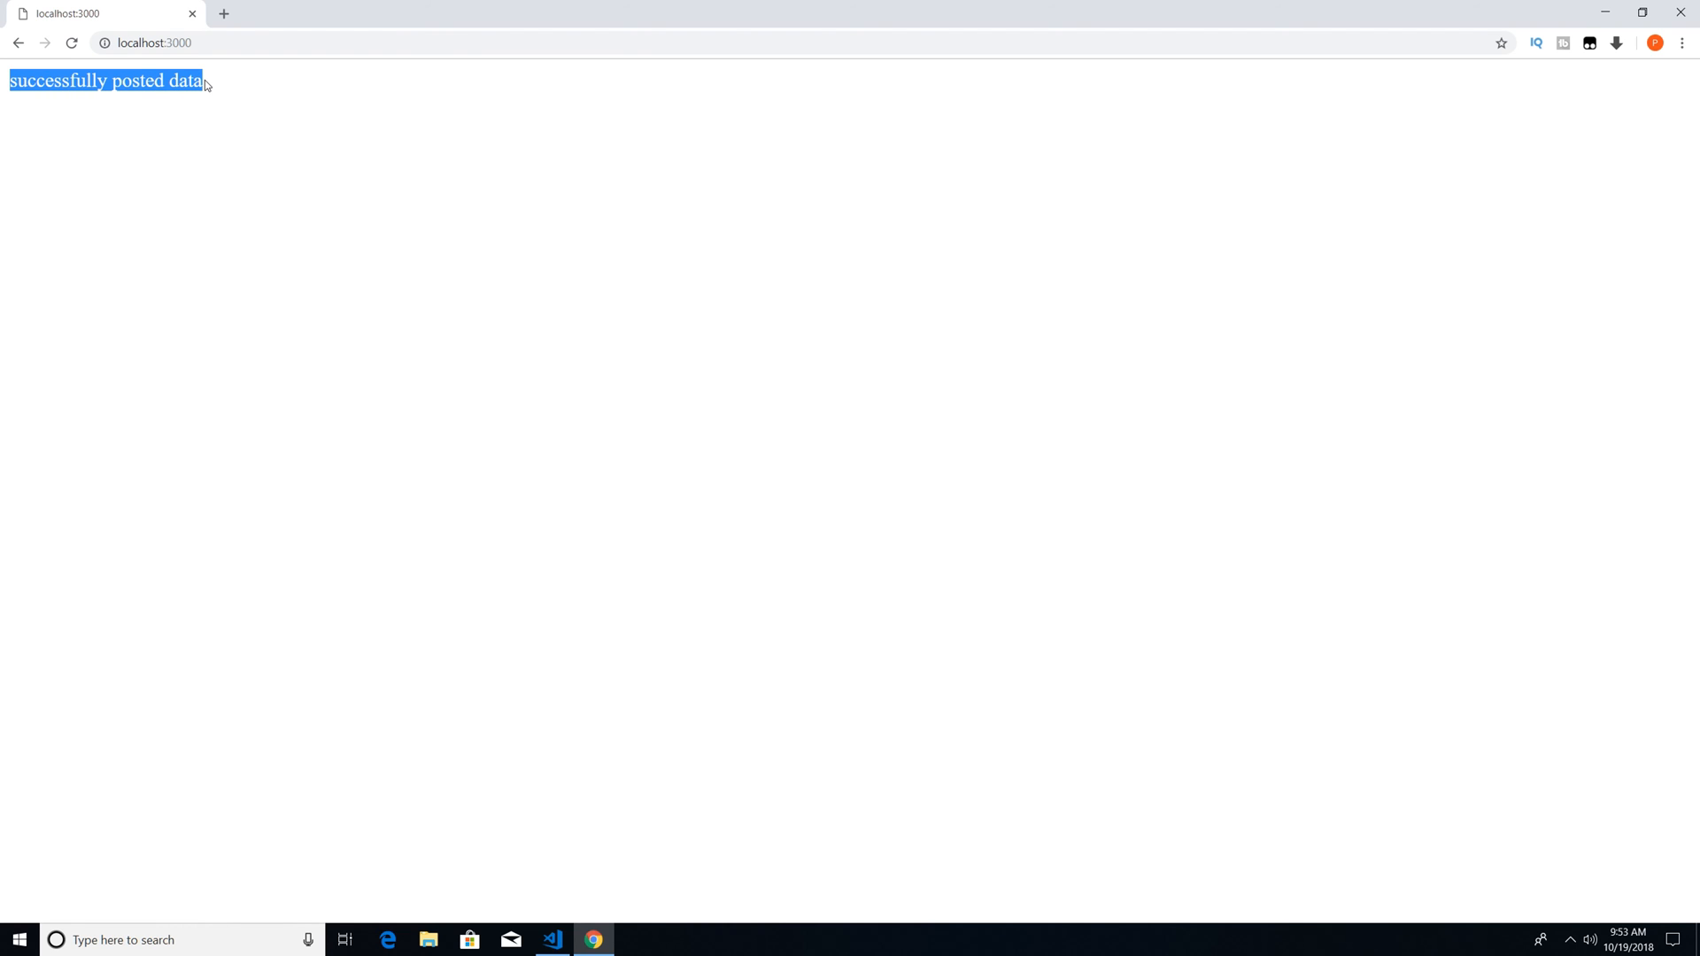
{"action": "left_click", "coordinate": [552, 940]}
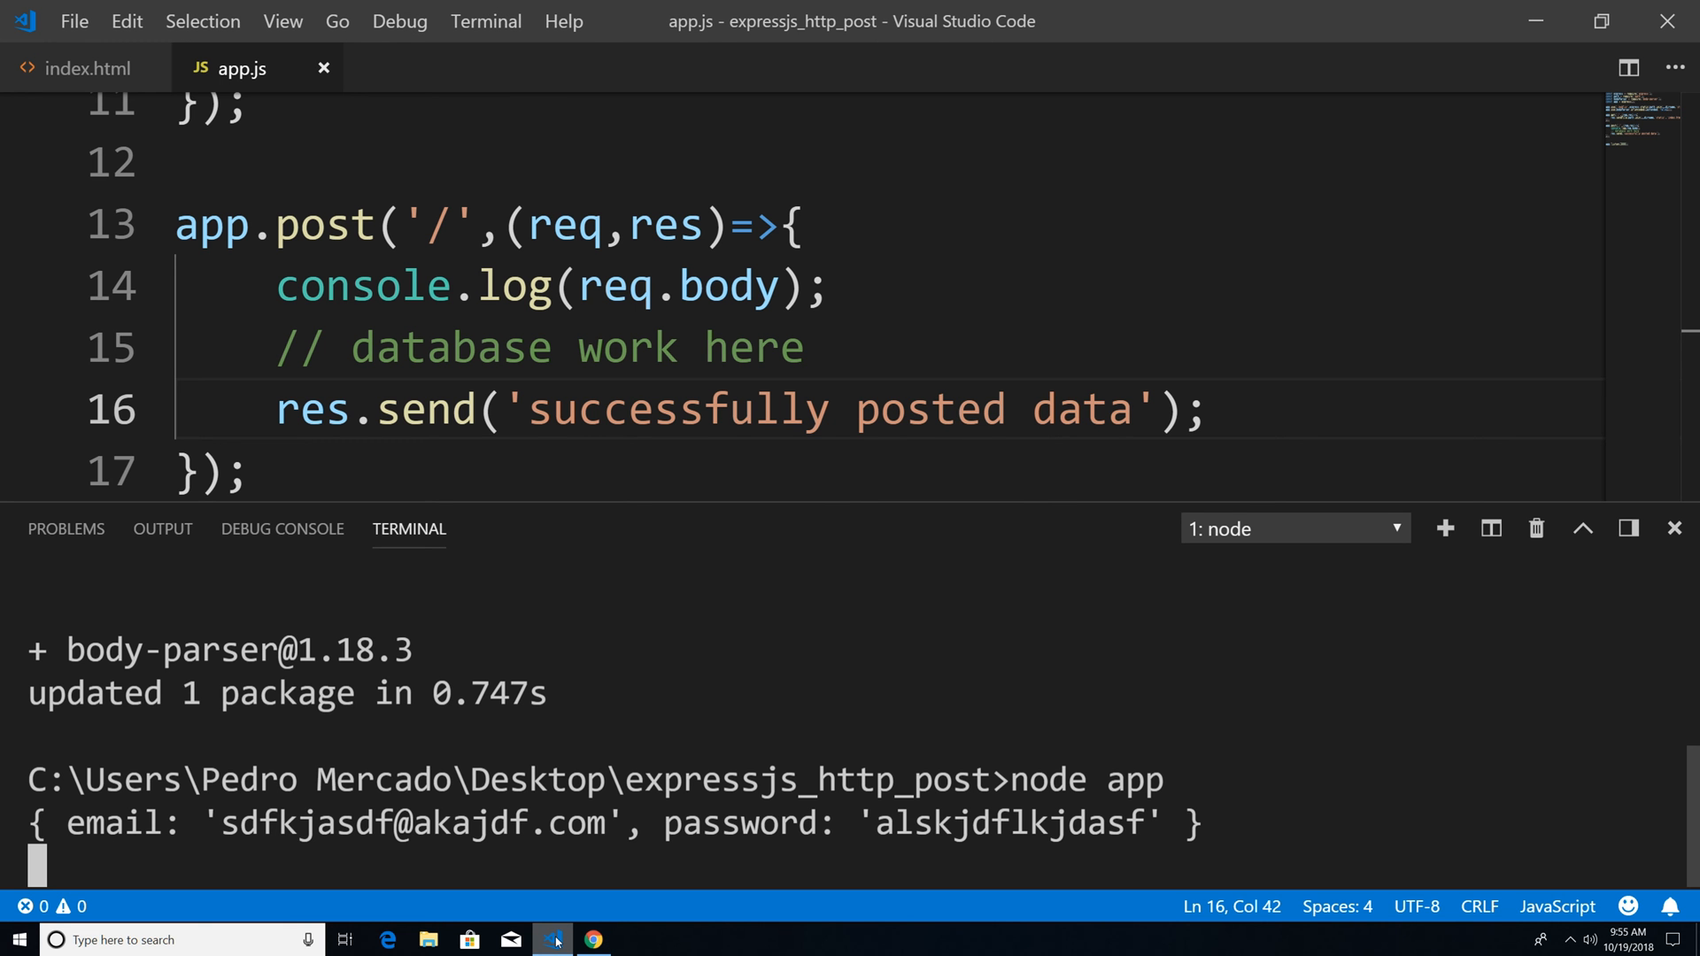
{"action": "double_click", "coordinate": [362, 285]}
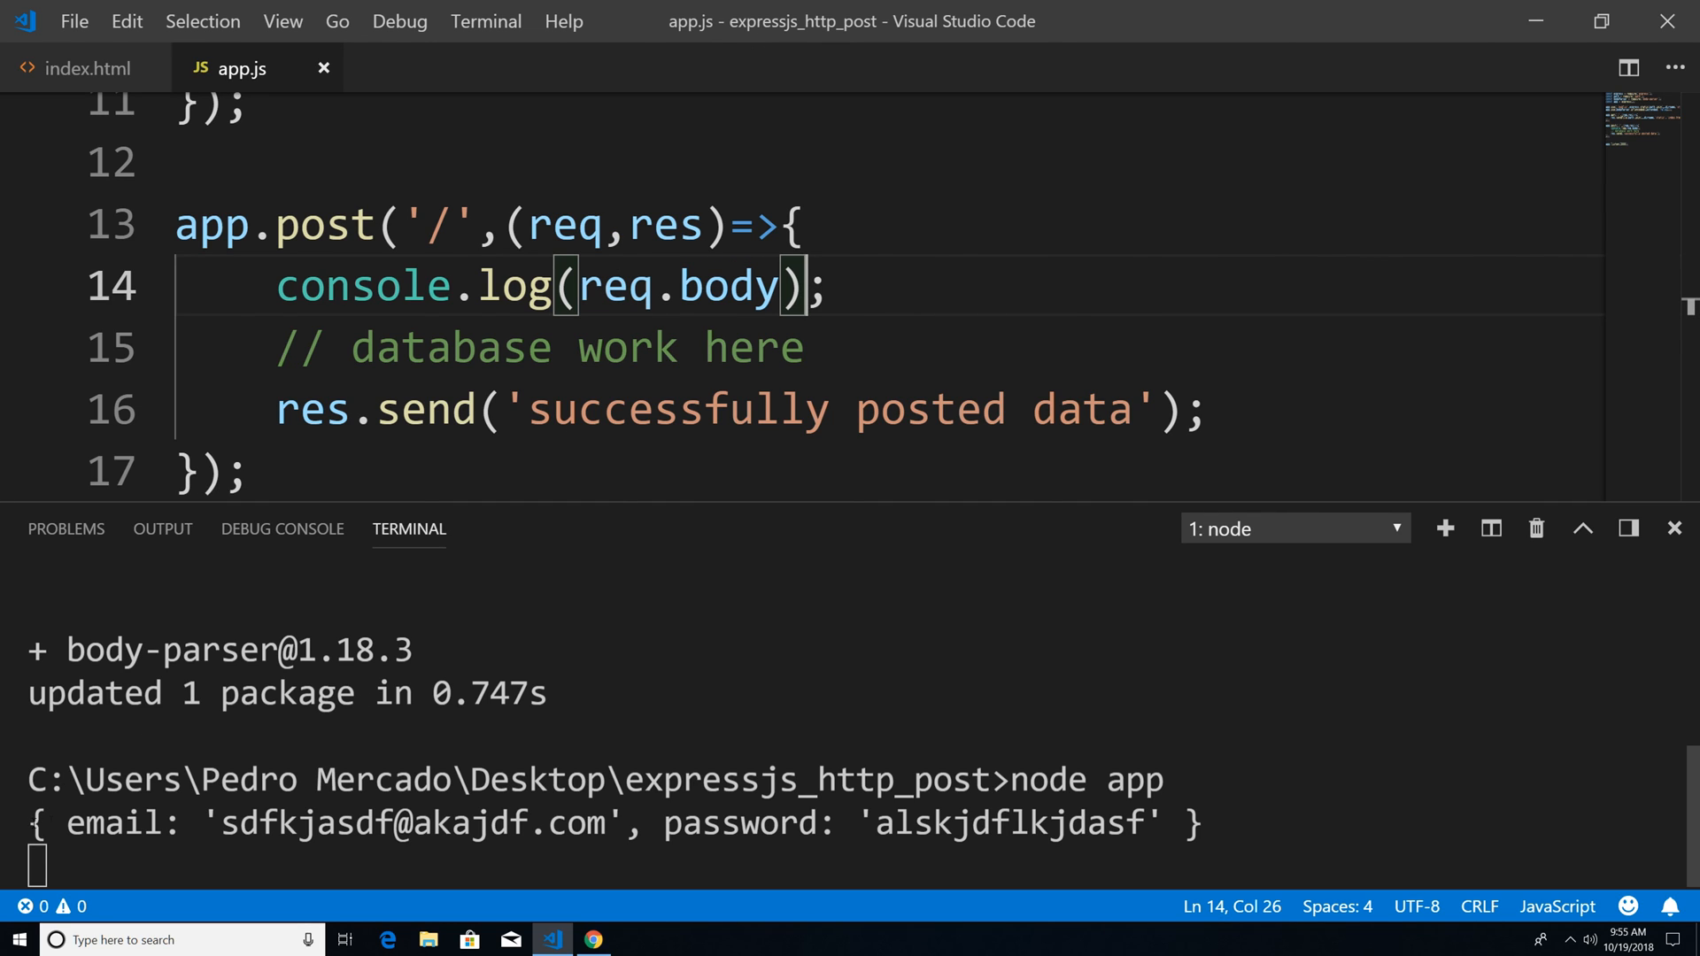
{"action": "double_click", "coordinate": [122, 821]}
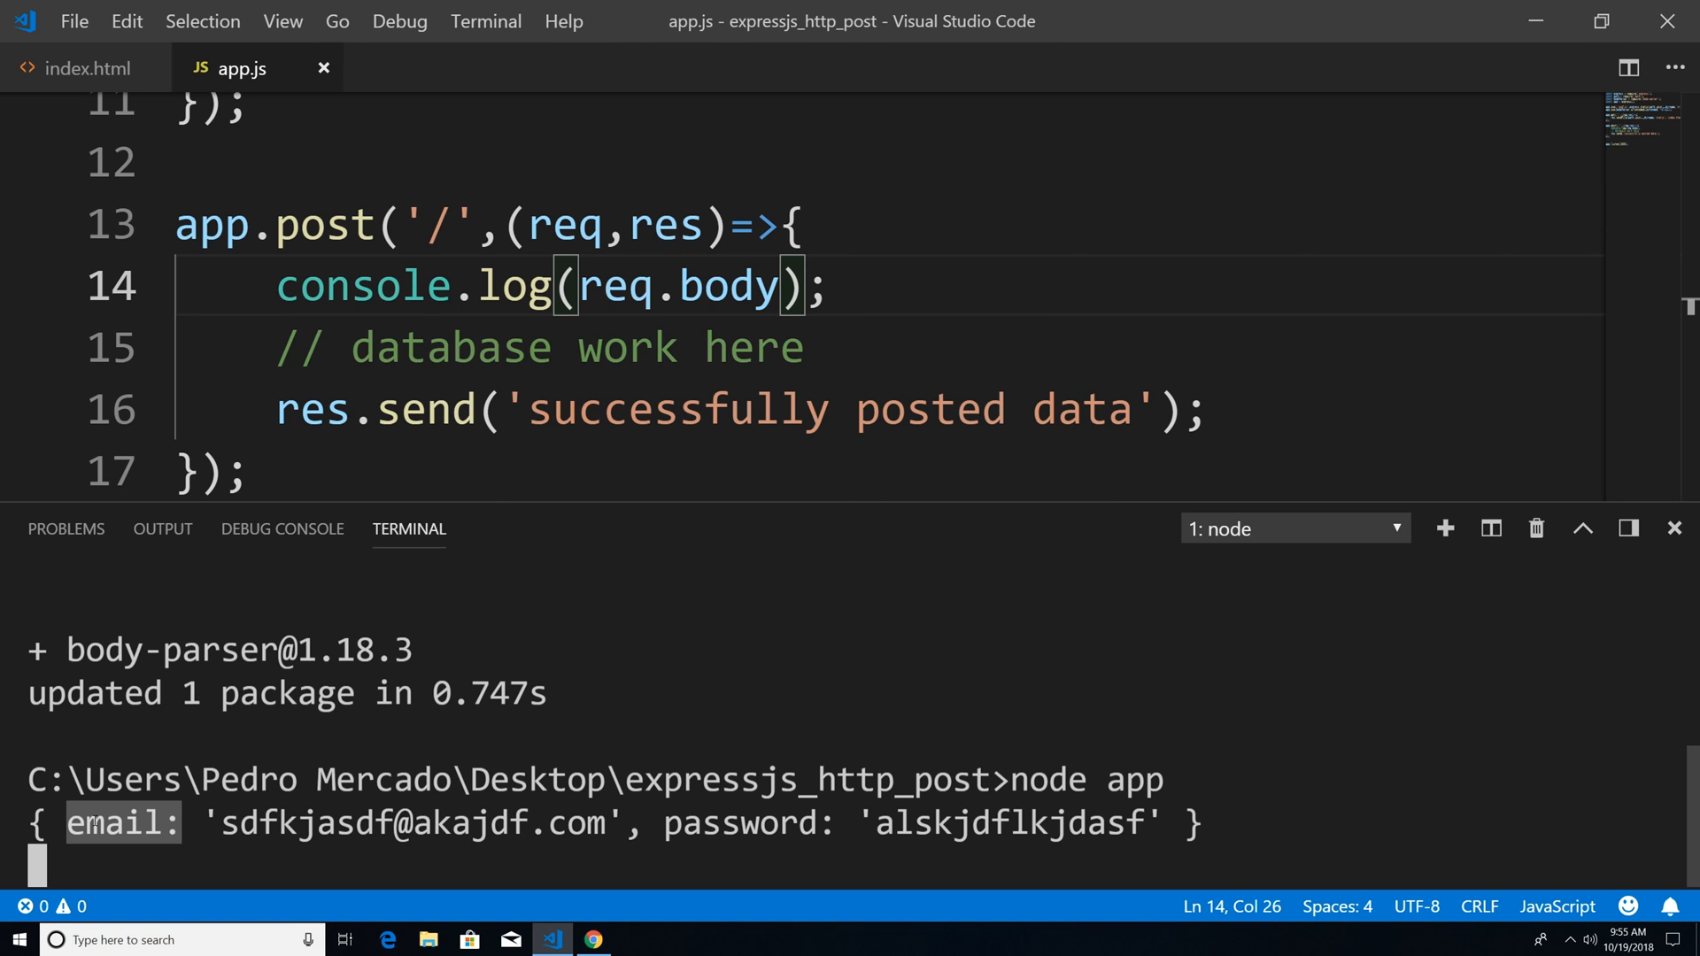
{"action": "double_click", "coordinate": [749, 821]}
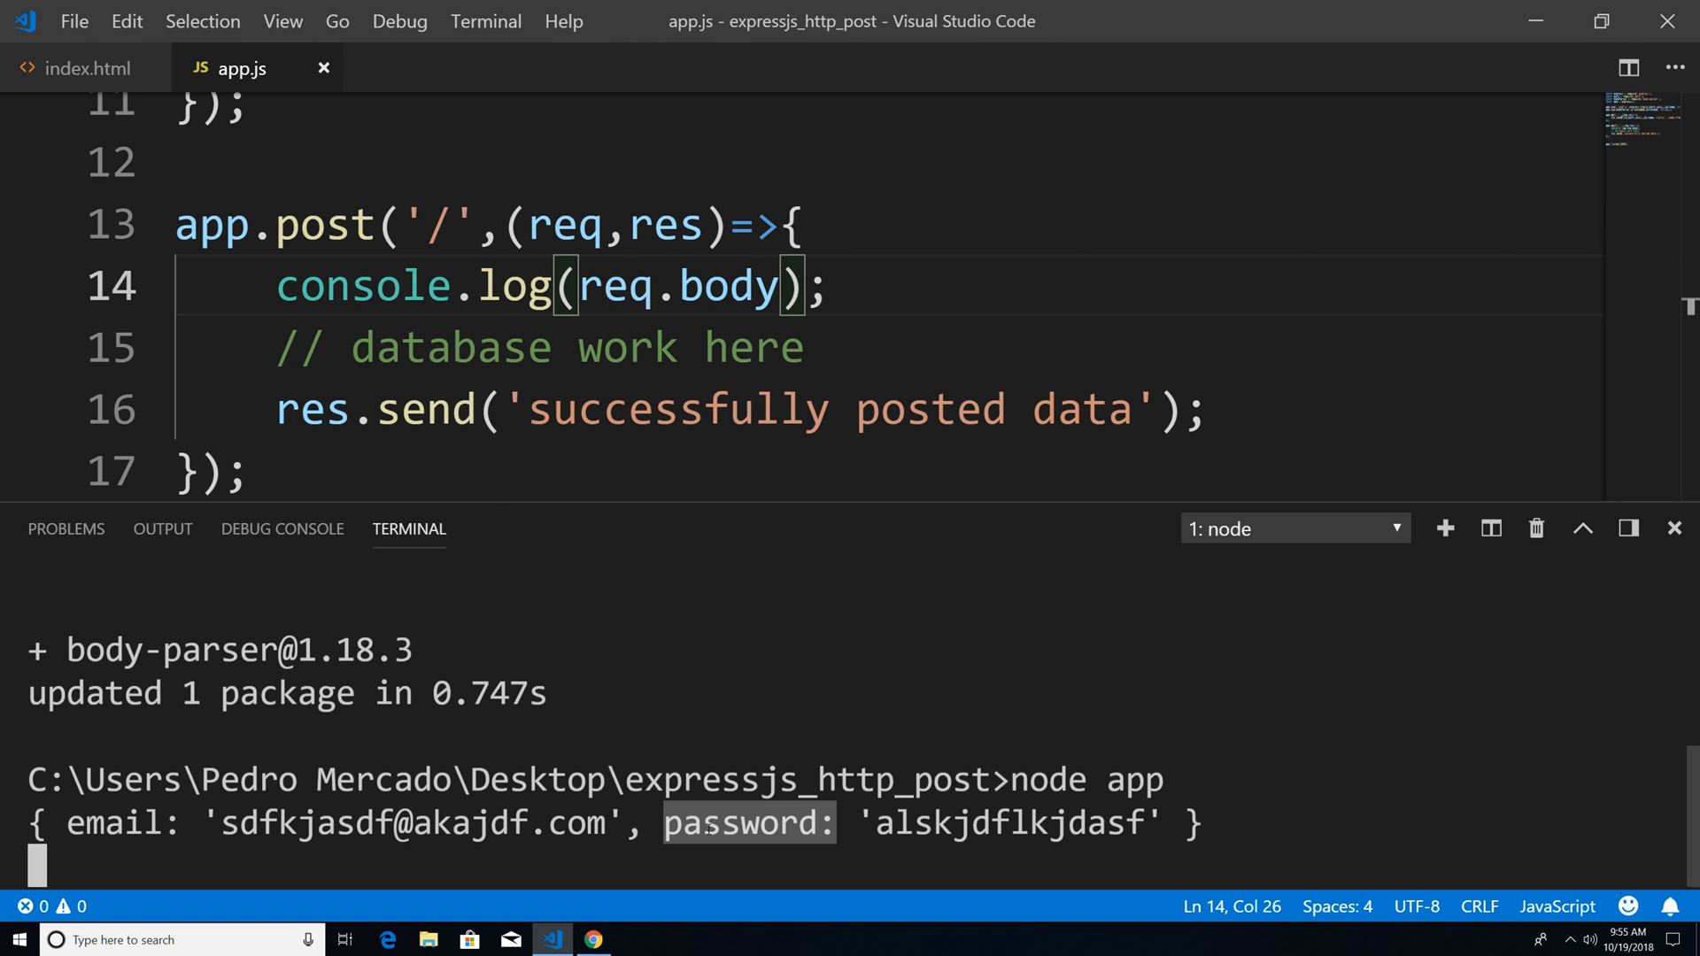